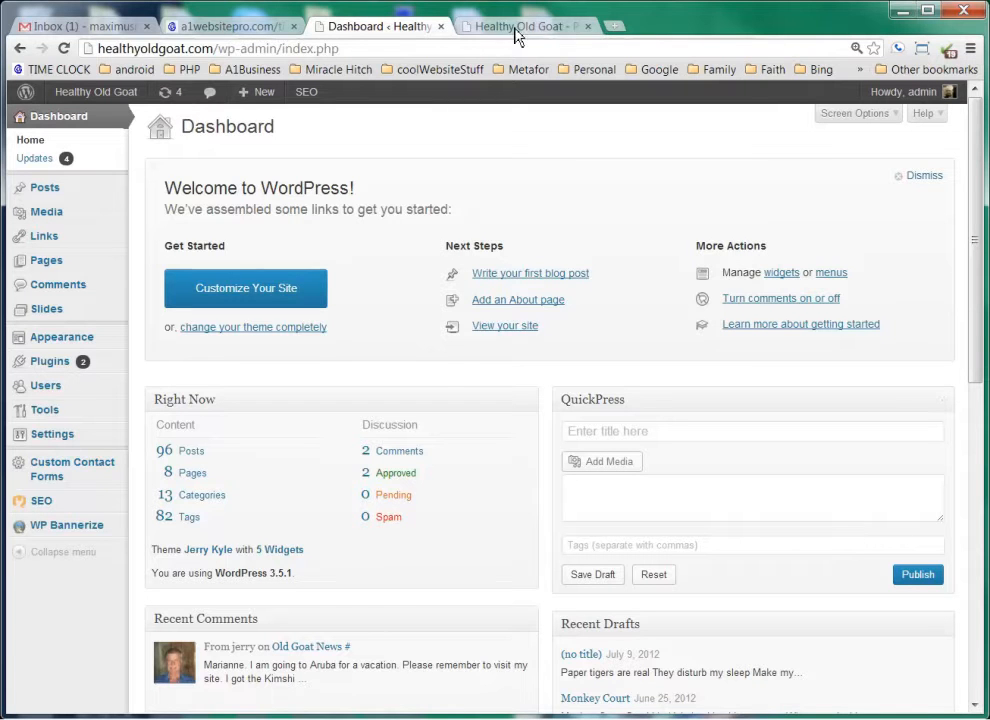
# View the live Healthy Old Goat site, then return to the WordPress dashboard
pyautogui.click(524, 26)
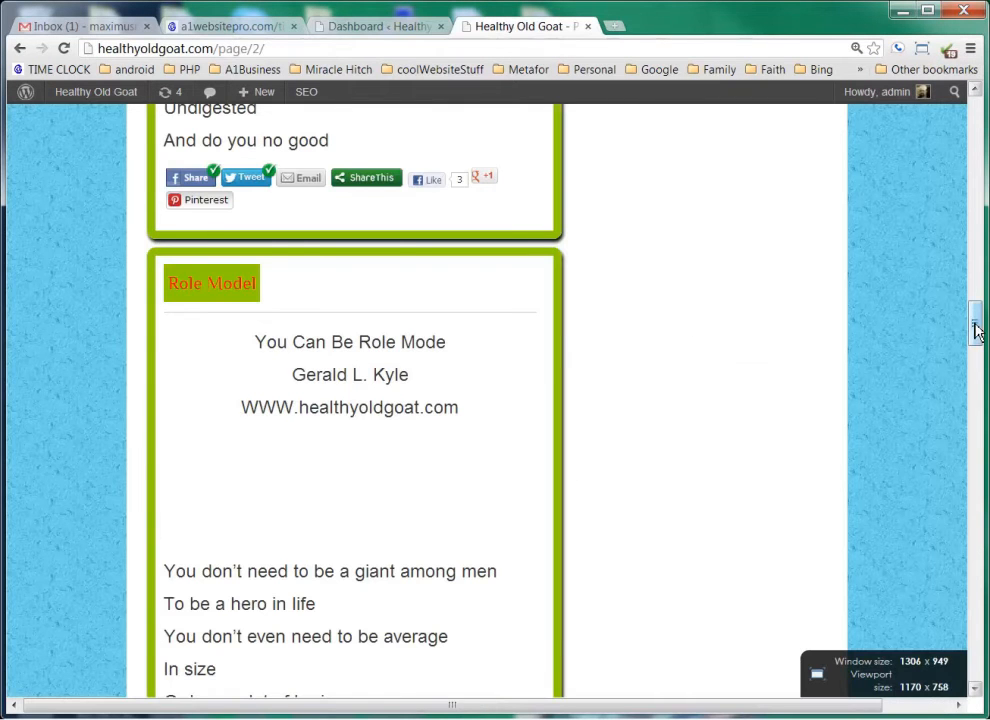
pyautogui.scroll(3)
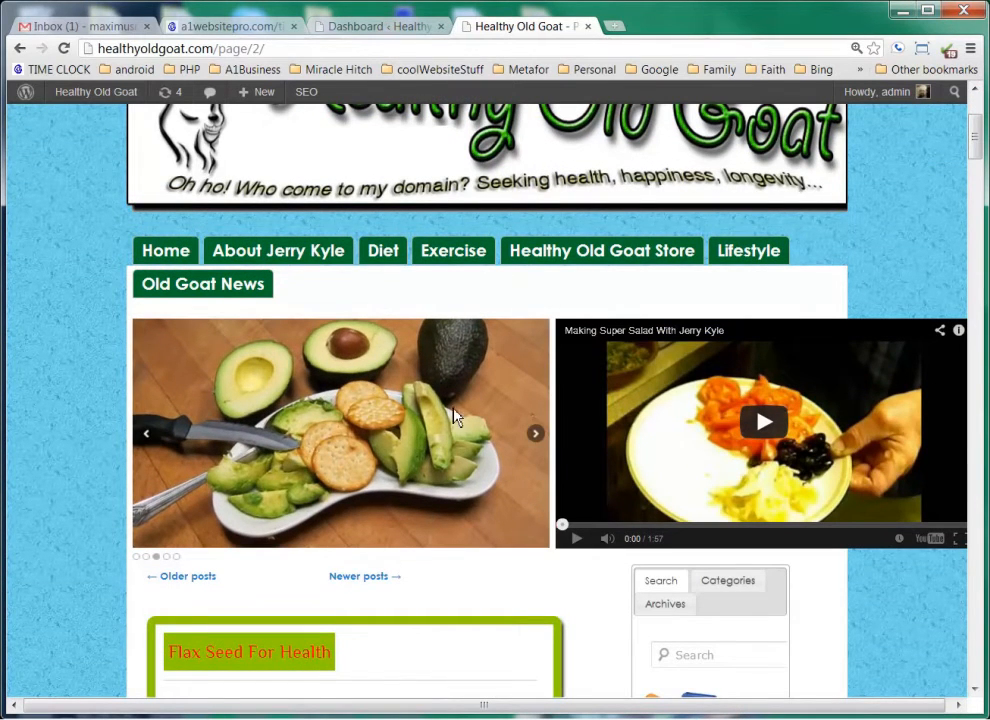
pyautogui.moveTo(376, 32)
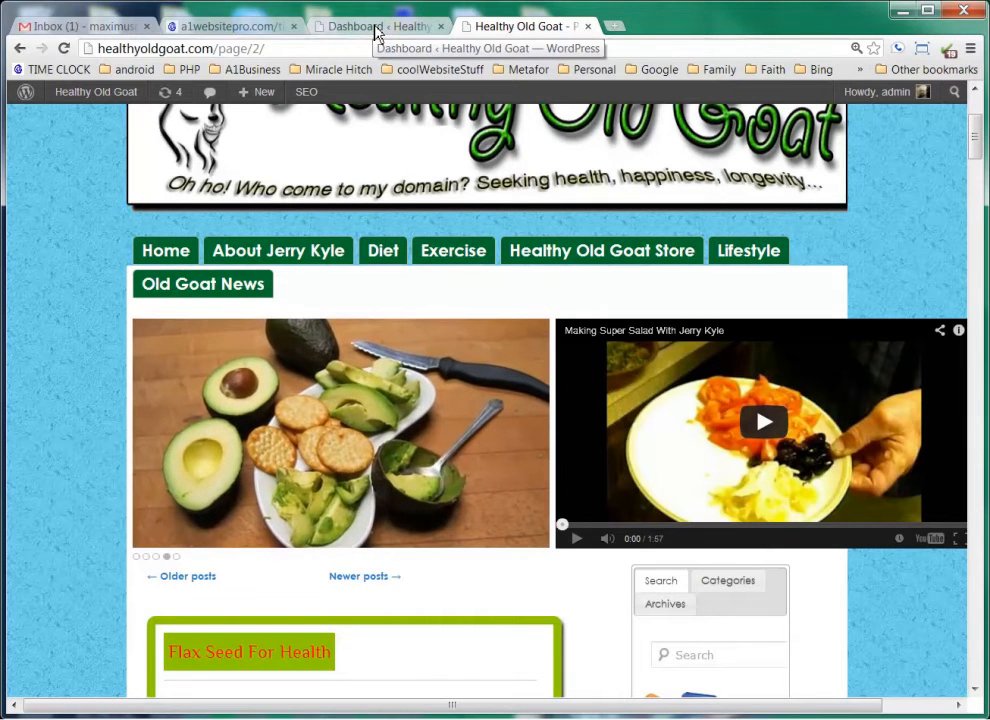
pyautogui.click(378, 26)
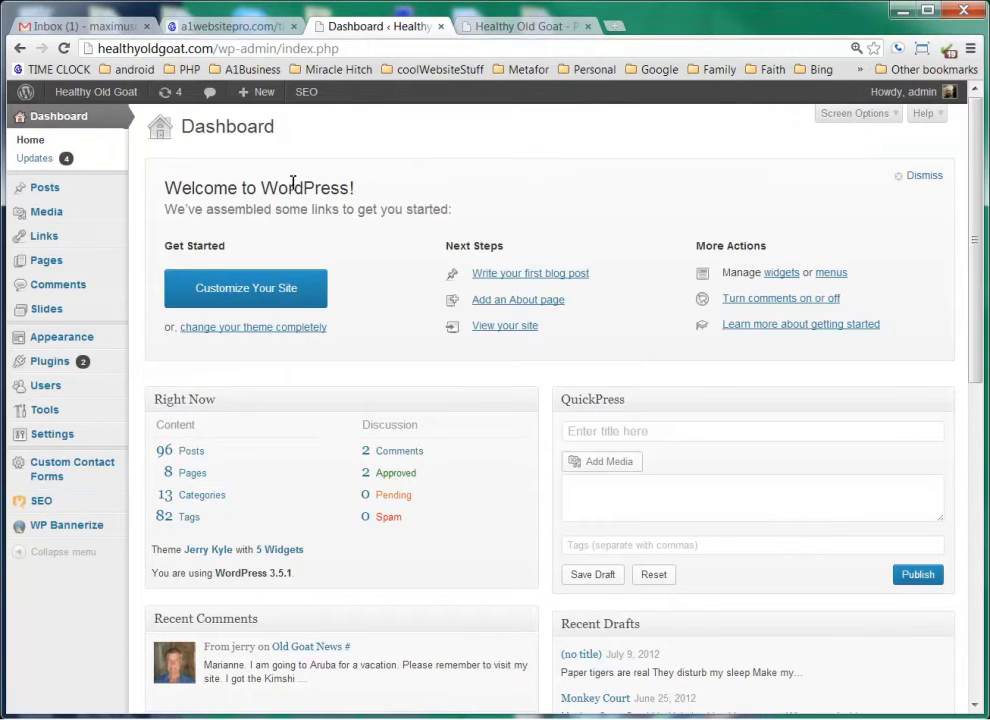
pyautogui.moveTo(46, 308)
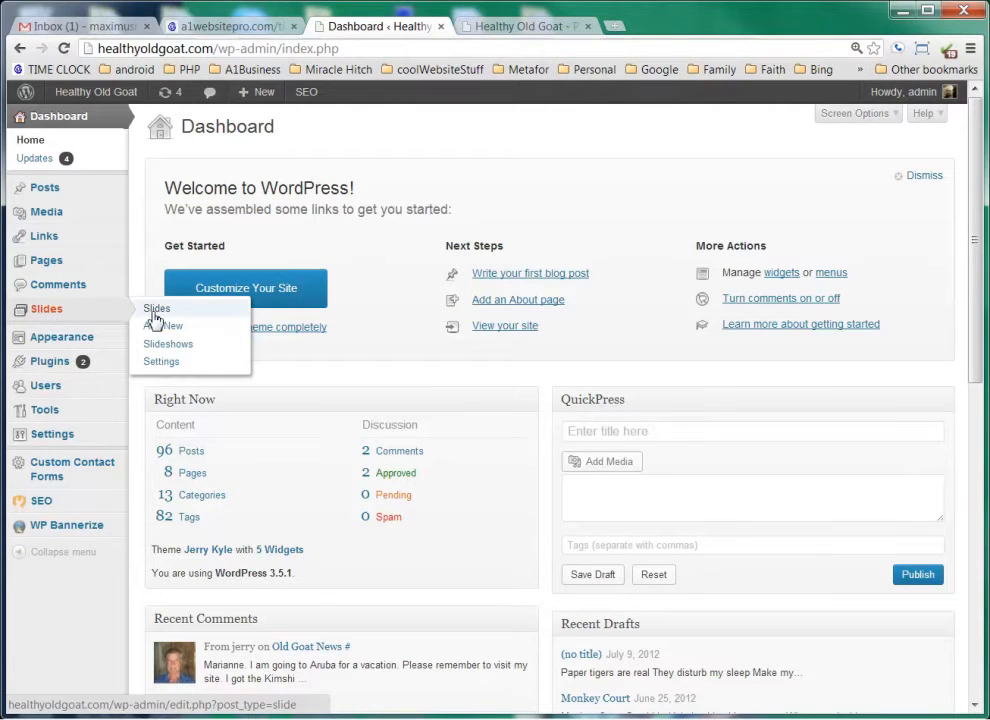
# Show the Slides list of published kimchi slides with 'kimshi-finished-product' at the top
pyautogui.click(156, 308)
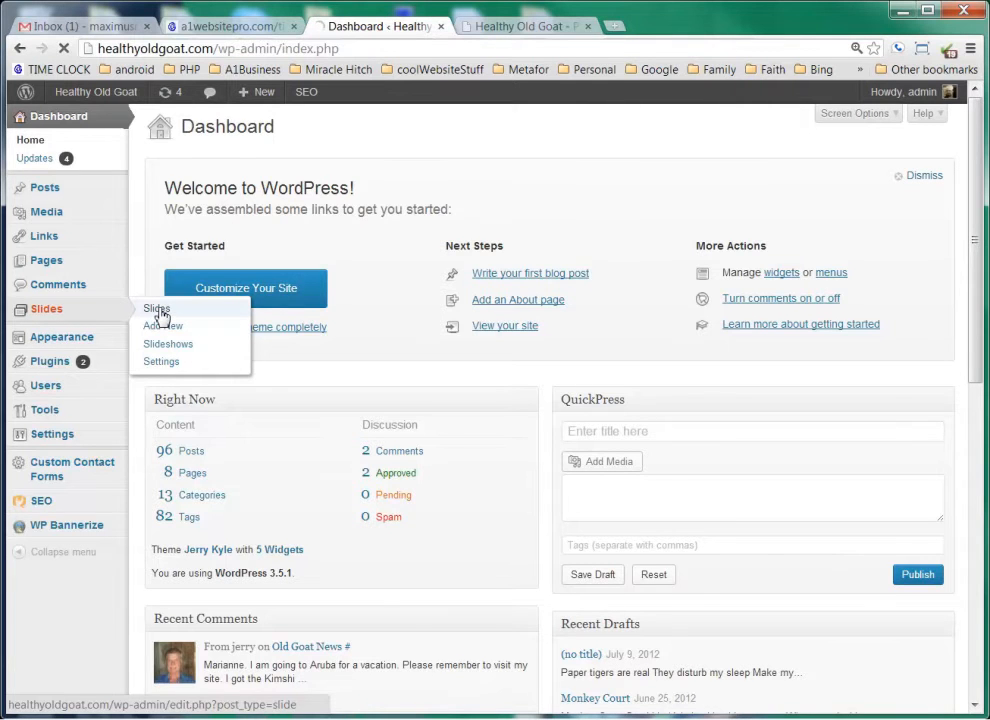
pyautogui.click(156, 308)
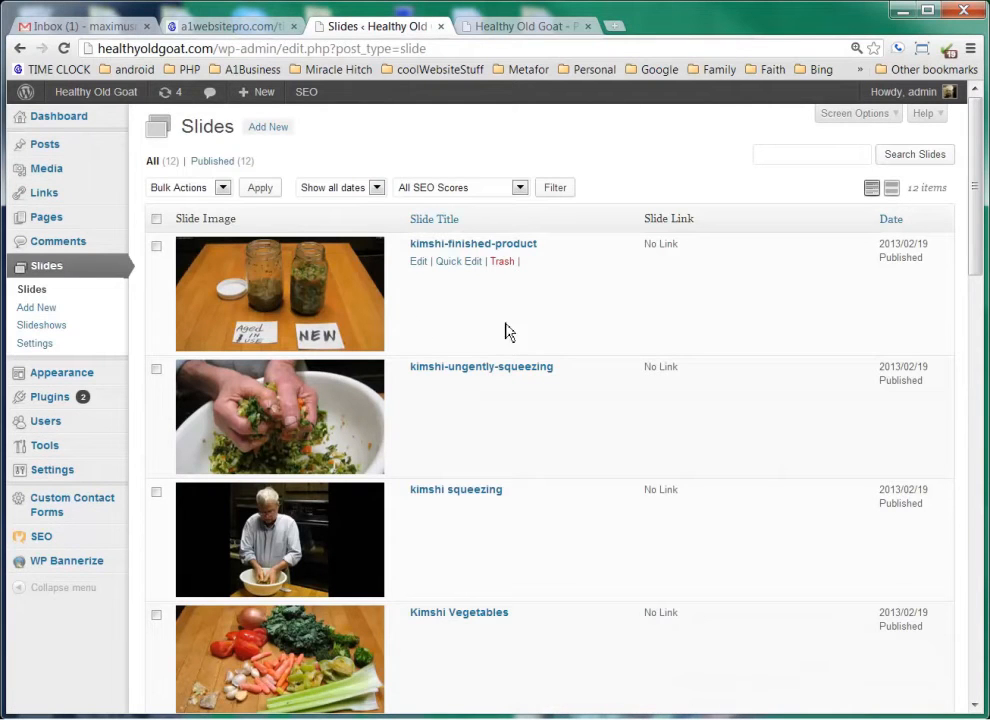
pyautogui.scroll(-3)
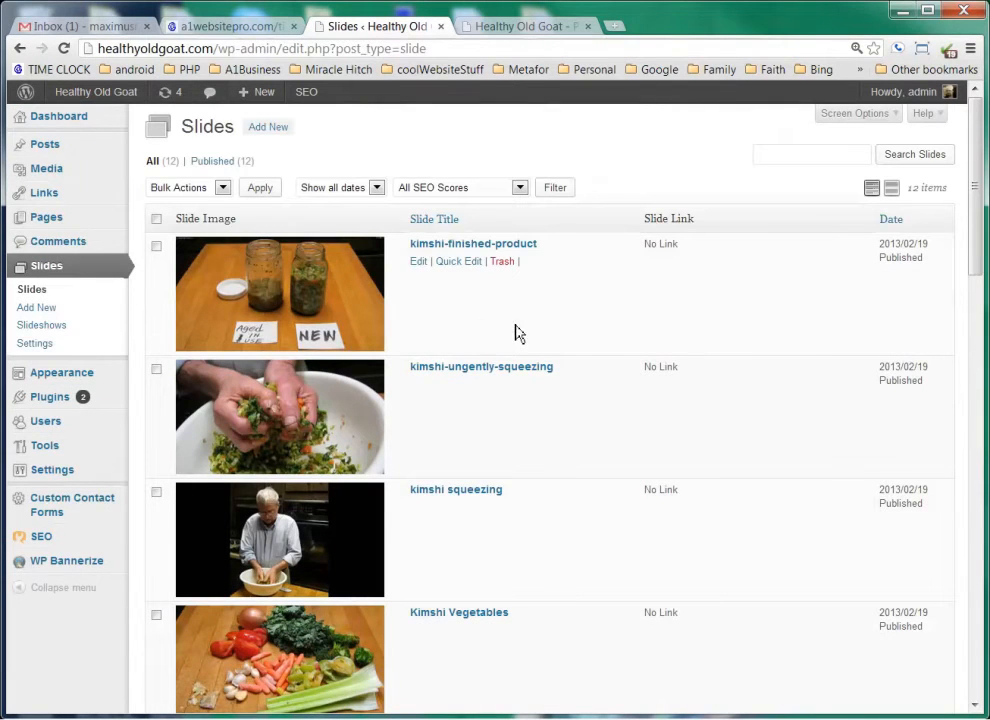
pyautogui.click(418, 260)
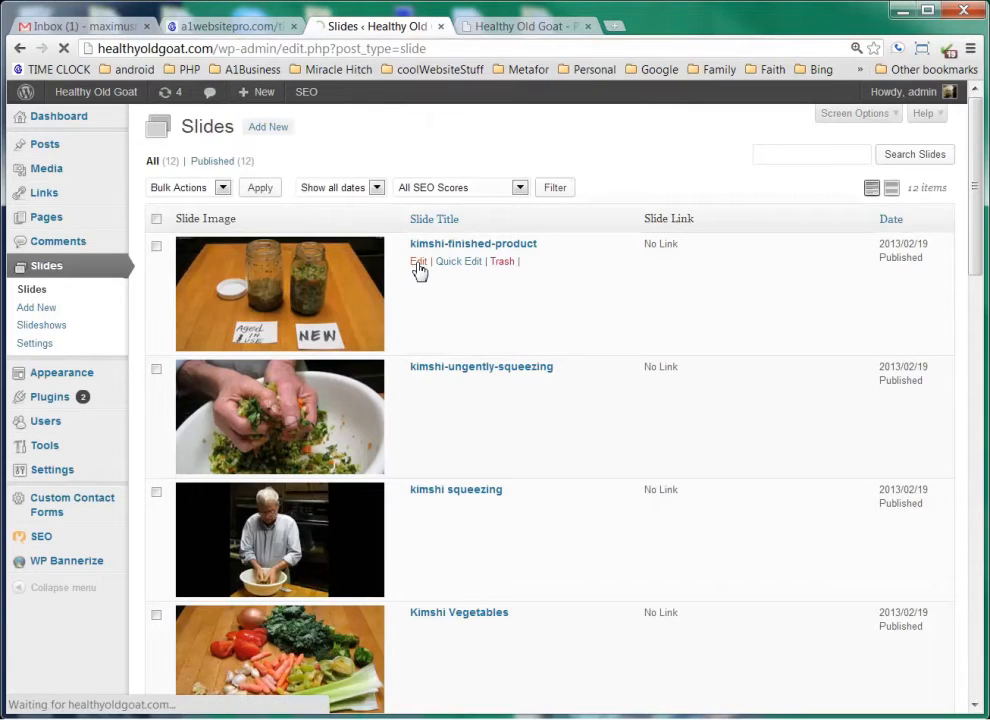
# Edit the 'kimshi-finished-product' slide and review its SEO details, slideshow and Slide Image box
pyautogui.click(418, 260)
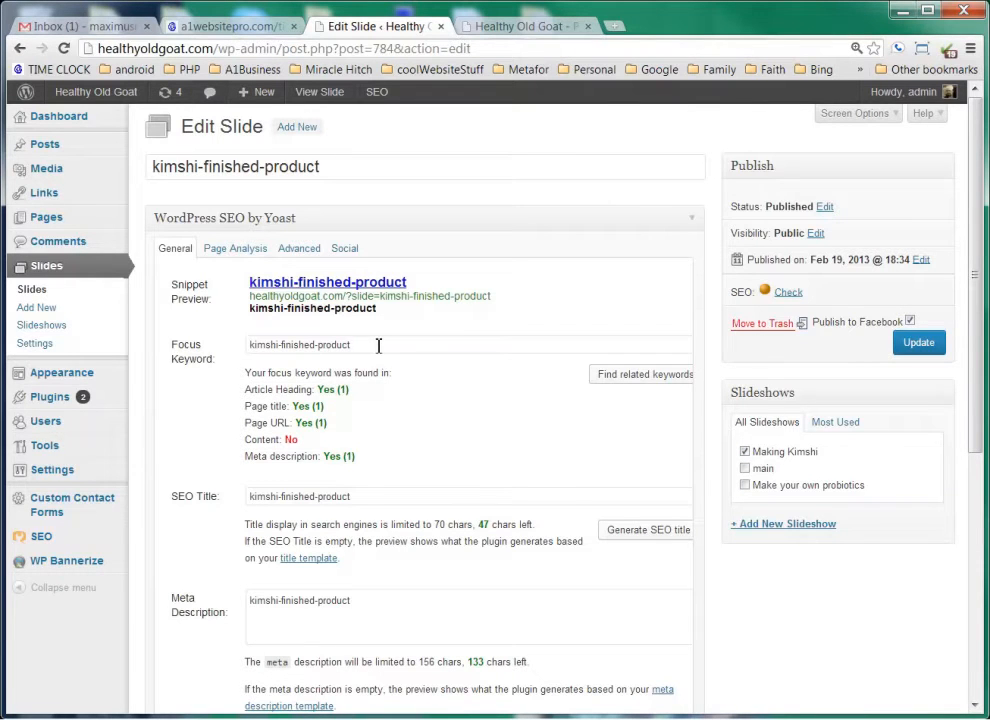
pyautogui.scroll(-3)
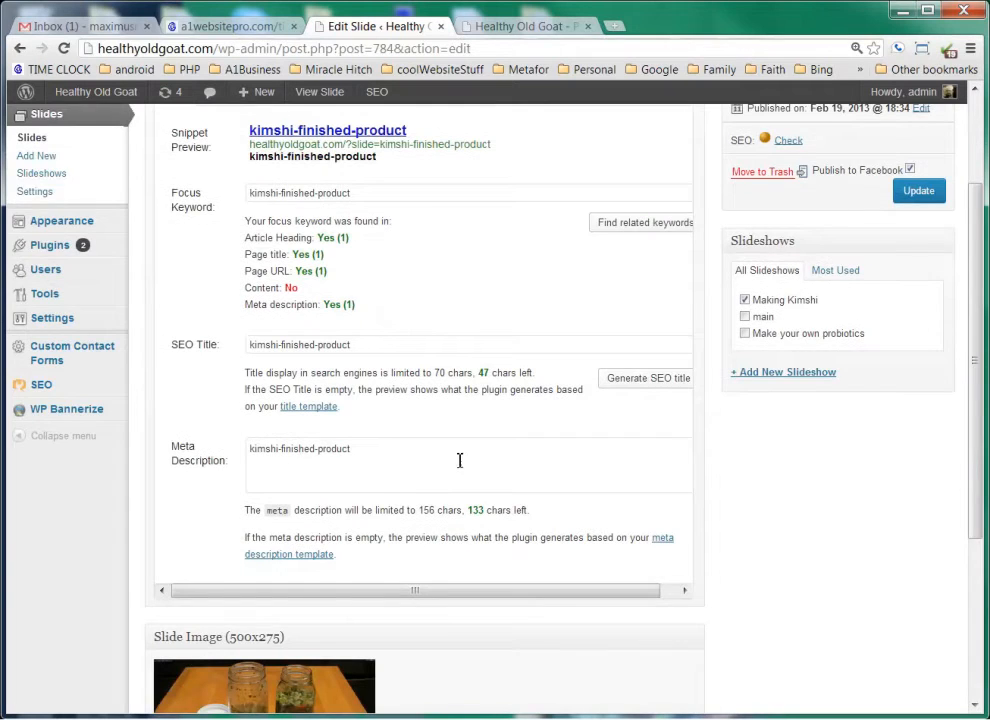
pyautogui.scroll(-3)
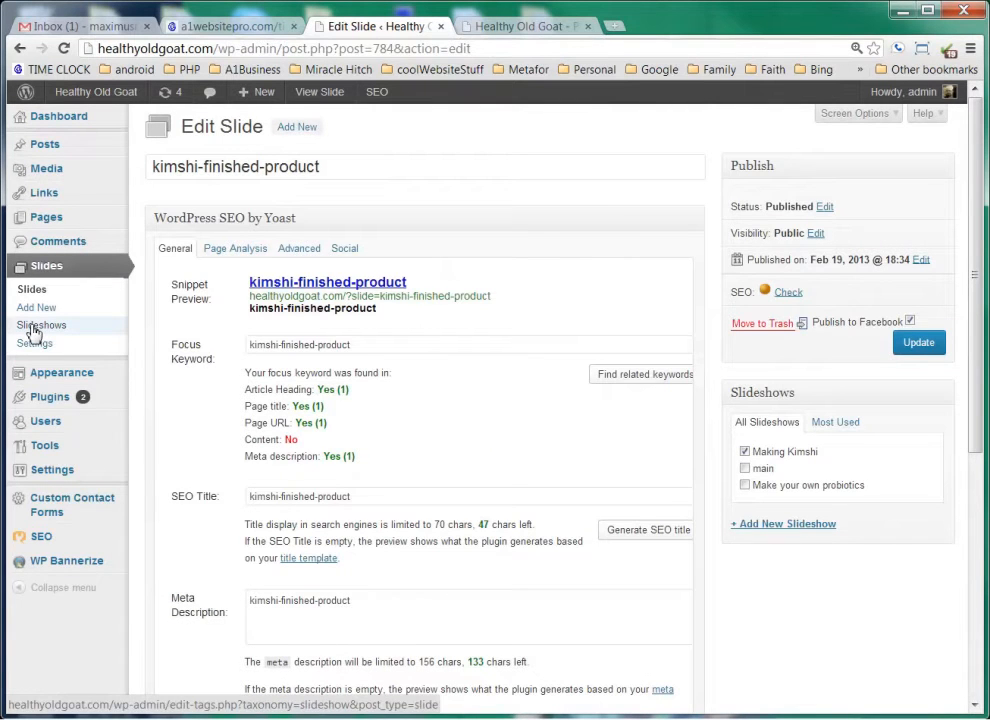
# From the Slideshows list, edit 'Making Kimshi' and review its name, slug, description and SEO fields
pyautogui.click(44, 324)
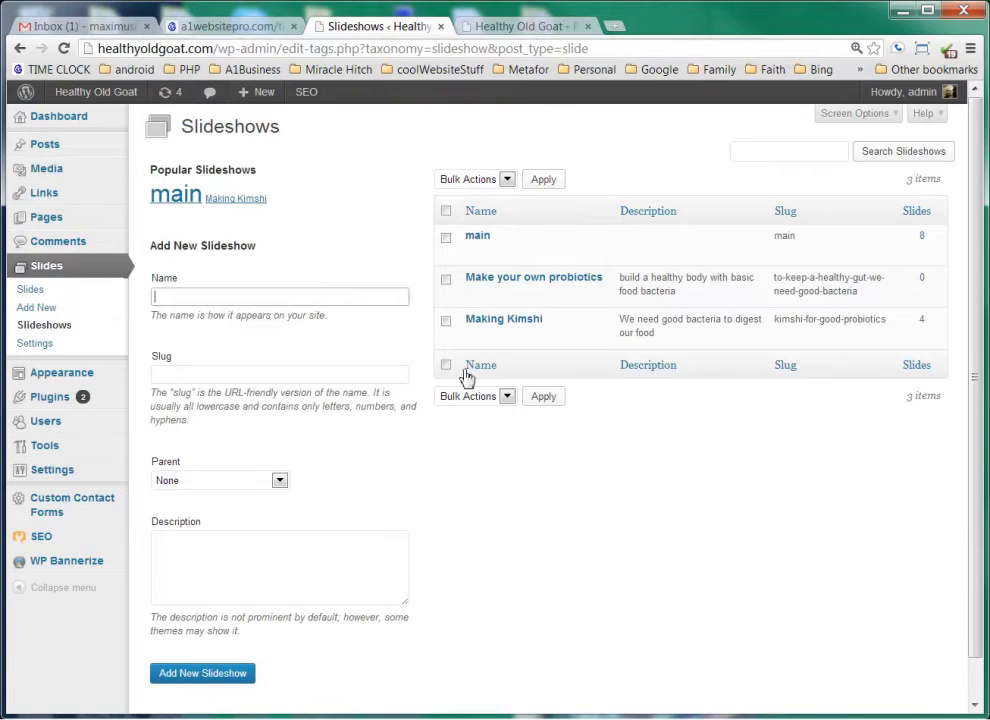
pyautogui.moveTo(504, 318)
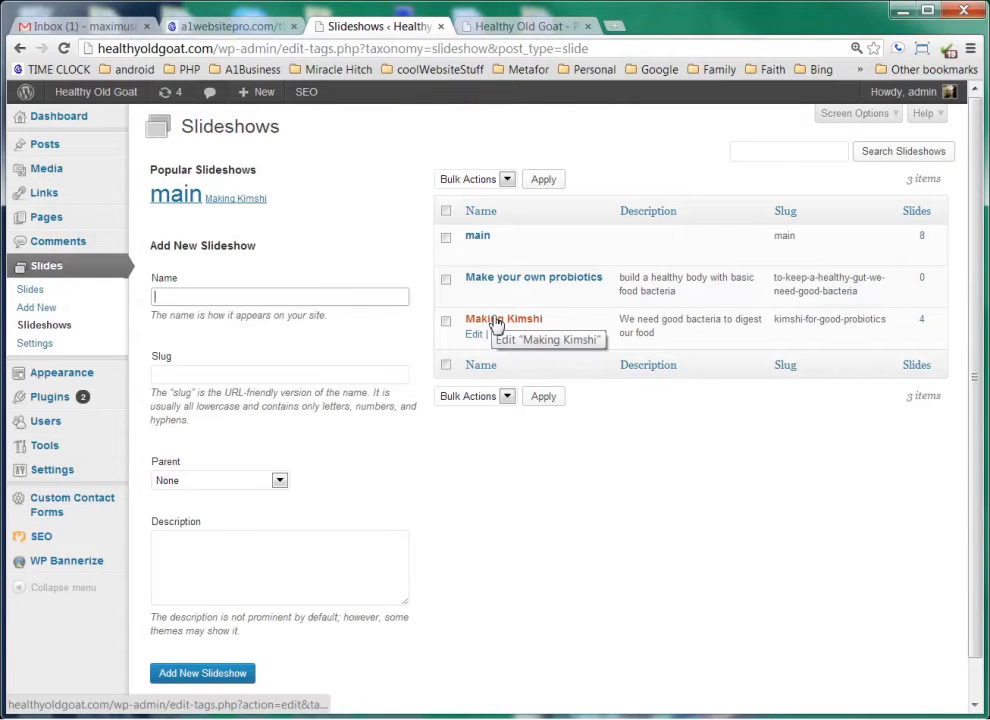
pyautogui.click(504, 318)
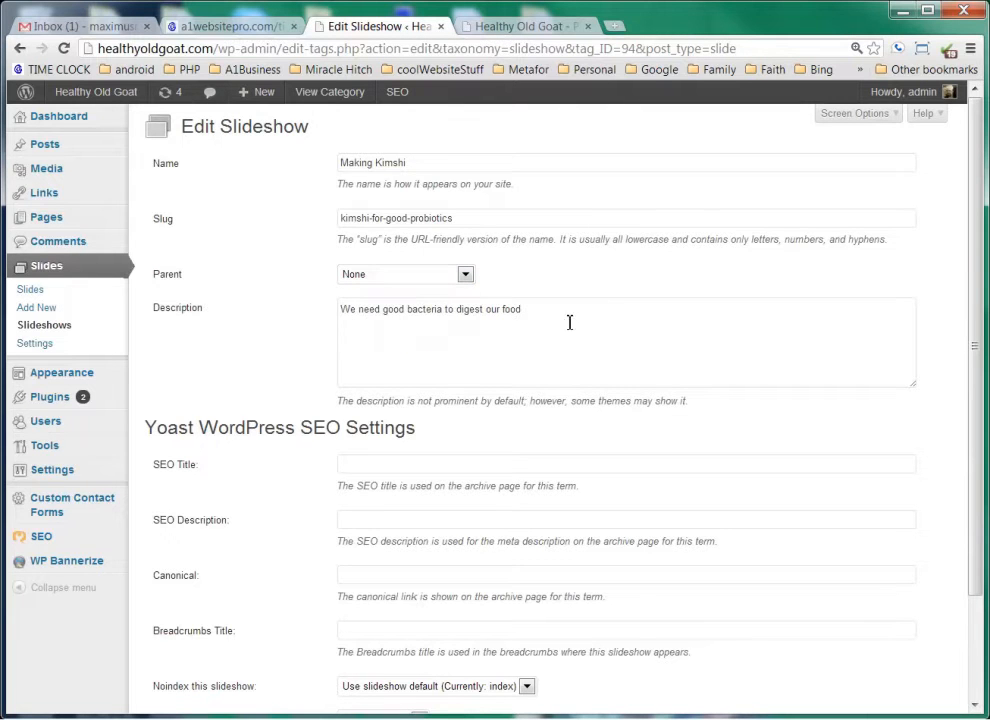
pyautogui.scroll(-3)
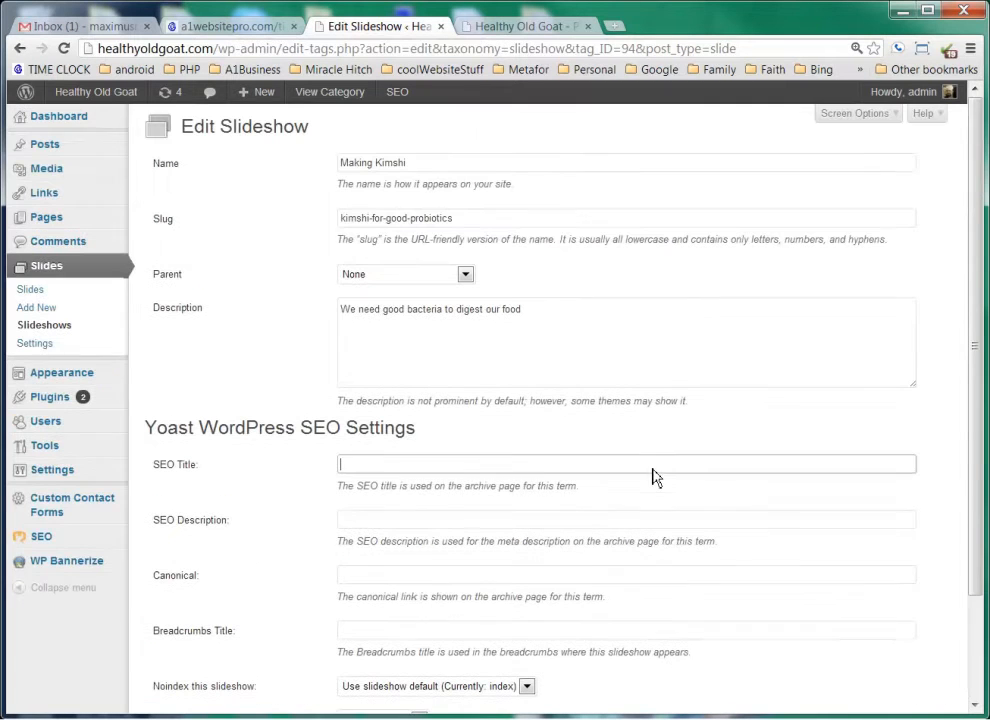
pyautogui.moveTo(660, 468)
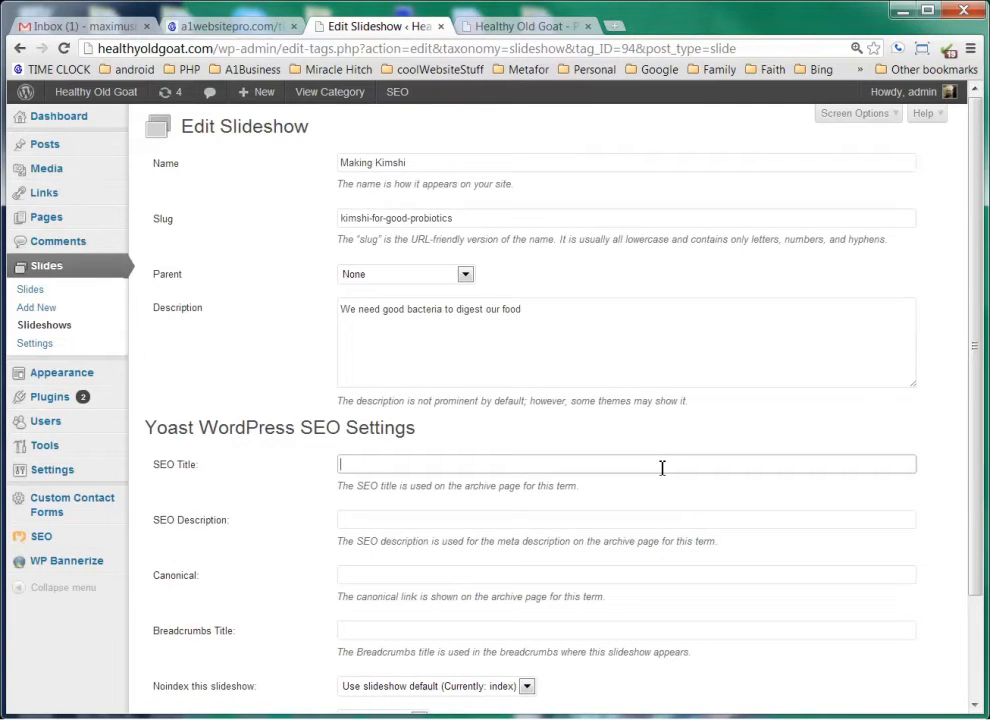
pyautogui.moveTo(34, 344)
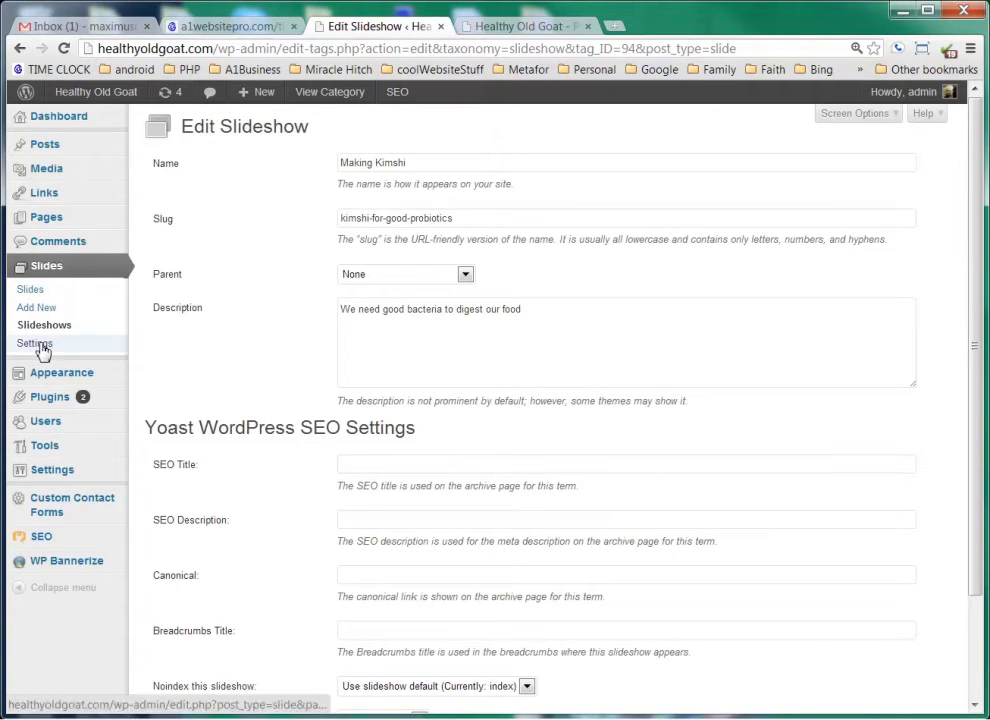
# Review the Meteor Slides settings for quantity and size and look at the Transition Style choices
pyautogui.click(36, 344)
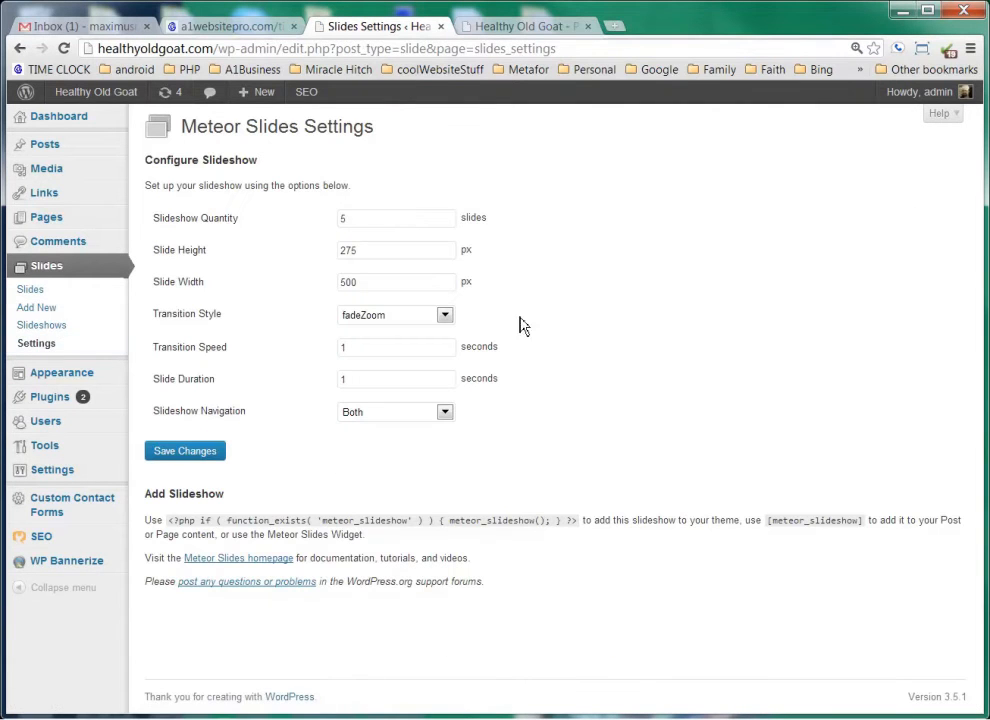
pyautogui.moveTo(620, 388)
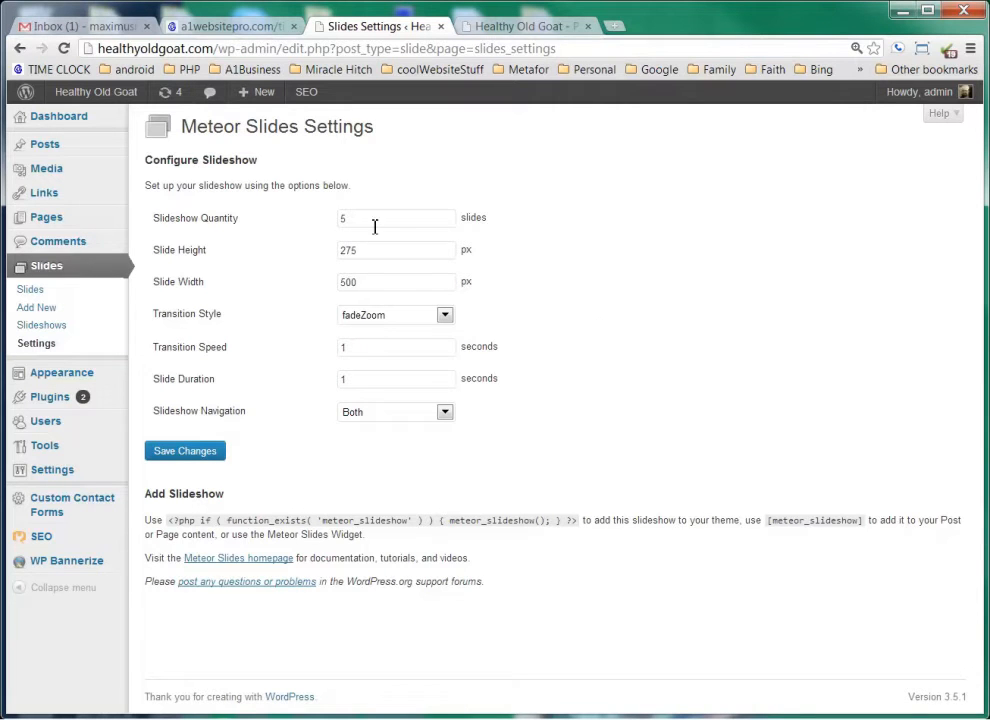
pyautogui.moveTo(180, 274)
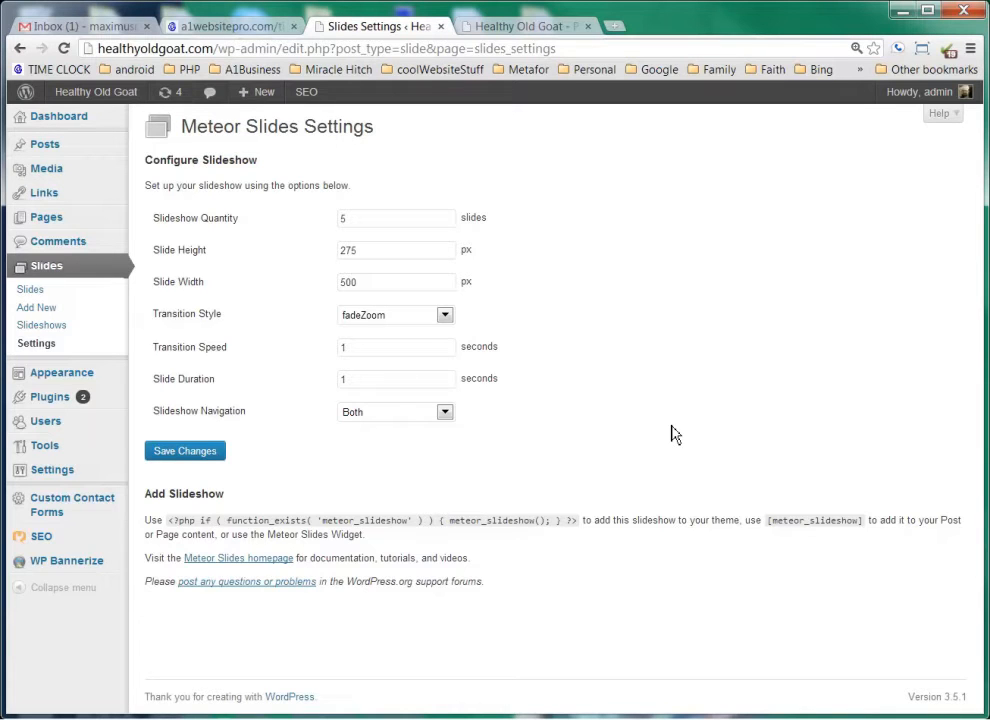
pyautogui.doubleClick(788, 520)
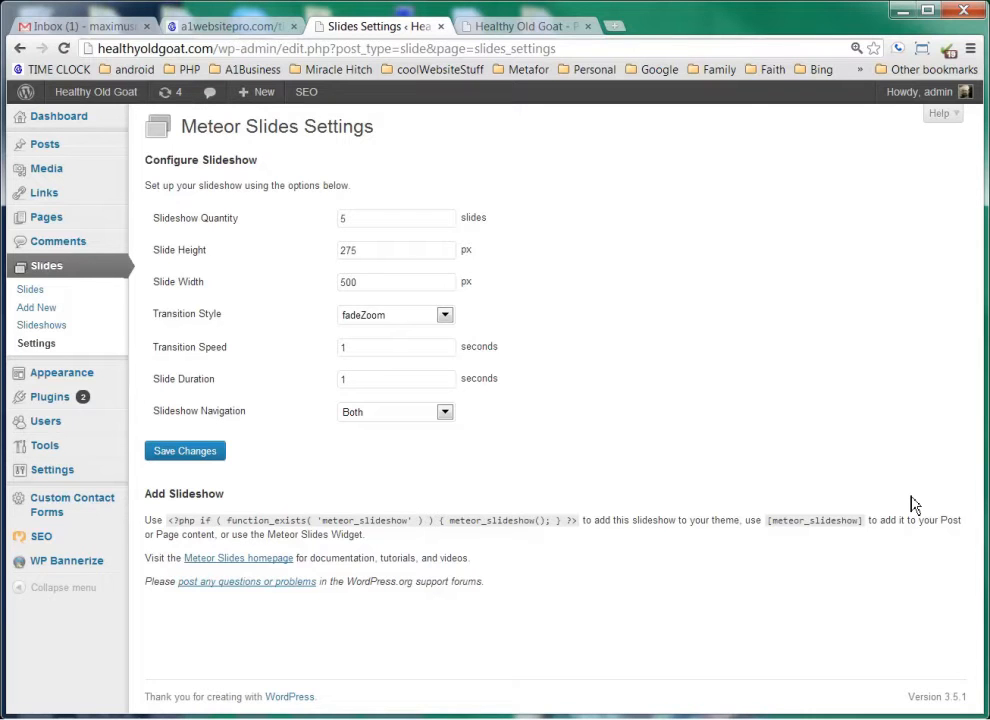
pyautogui.doubleClick(308, 126)
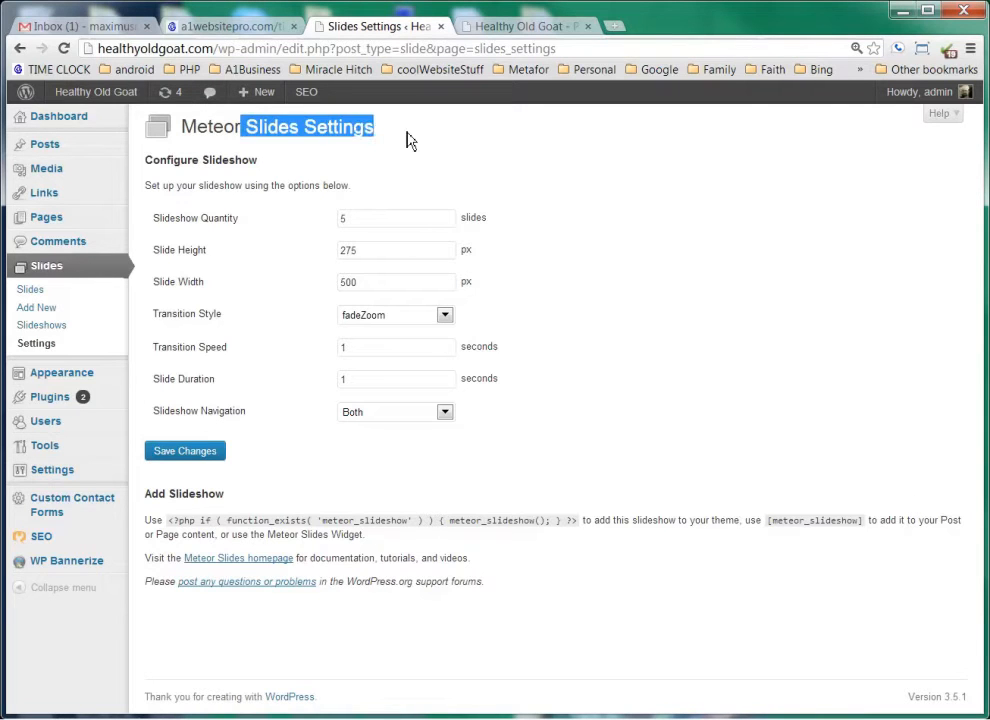
pyautogui.click(396, 250)
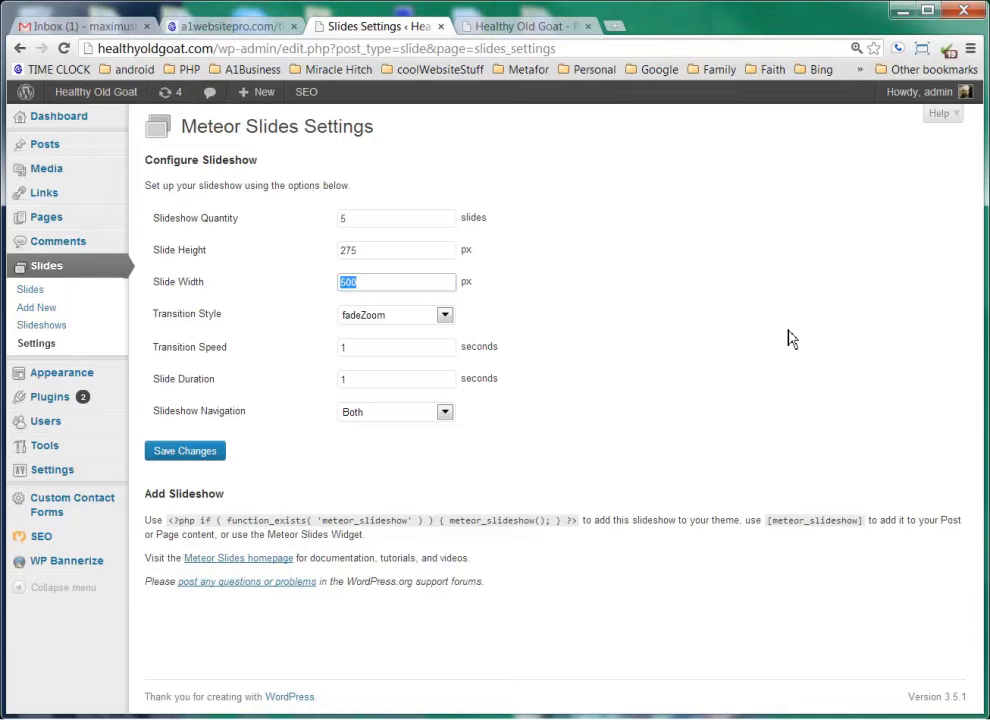
pyautogui.moveTo(424, 332)
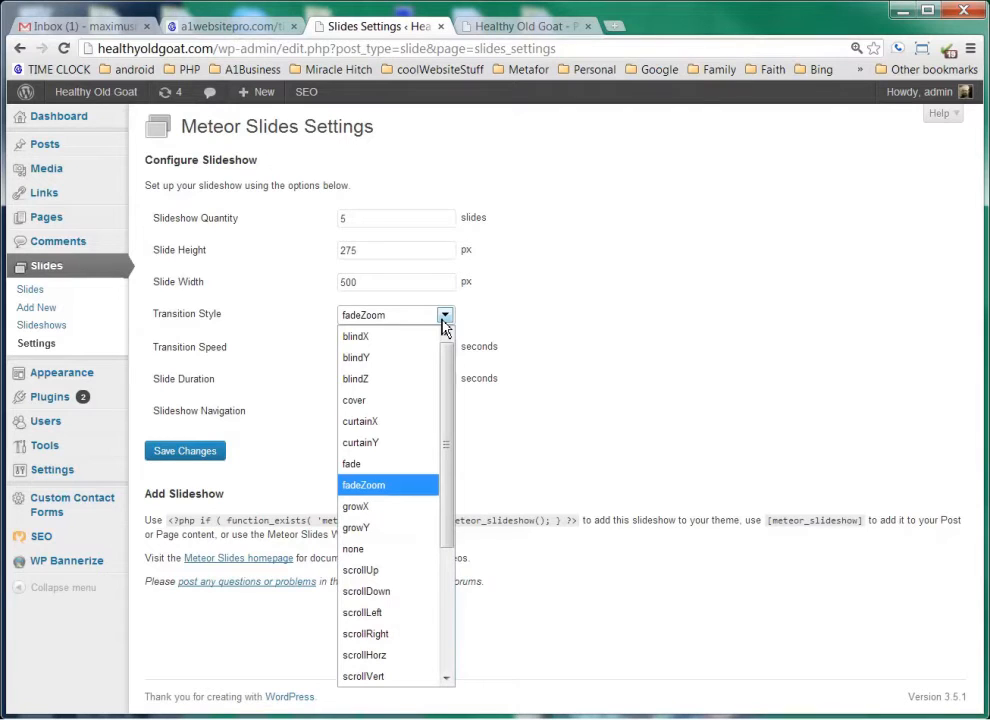
pyautogui.click(364, 486)
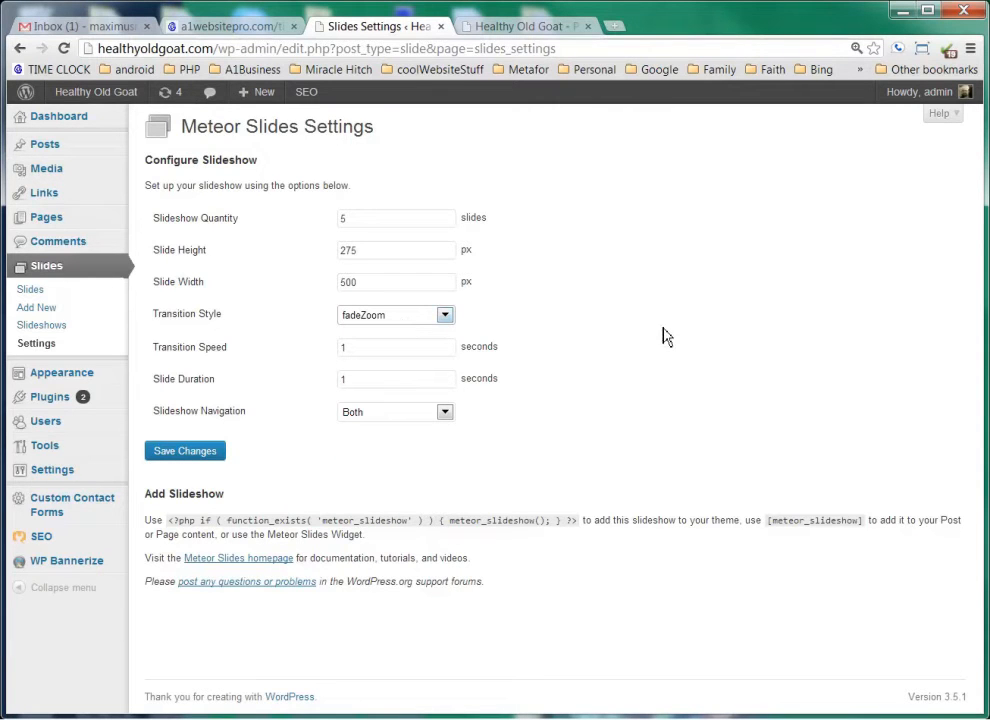
pyautogui.click(396, 348)
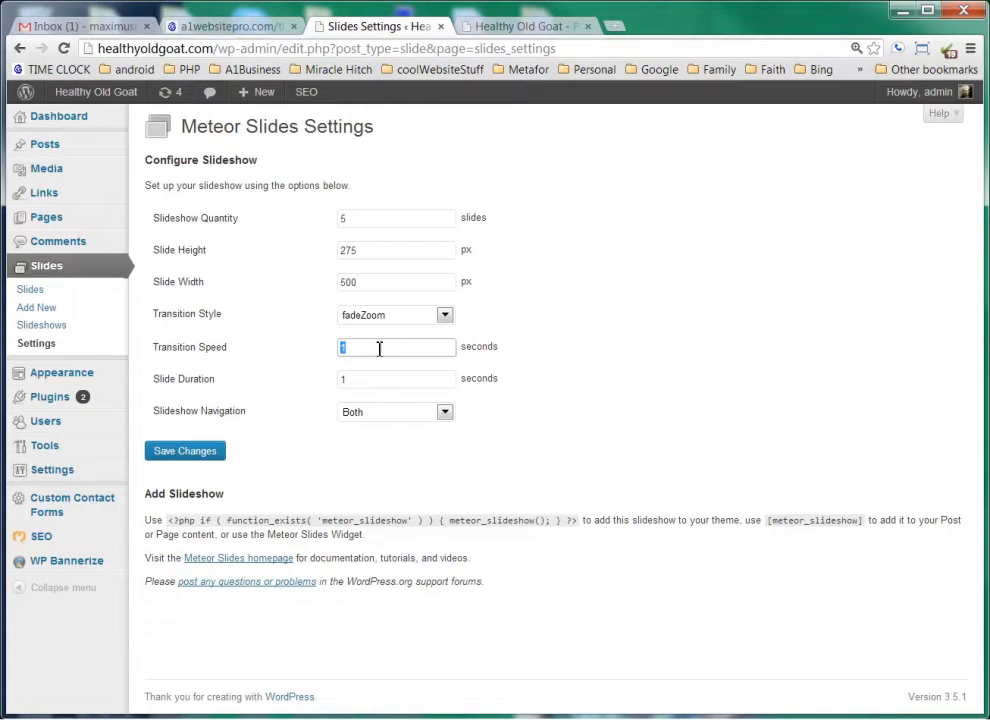
pyautogui.moveTo(184, 348)
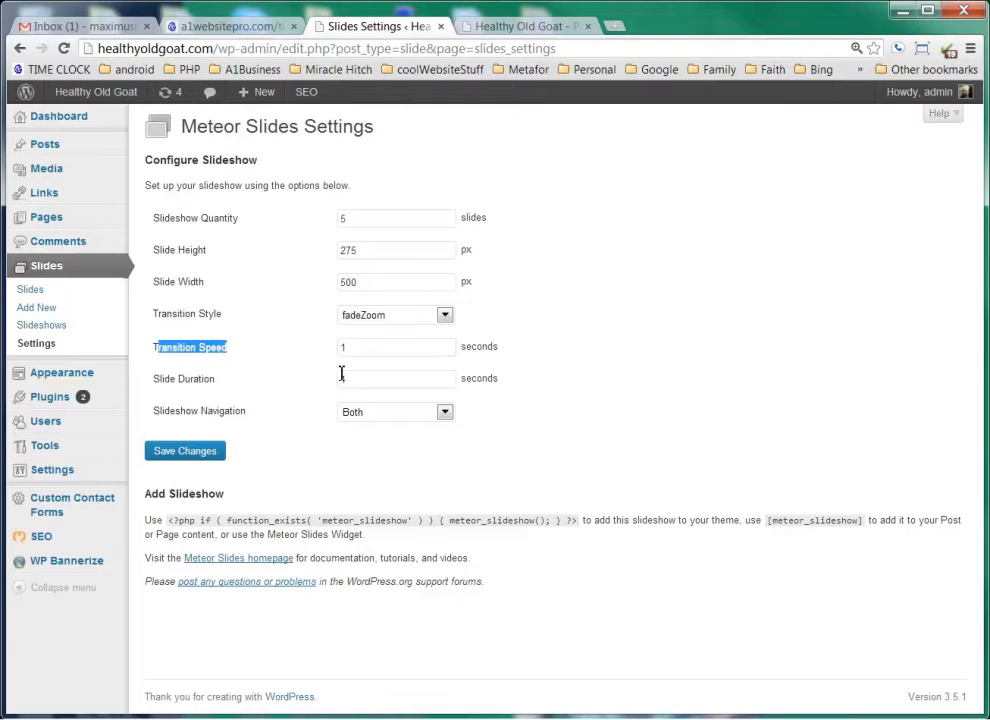
pyautogui.doubleClick(170, 378)
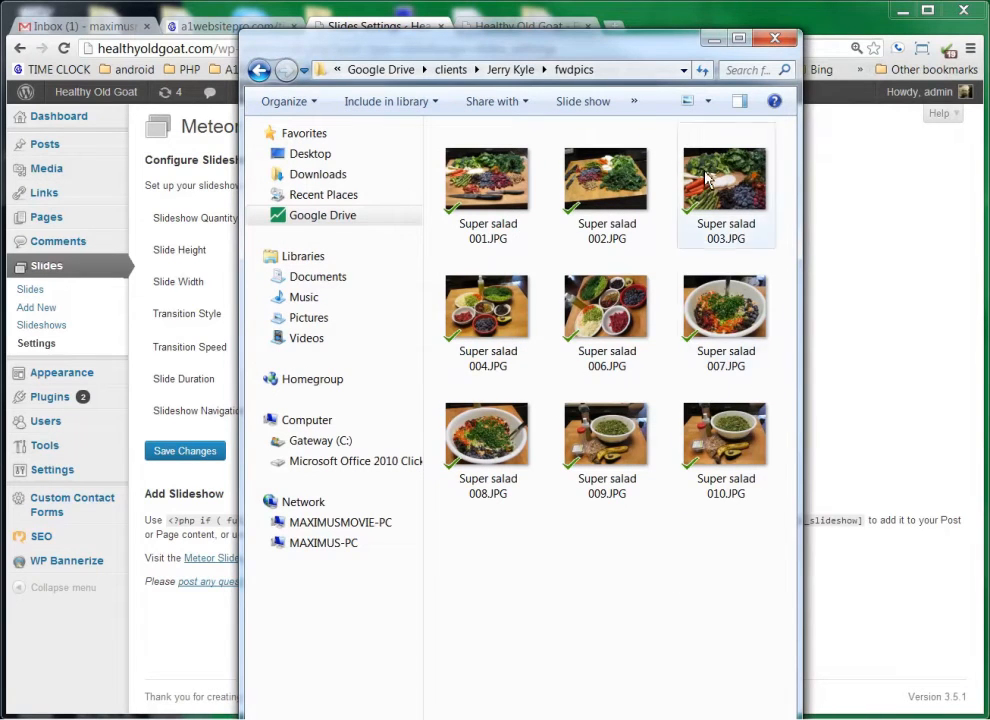
pyautogui.moveTo(680, 544)
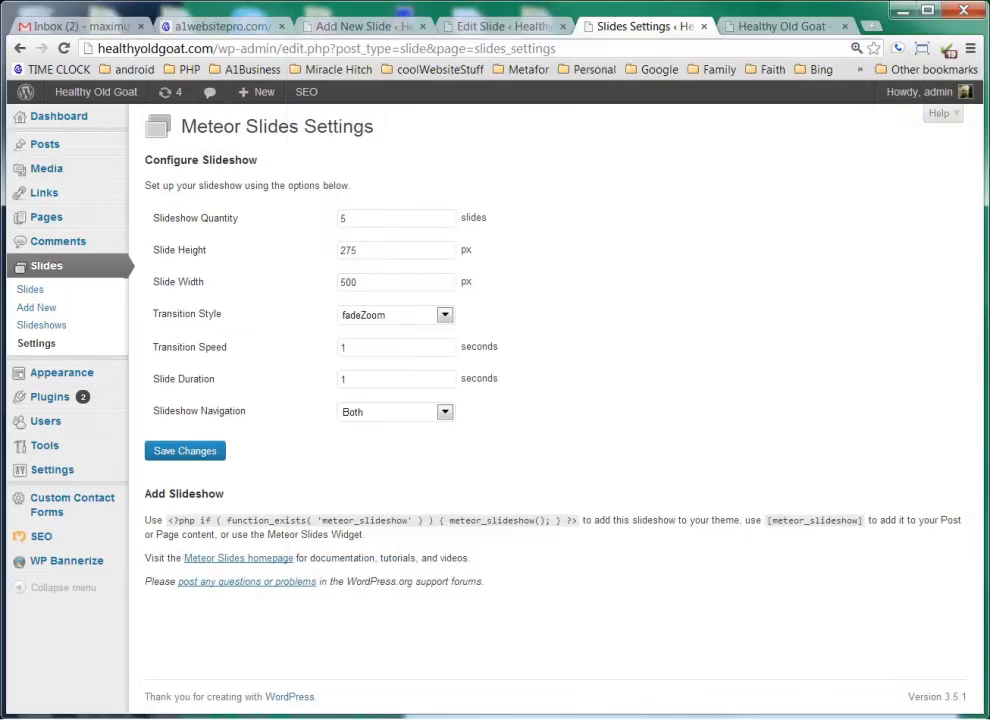
pyautogui.moveTo(50, 340)
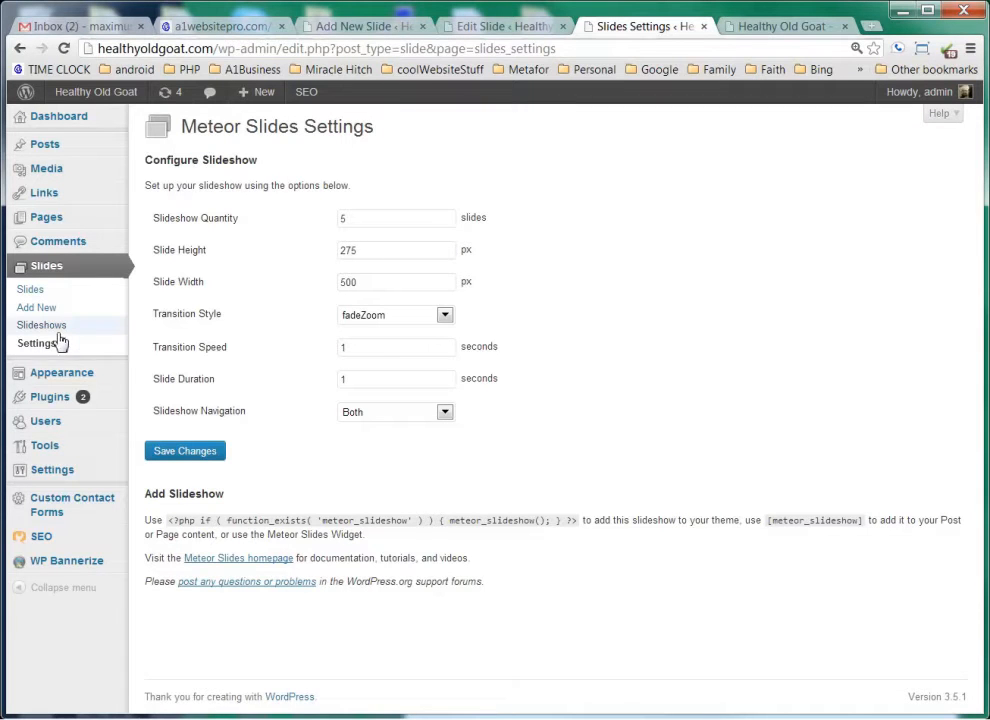
pyautogui.moveTo(40, 324)
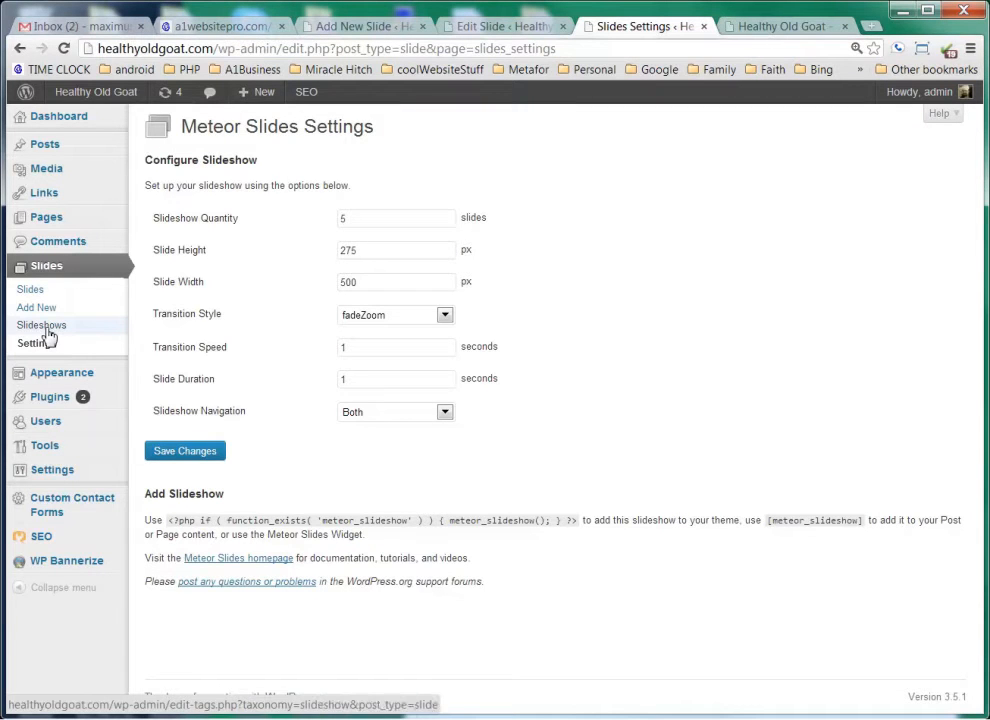
# Create slideshow 'Super Saled', slug 'super-saled', described as a slide show for super saleds
pyautogui.click(40, 324)
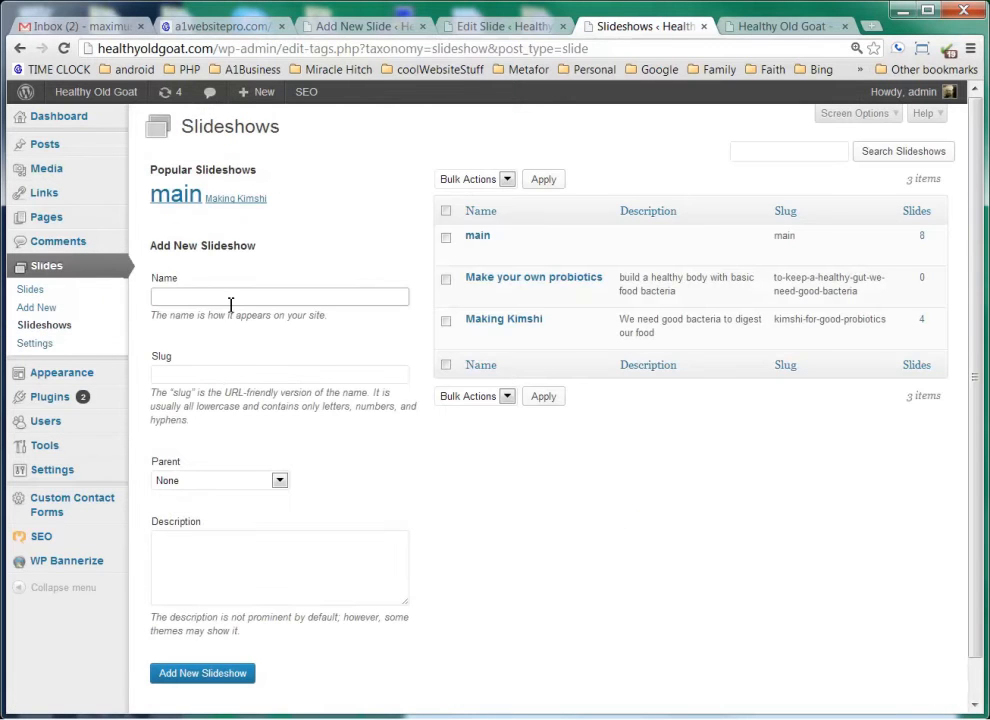
pyautogui.write('Super Saled')
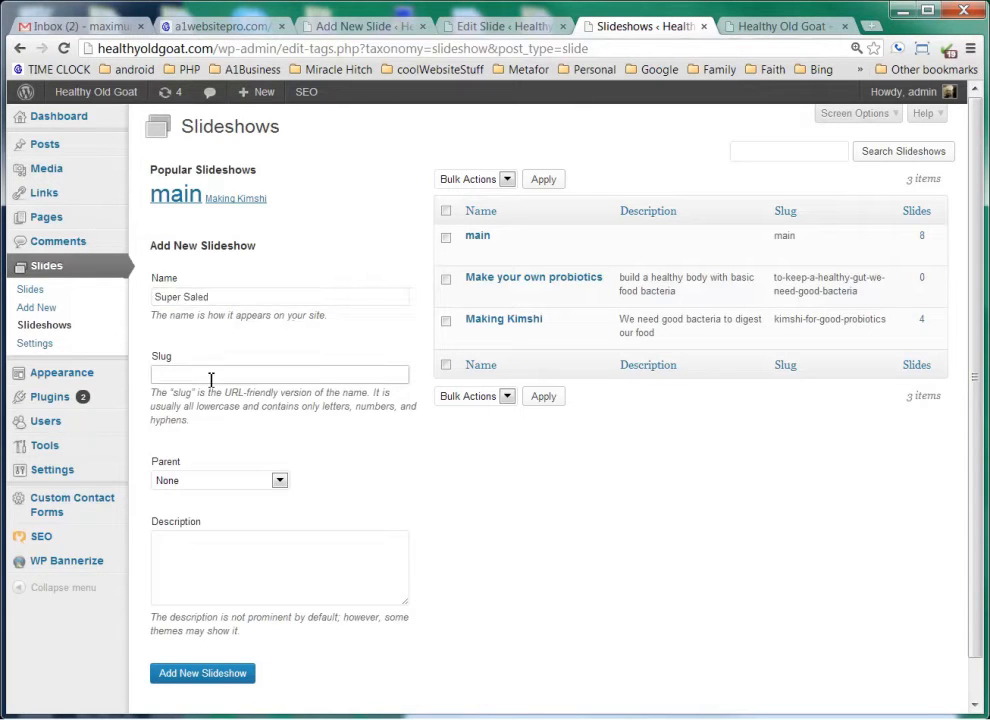
pyautogui.write('super-saled')
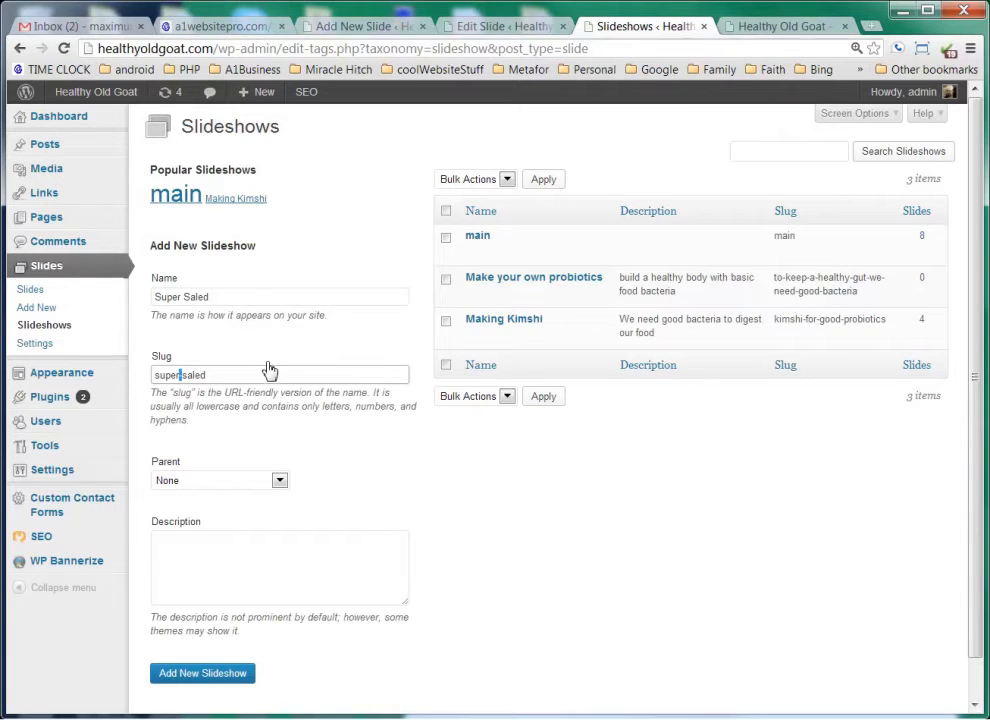
pyautogui.click(280, 564)
pyautogui.write('This is a slide show for su')
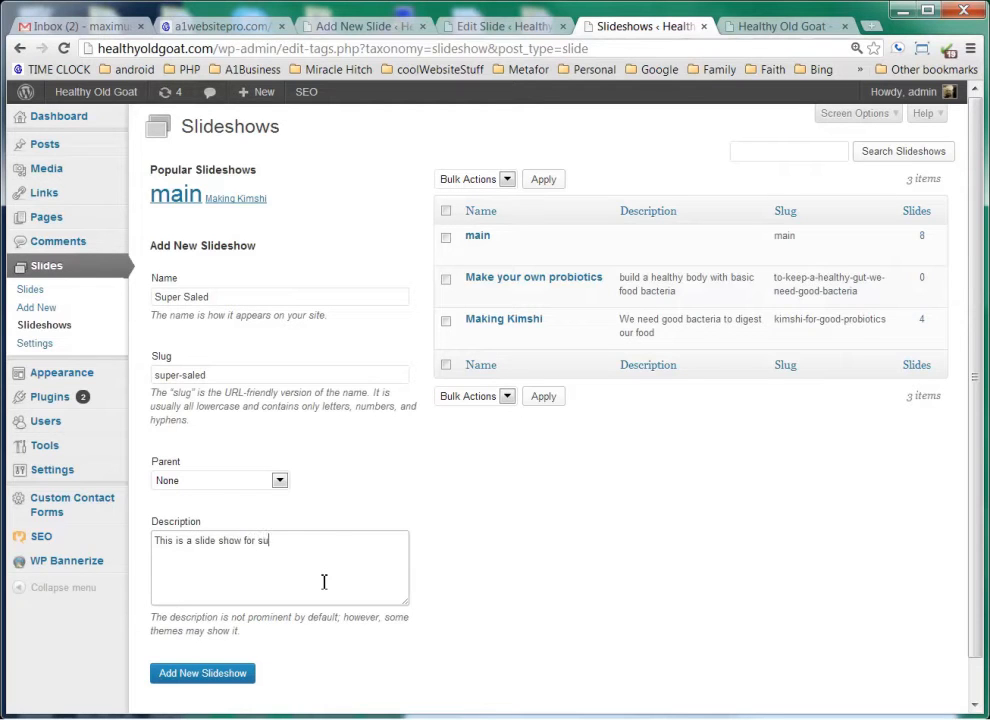
pyautogui.write('per saleds')
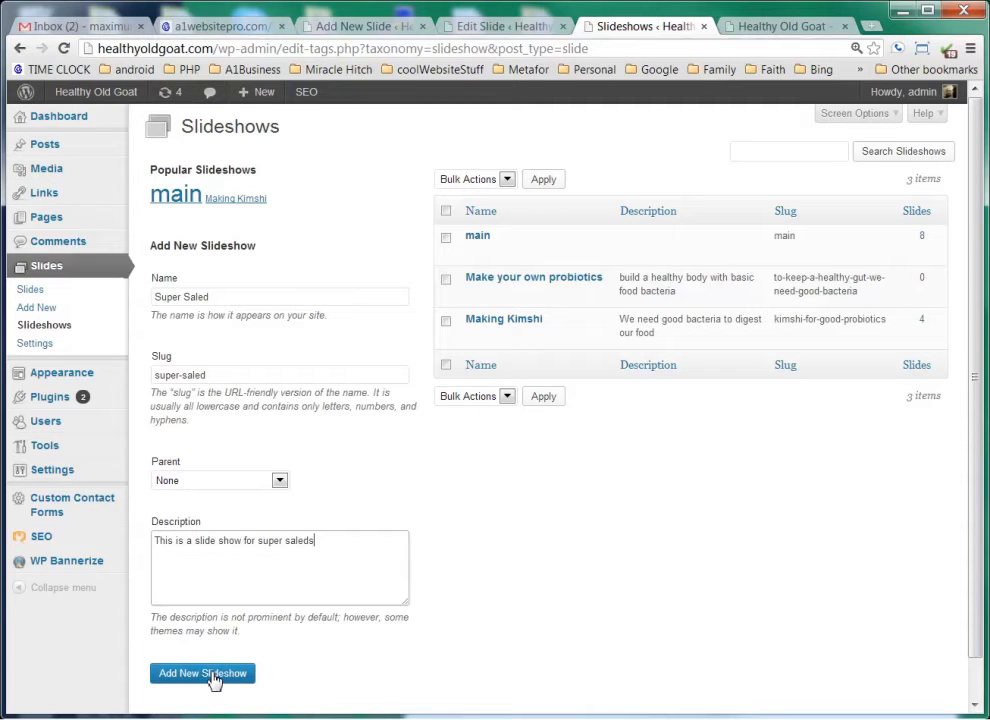
pyautogui.click(202, 672)
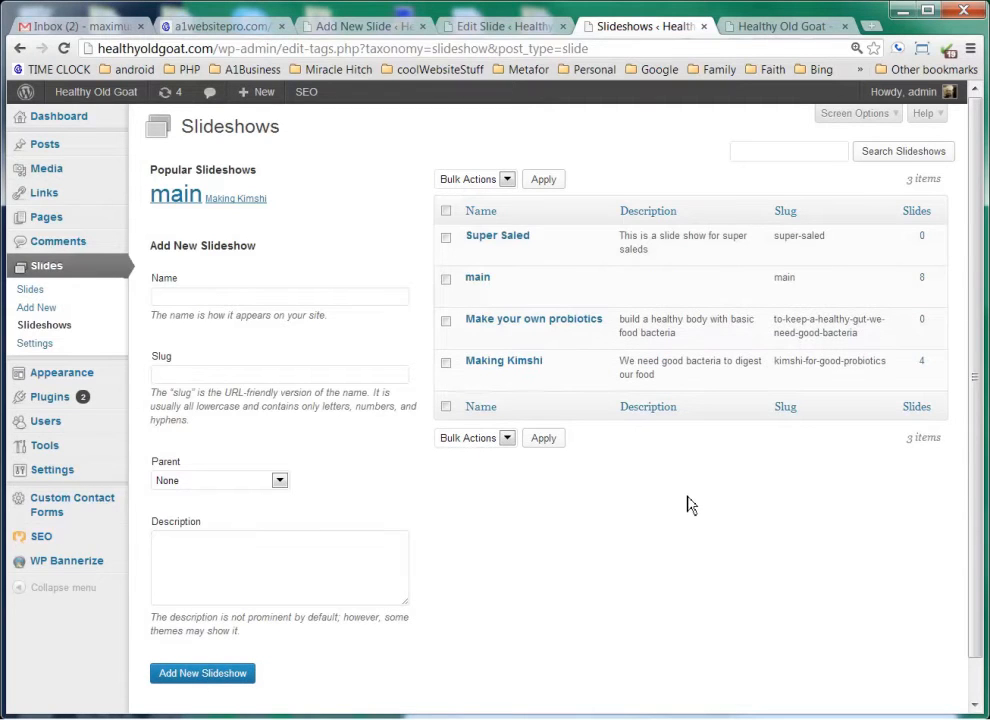
pyautogui.moveTo(496, 236)
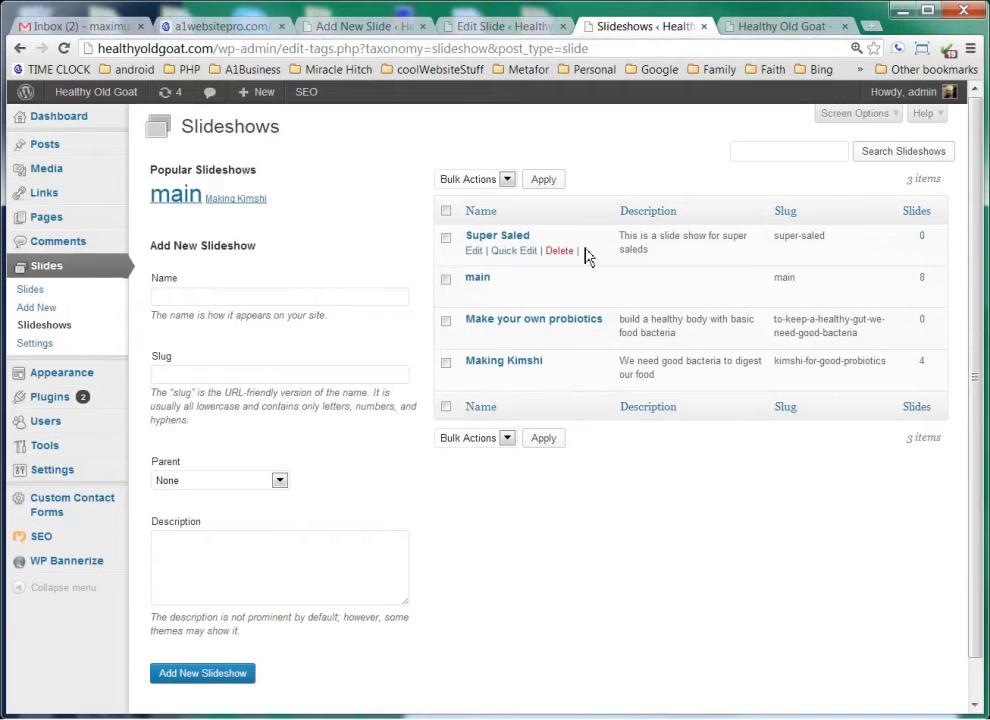
pyautogui.moveTo(474, 248)
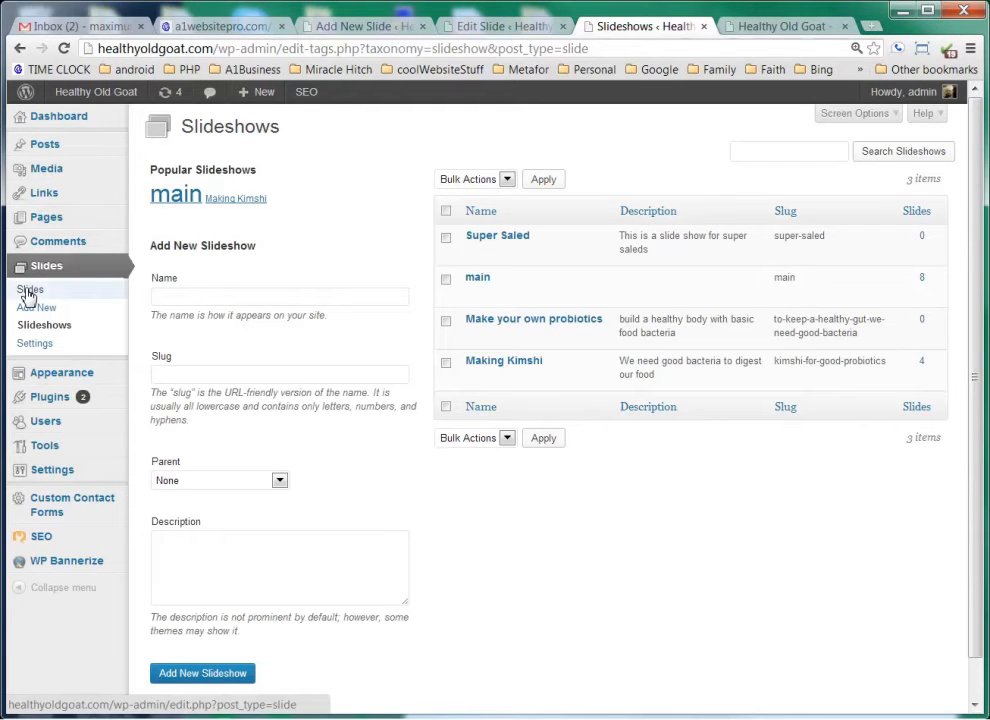
# Start a new slide 'Jerrys Super Saled', move the image box up, and choose Super salad 001 as featured image
pyautogui.click(36, 308)
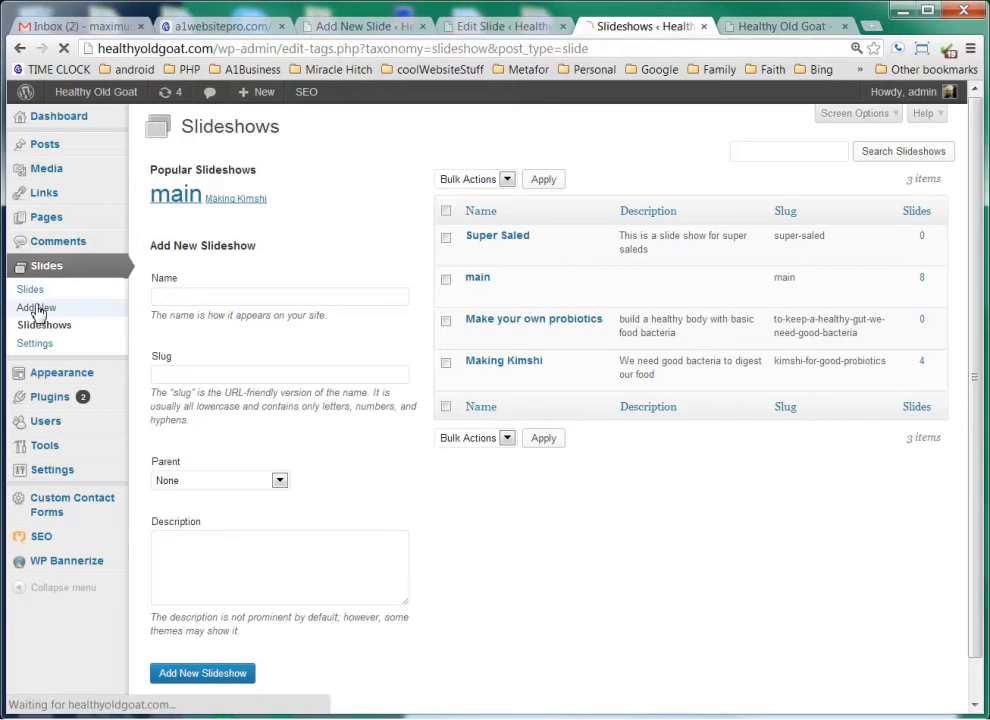
pyautogui.click(38, 308)
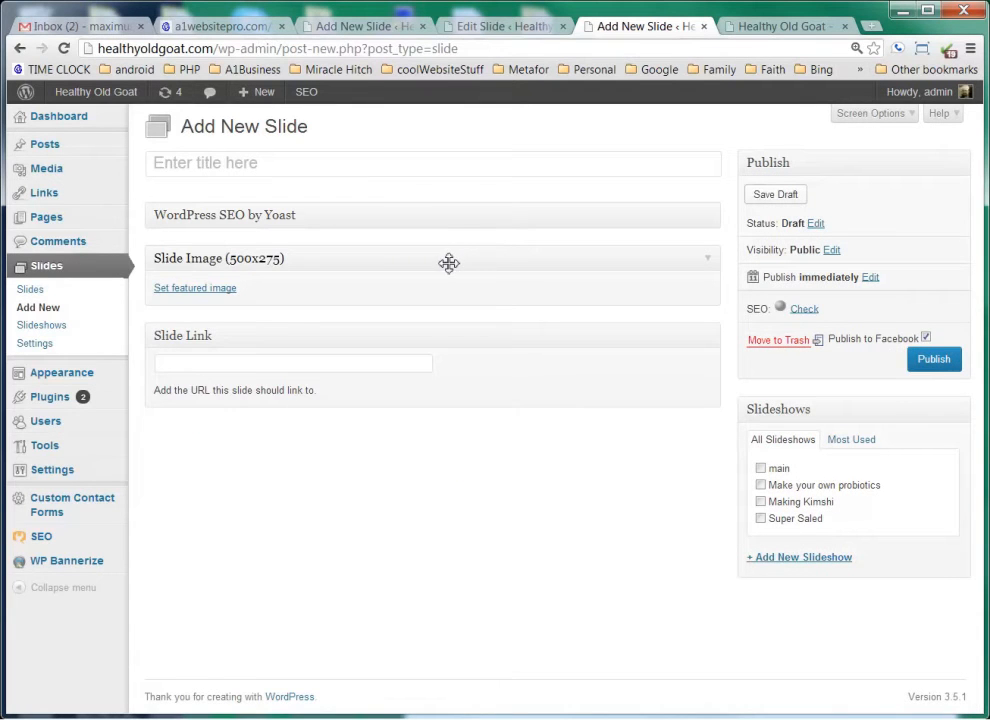
pyautogui.moveTo(448, 258); pyautogui.dragTo(448, 210)
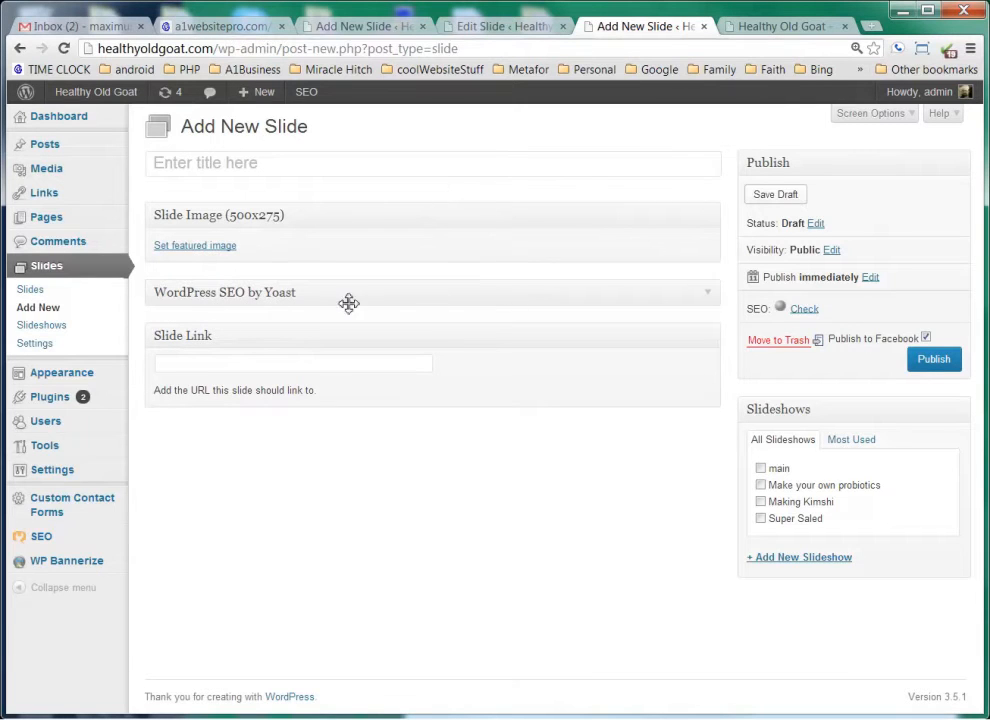
pyautogui.moveTo(324, 304)
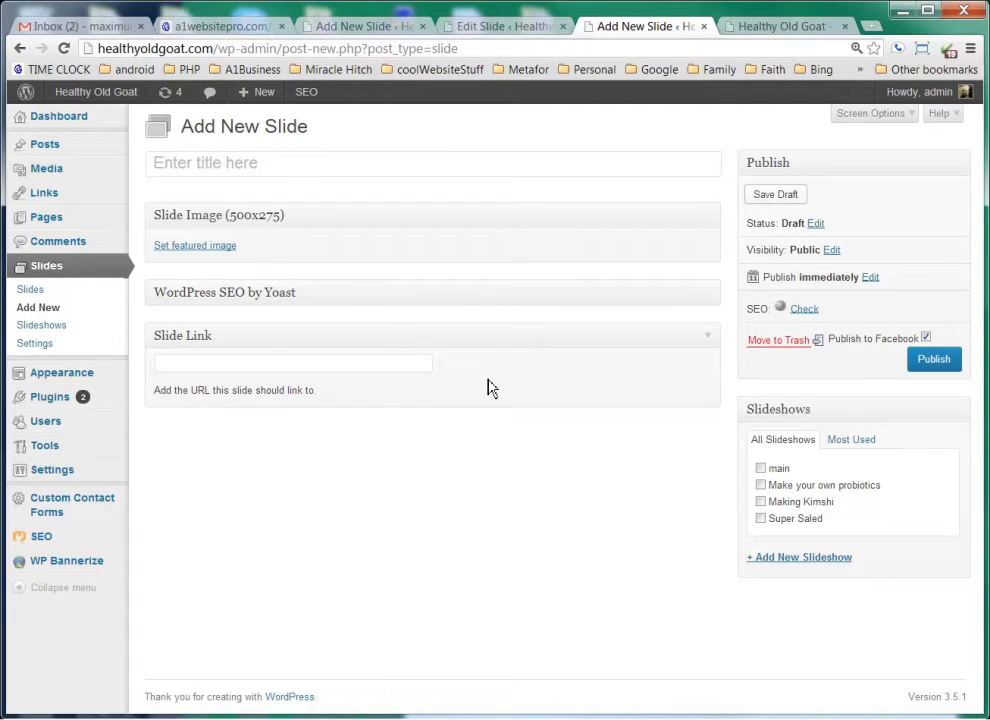
pyautogui.moveTo(654, 334)
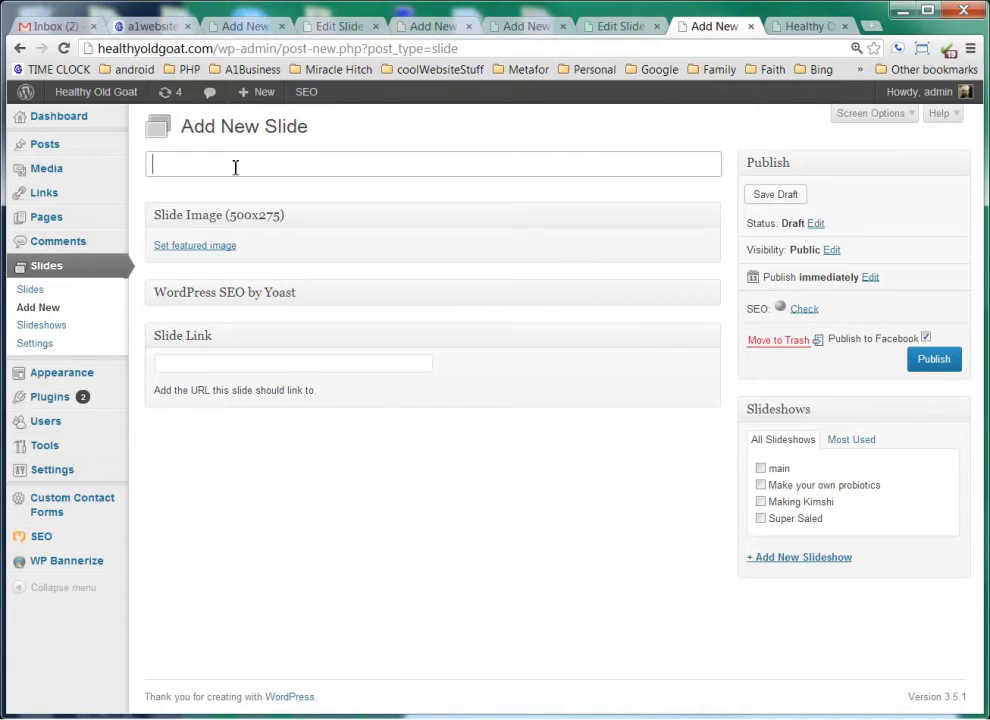
pyautogui.write('Jerrys Super S')
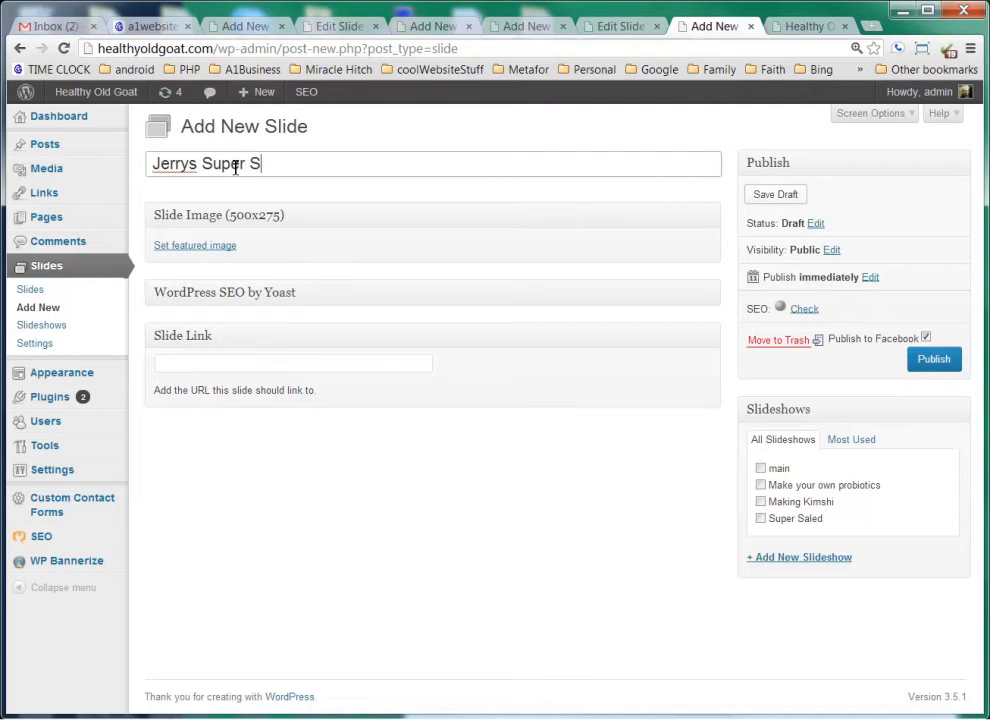
pyautogui.write('aled')
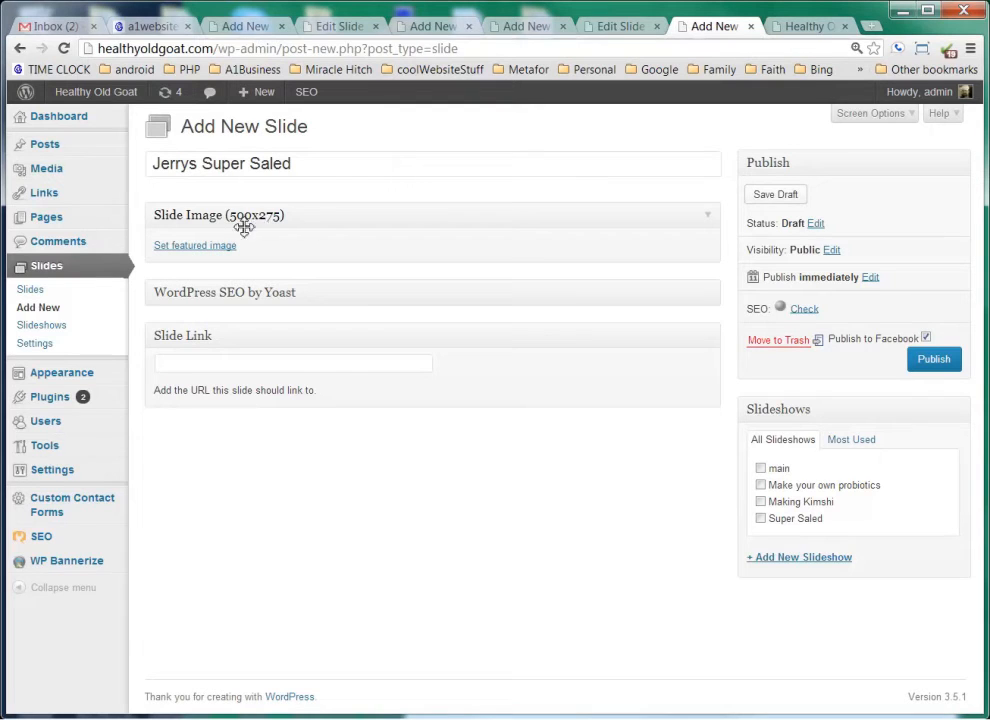
pyautogui.moveTo(292, 252)
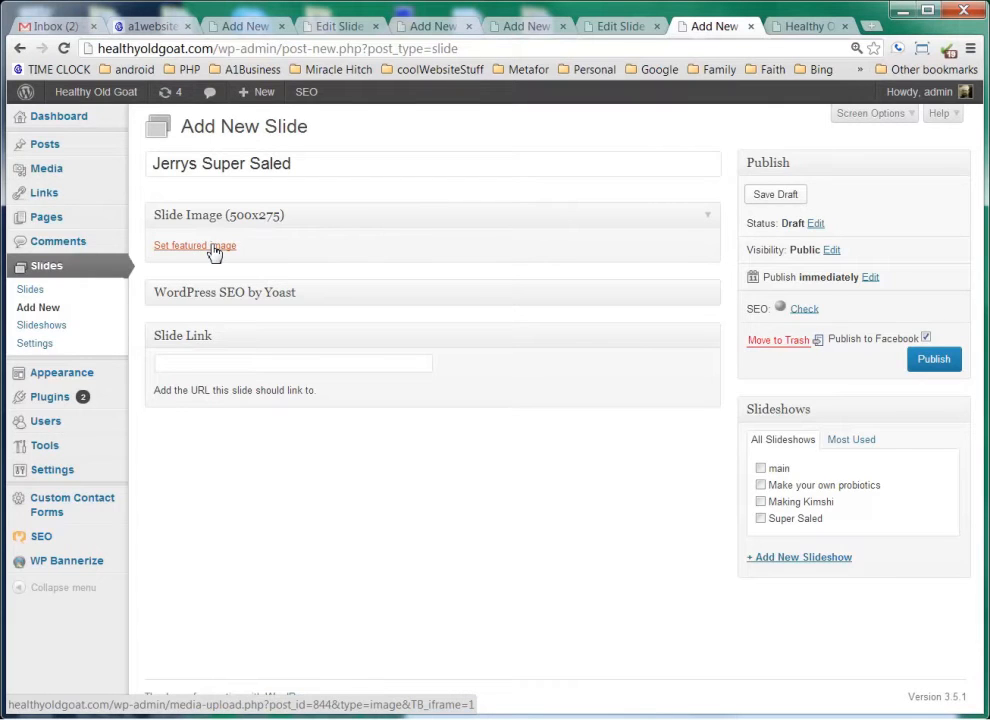
pyautogui.click(196, 244)
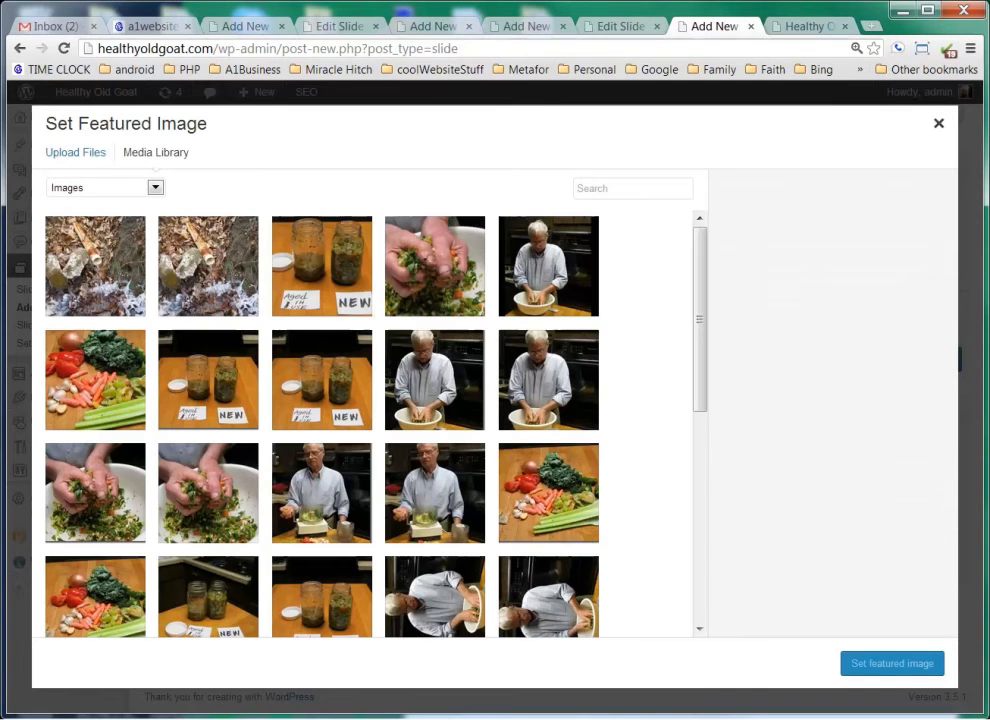
pyautogui.click(76, 152)
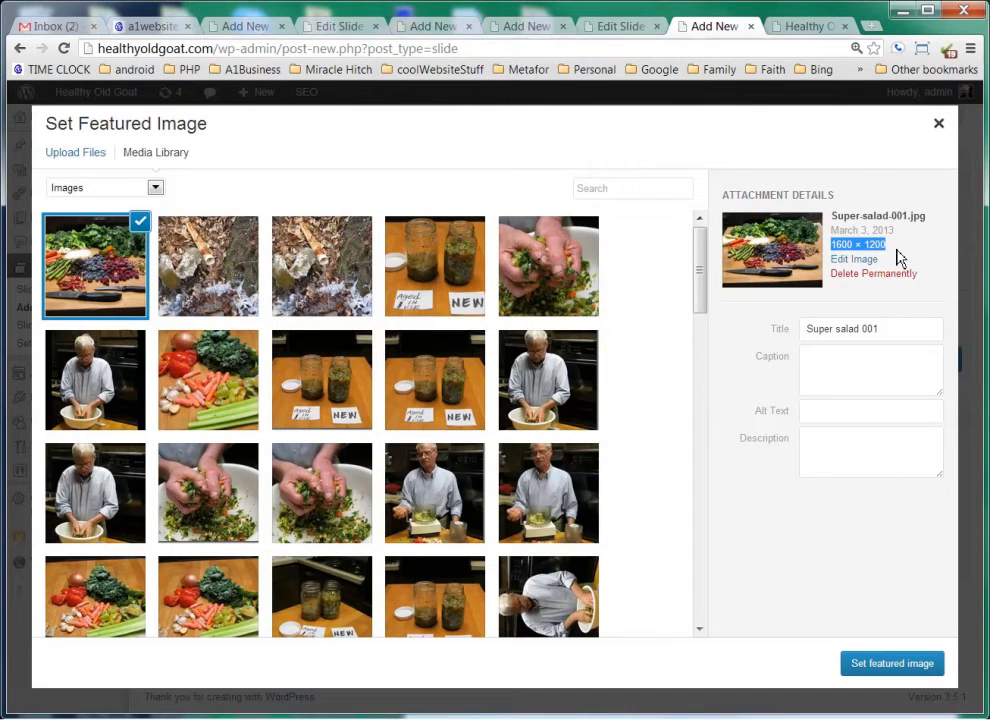
pyautogui.moveTo(900, 252)
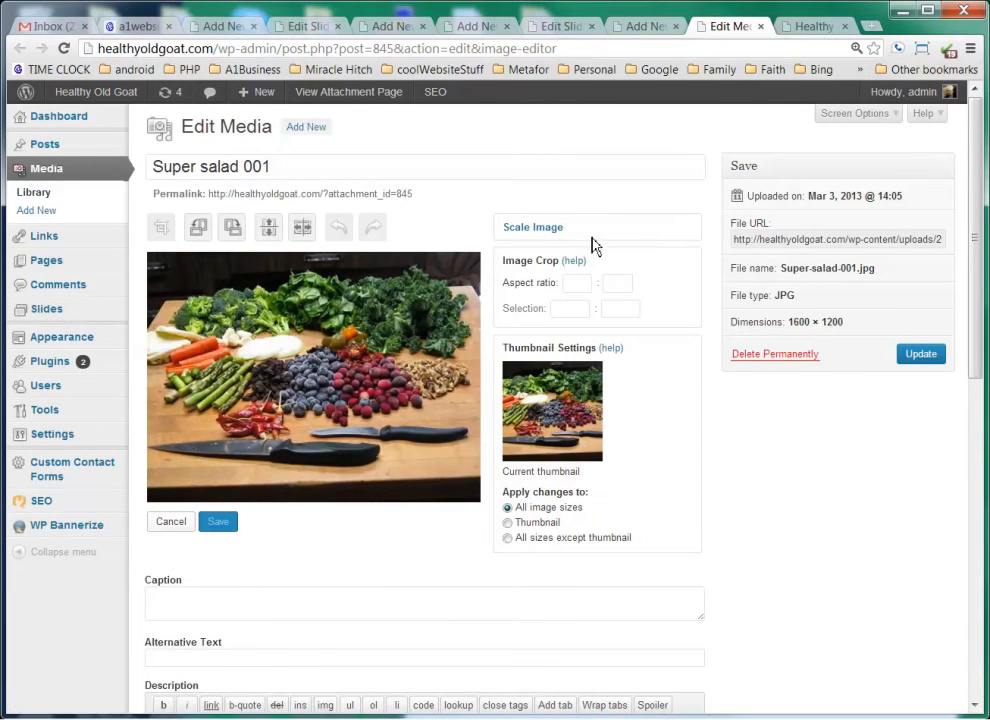
pyautogui.moveTo(732, 498)
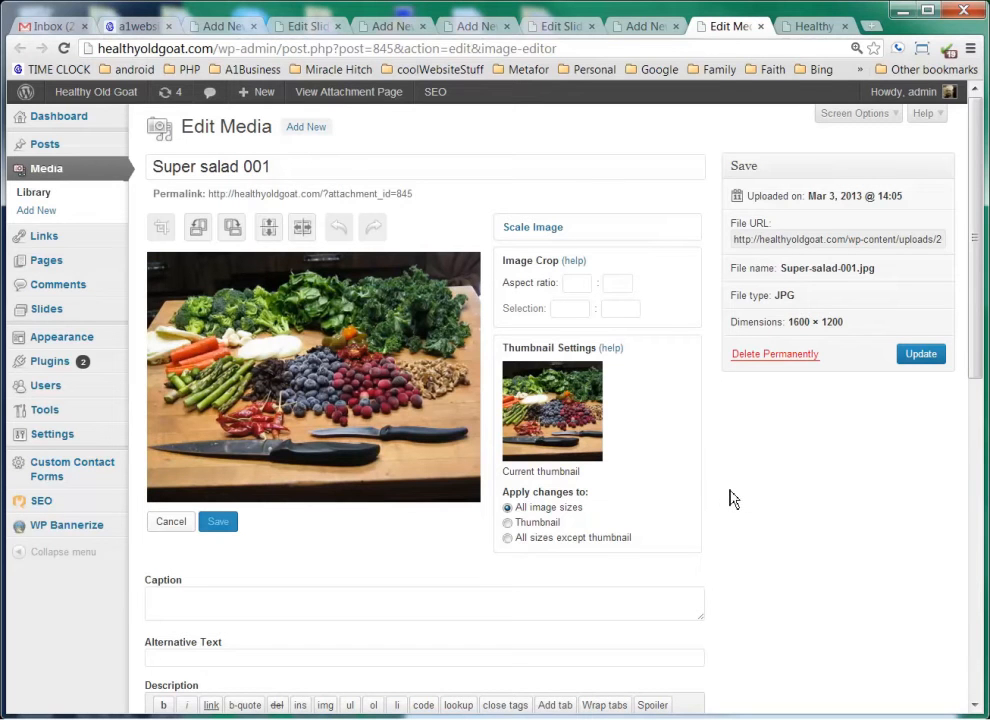
pyautogui.moveTo(520, 232)
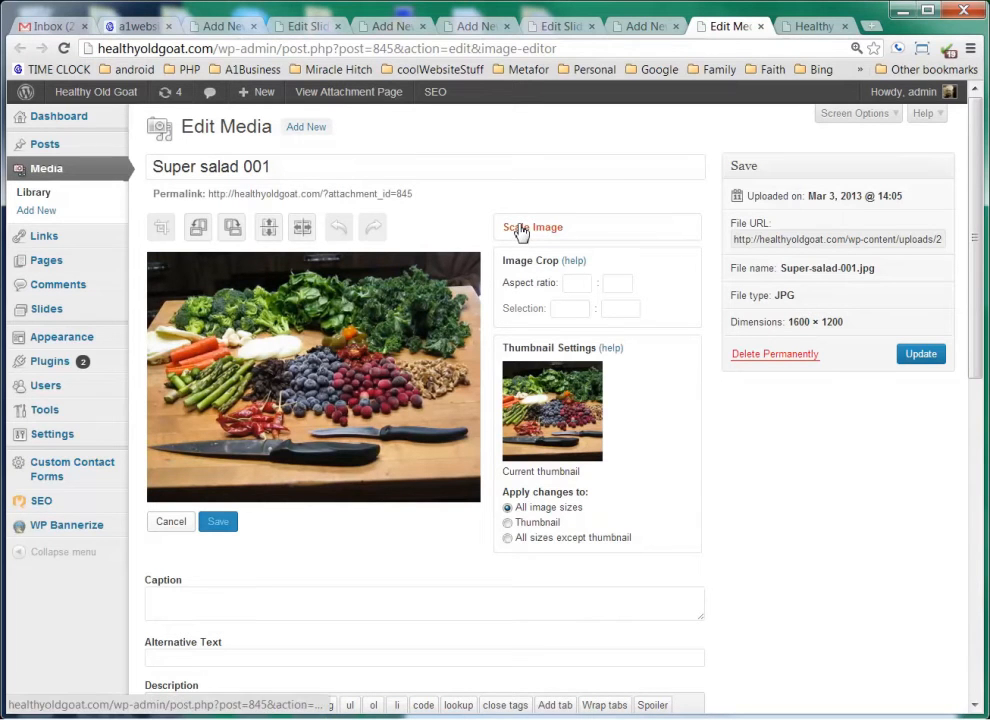
# Scale the Super salad 001 photo to 500 pixels wide, keeping proportions
pyautogui.click(532, 228)
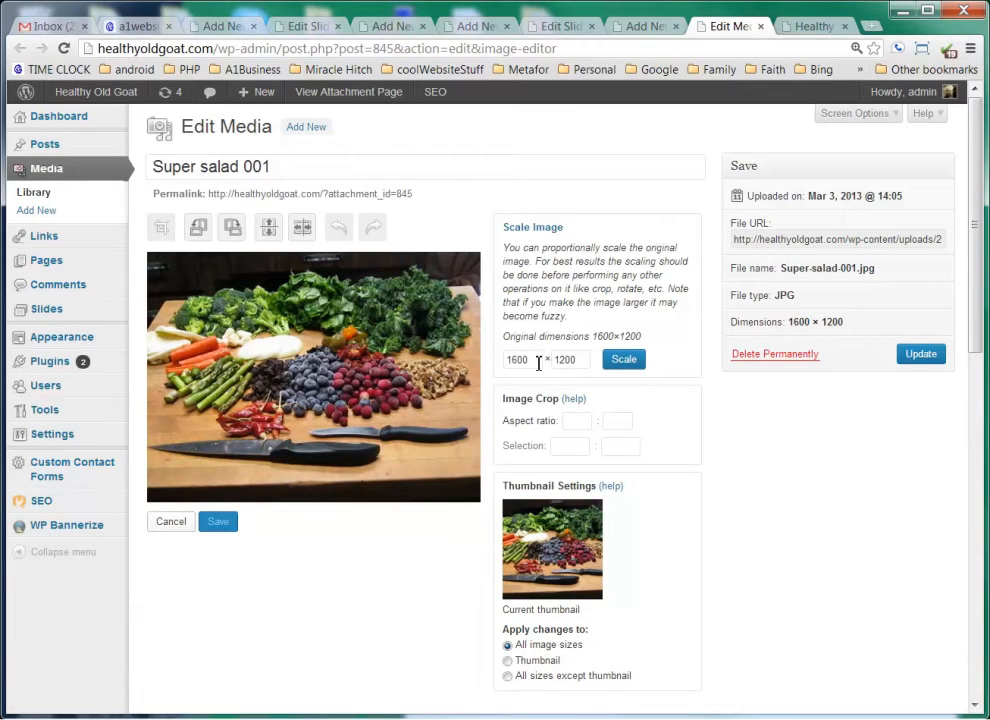
pyautogui.click(520, 360)
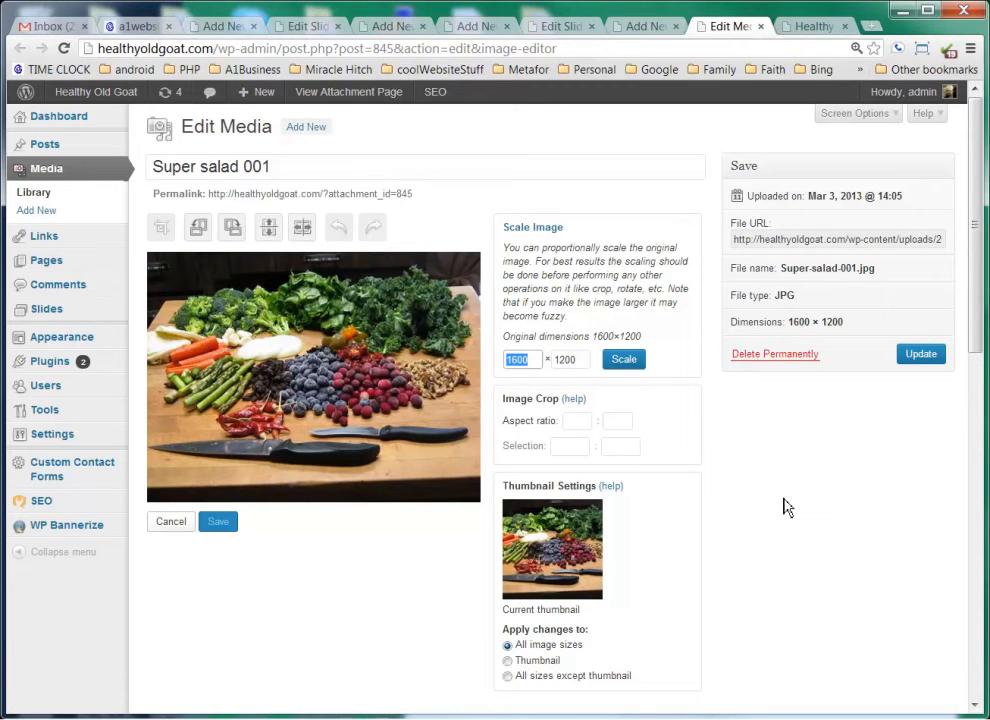
pyautogui.write('500')
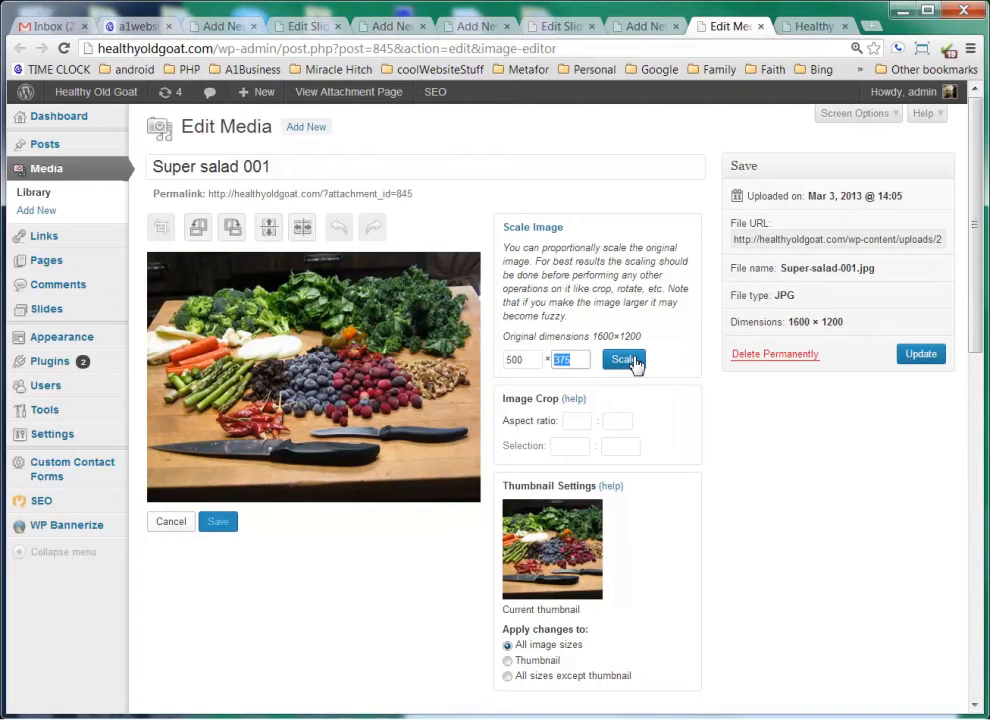
pyautogui.click(624, 360)
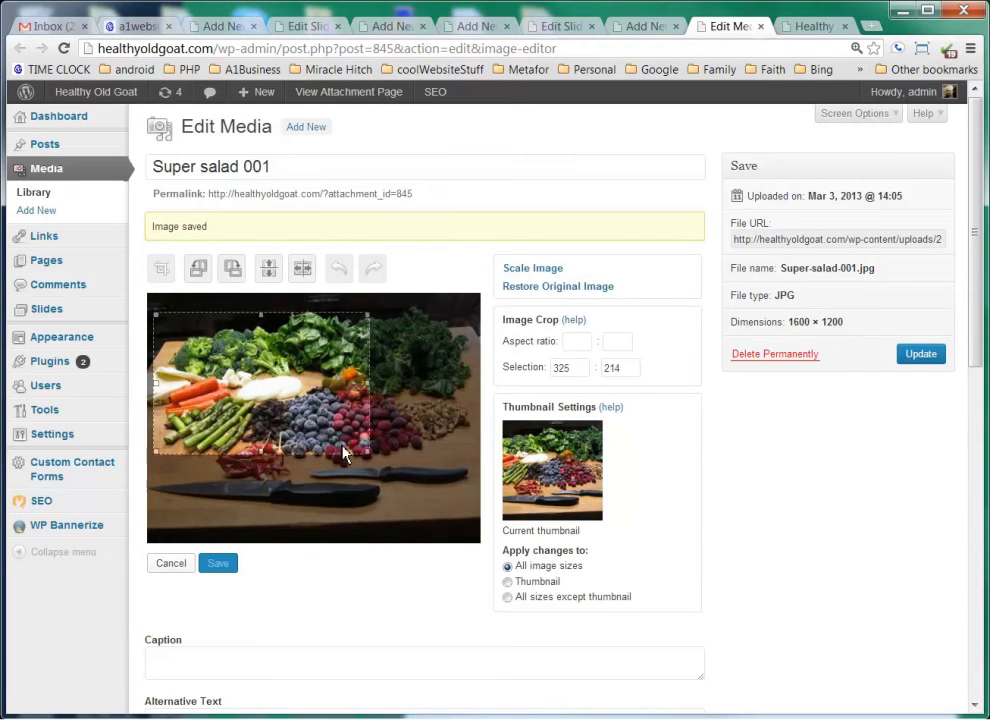
# Mark a 500 × 275 selection on the salad photo and crop to it
pyautogui.moveTo(370, 450); pyautogui.dragTo(430, 486)
pyautogui.write('275')
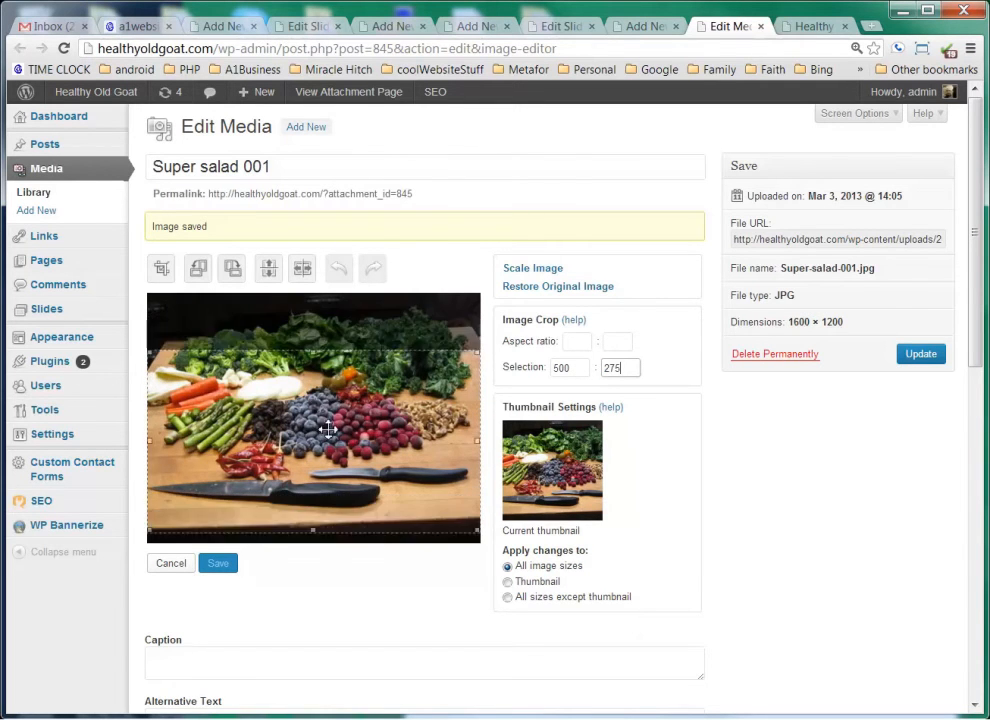
pyautogui.moveTo(328, 430); pyautogui.dragTo(324, 388)
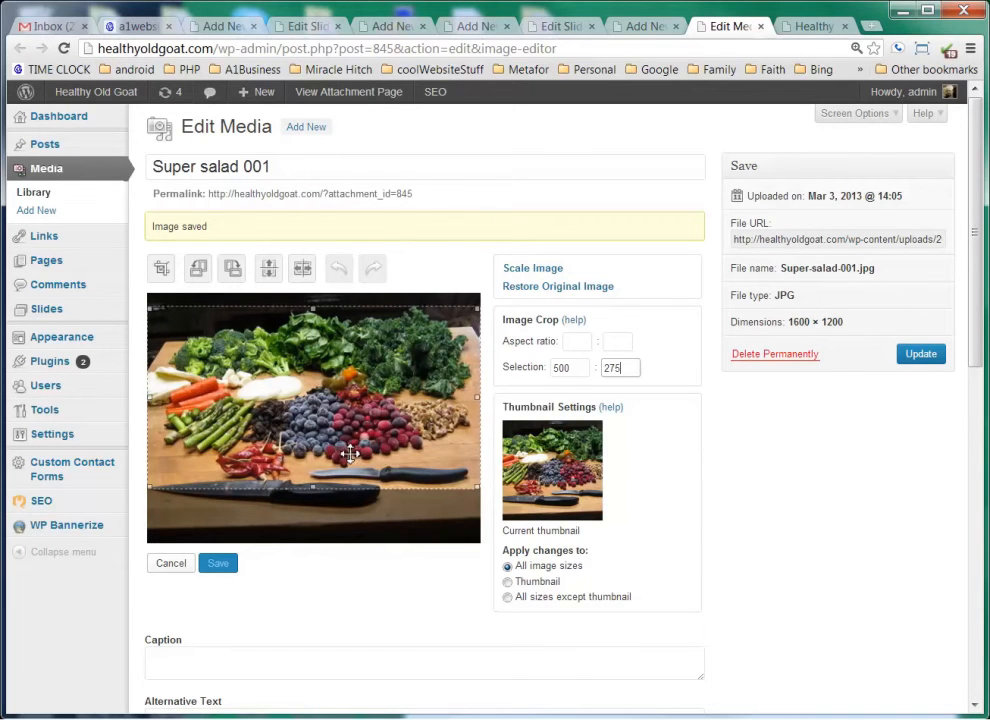
pyautogui.moveTo(160, 268)
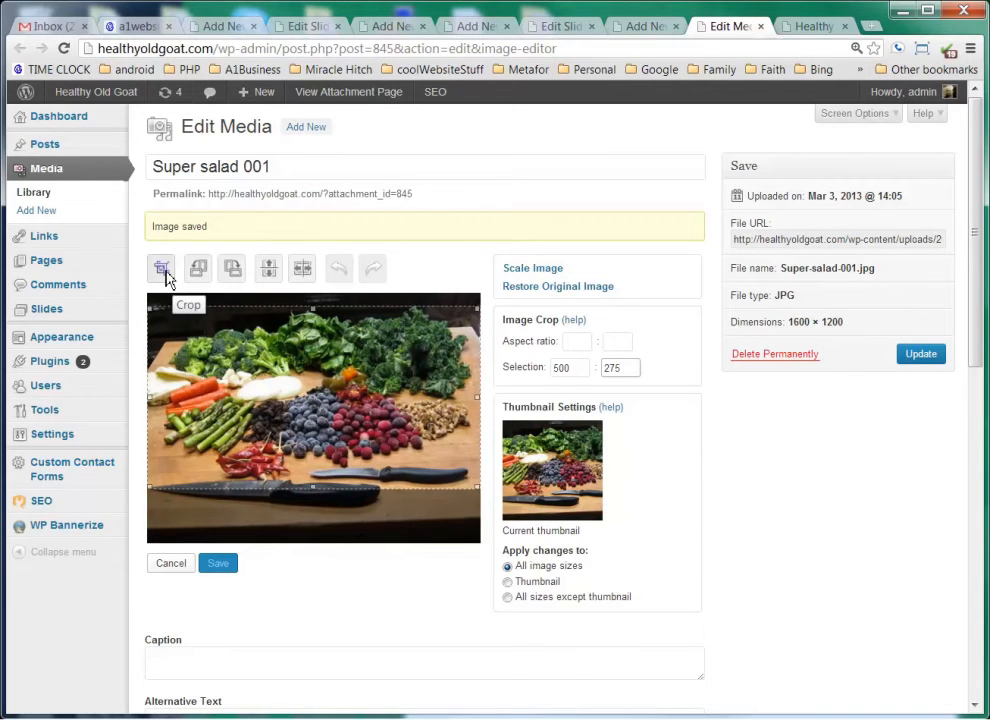
pyautogui.click(160, 268)
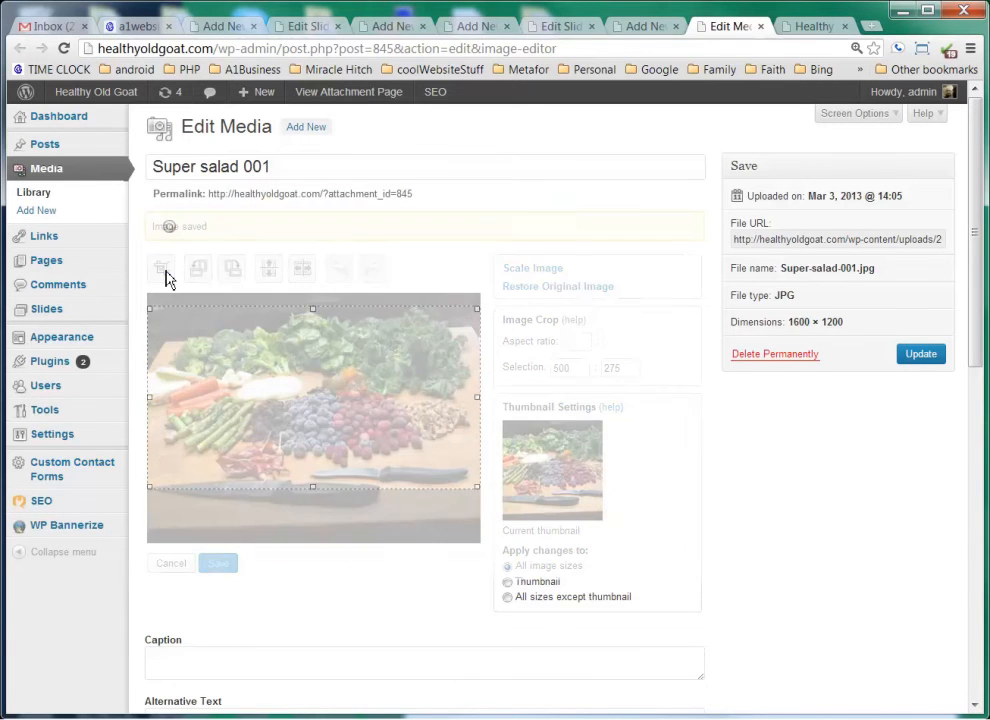
pyautogui.click(216, 564)
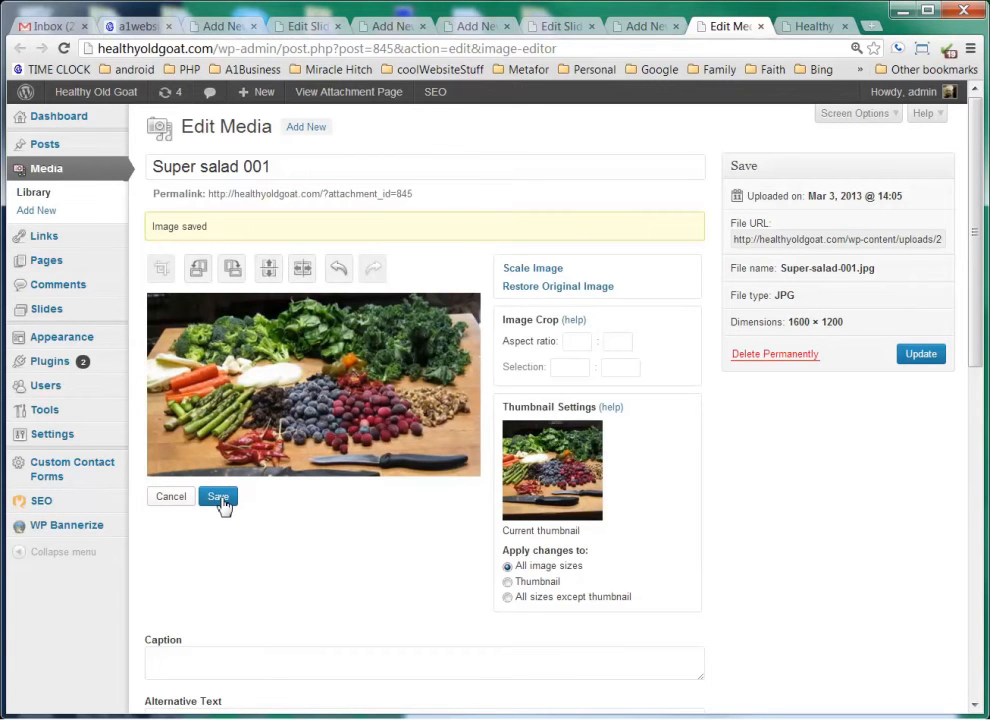
# Save the cropped image and update the Super salad 001 media attachment
pyautogui.click(218, 496)
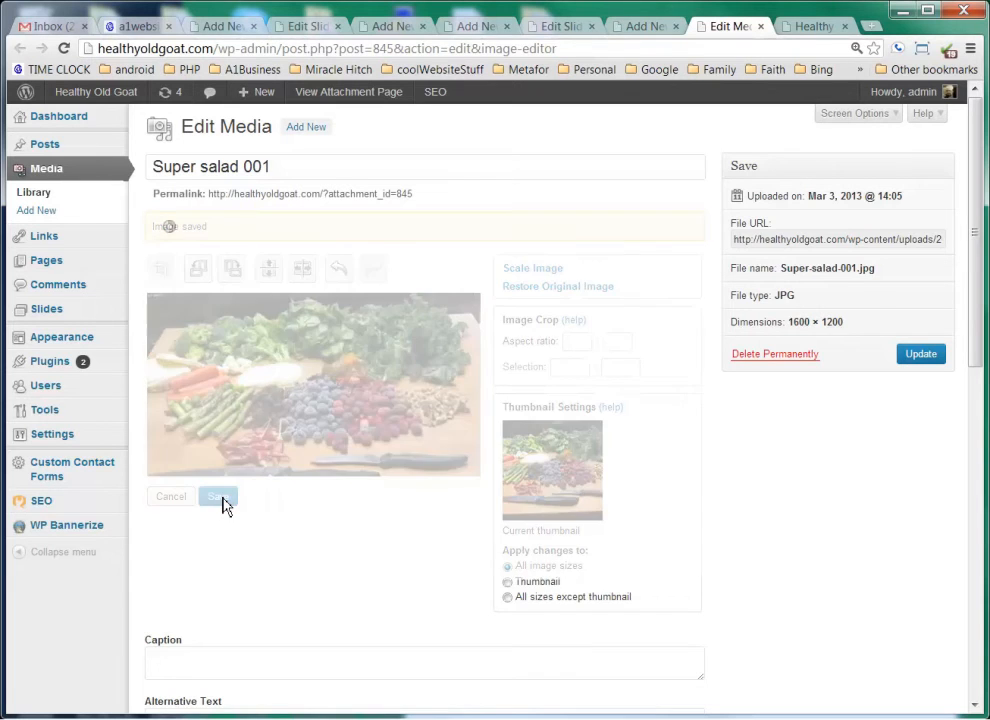
pyautogui.click(218, 496)
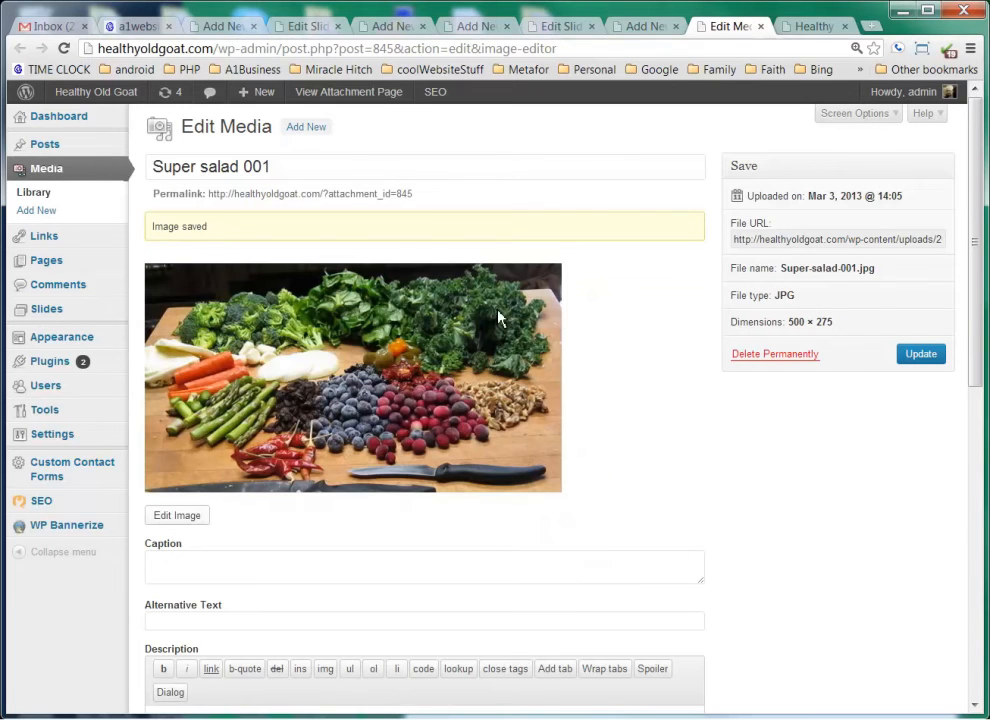
pyautogui.moveTo(564, 460)
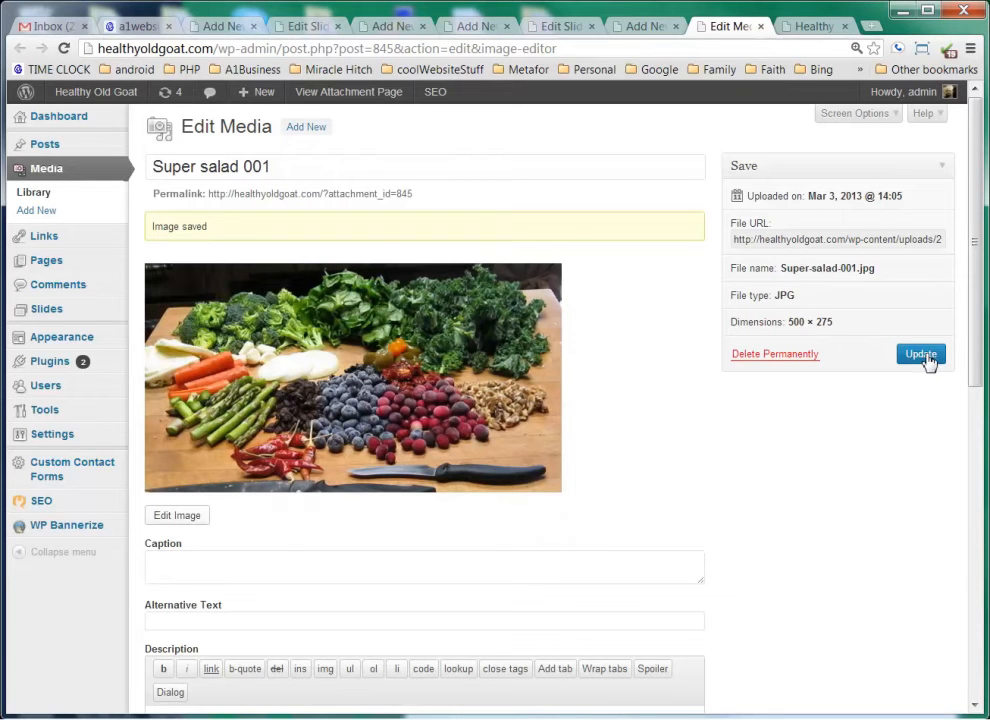
pyautogui.click(920, 354)
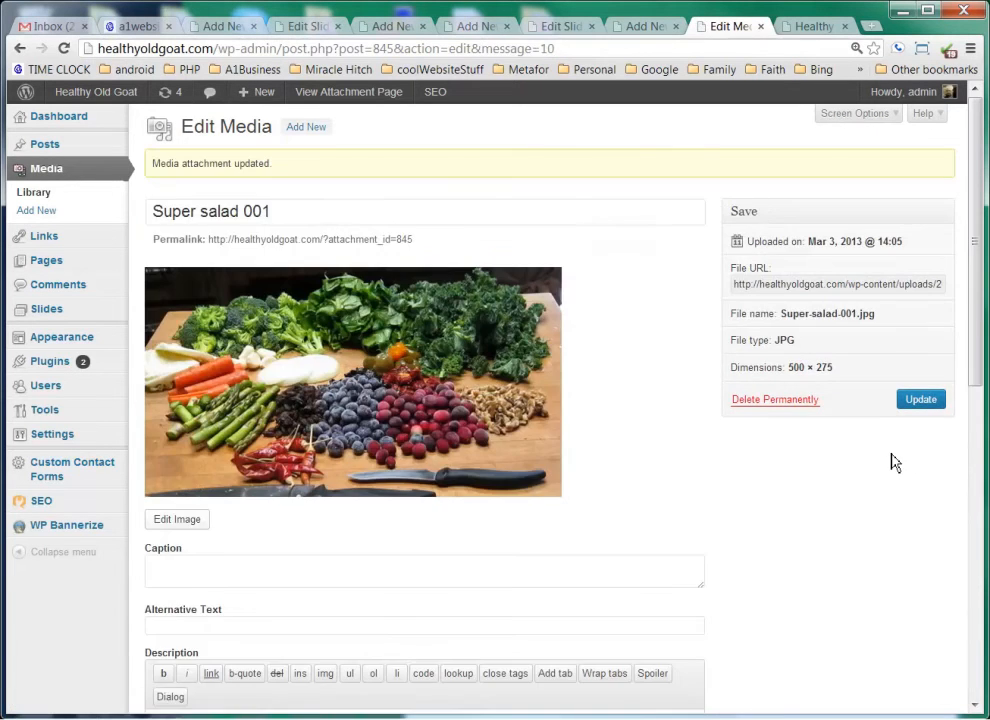
pyautogui.moveTo(792, 512)
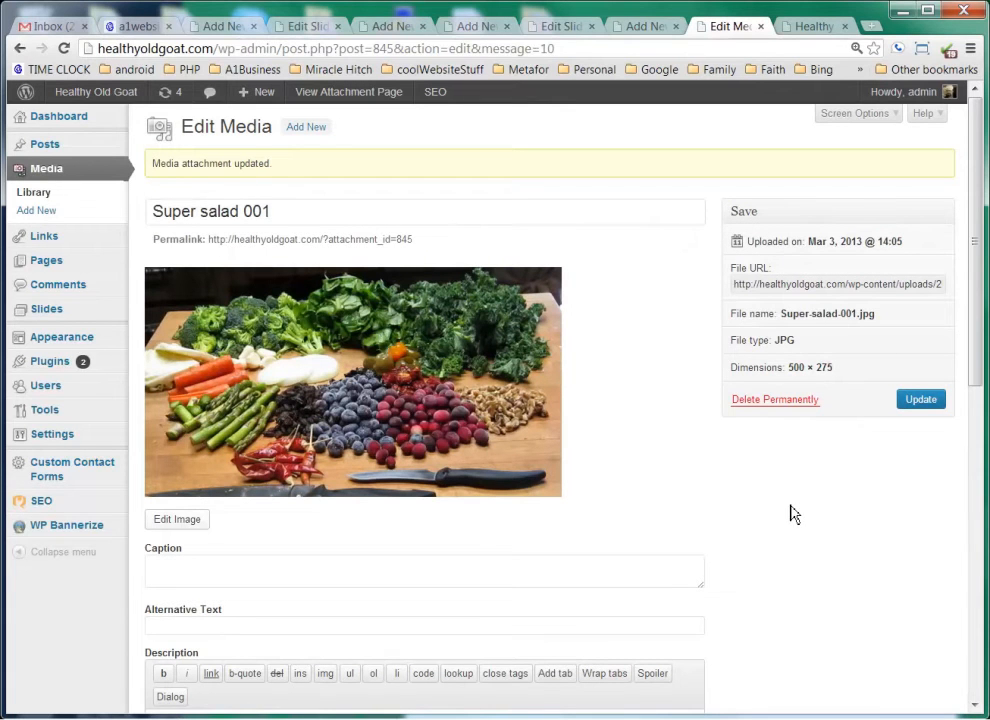
pyautogui.moveTo(48, 308)
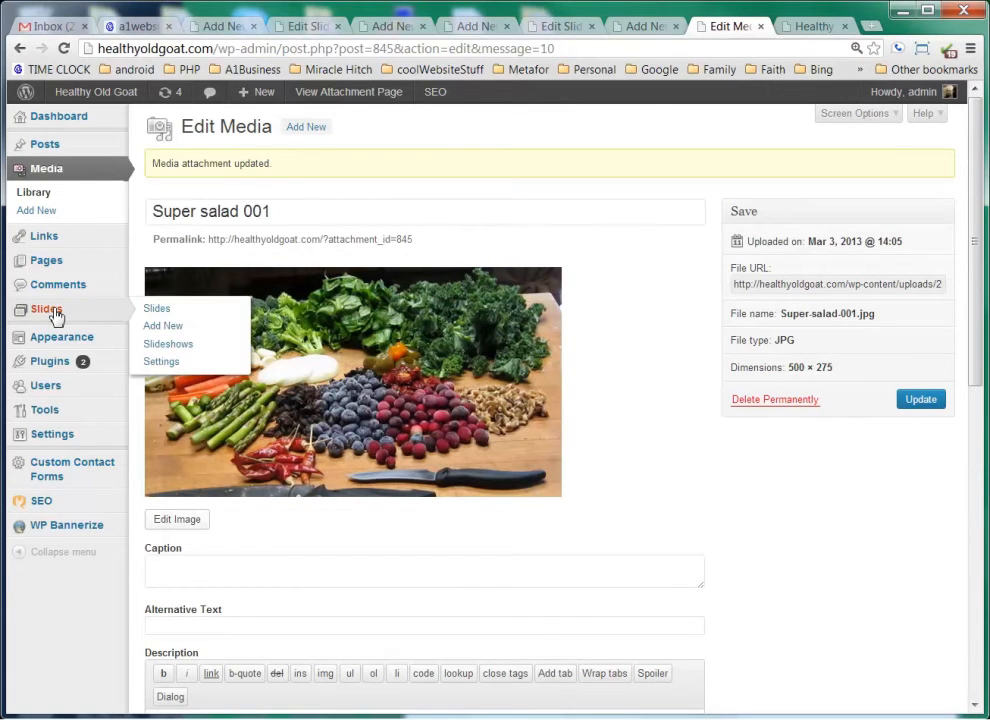
pyautogui.moveTo(156, 308)
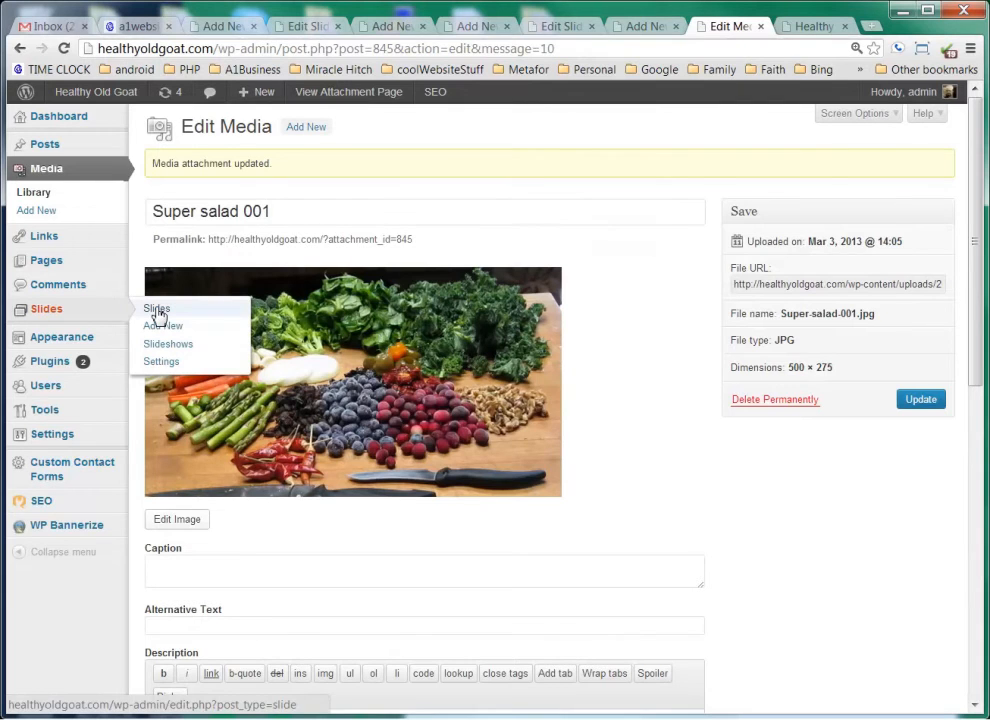
# Edit the 'Jerrys Super Saled' slide and set the cropped Super salad 001 photo as its featured image
pyautogui.click(156, 308)
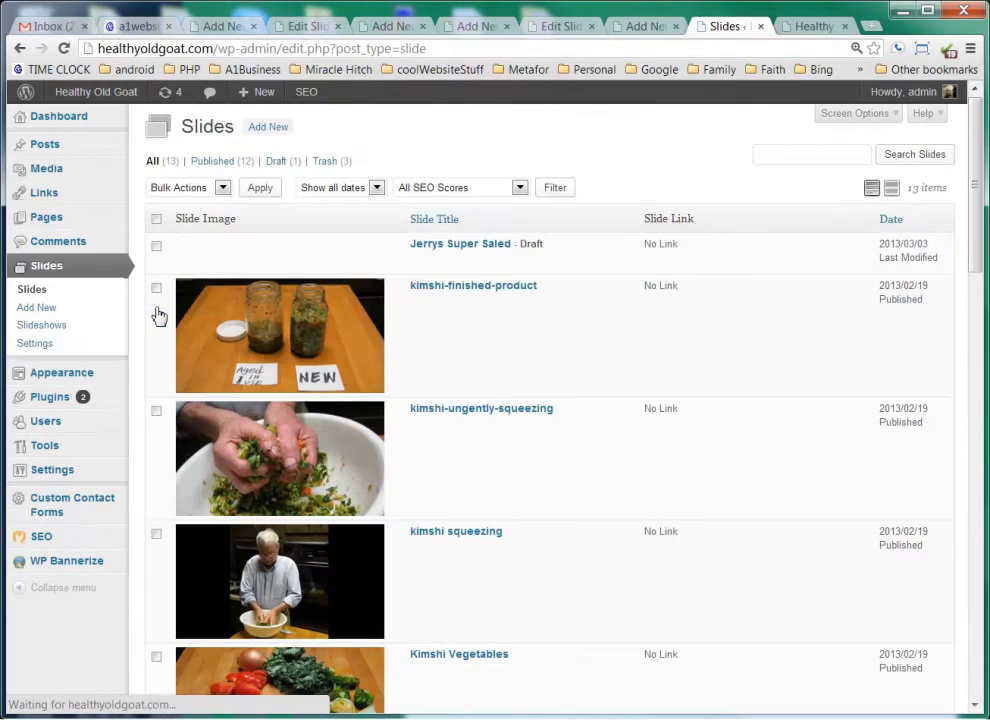
pyautogui.moveTo(460, 244)
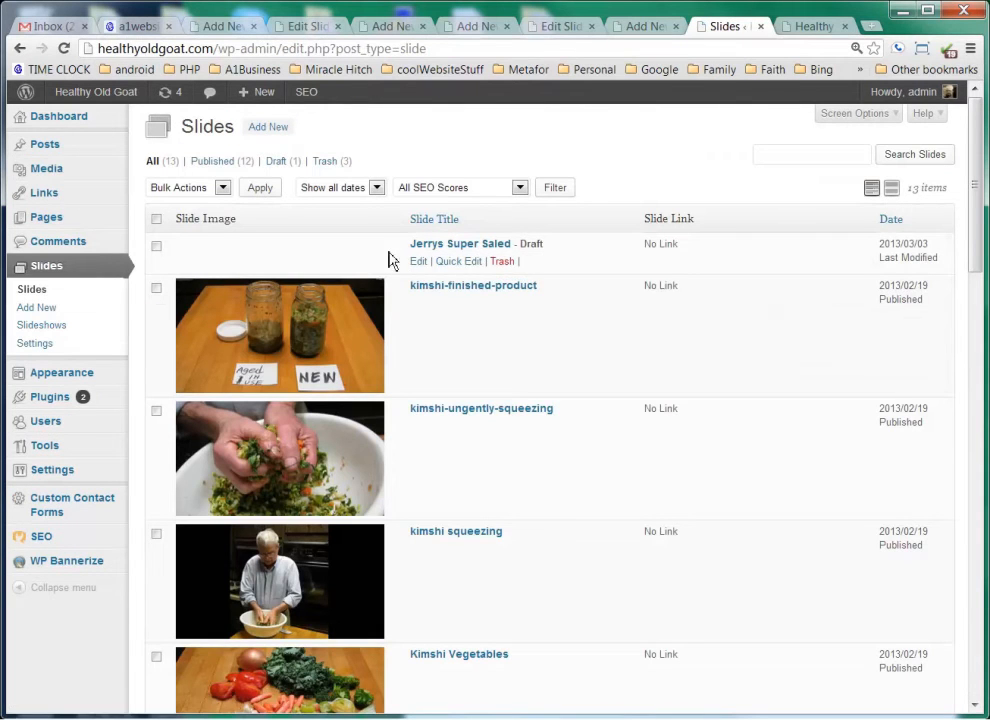
pyautogui.moveTo(418, 260)
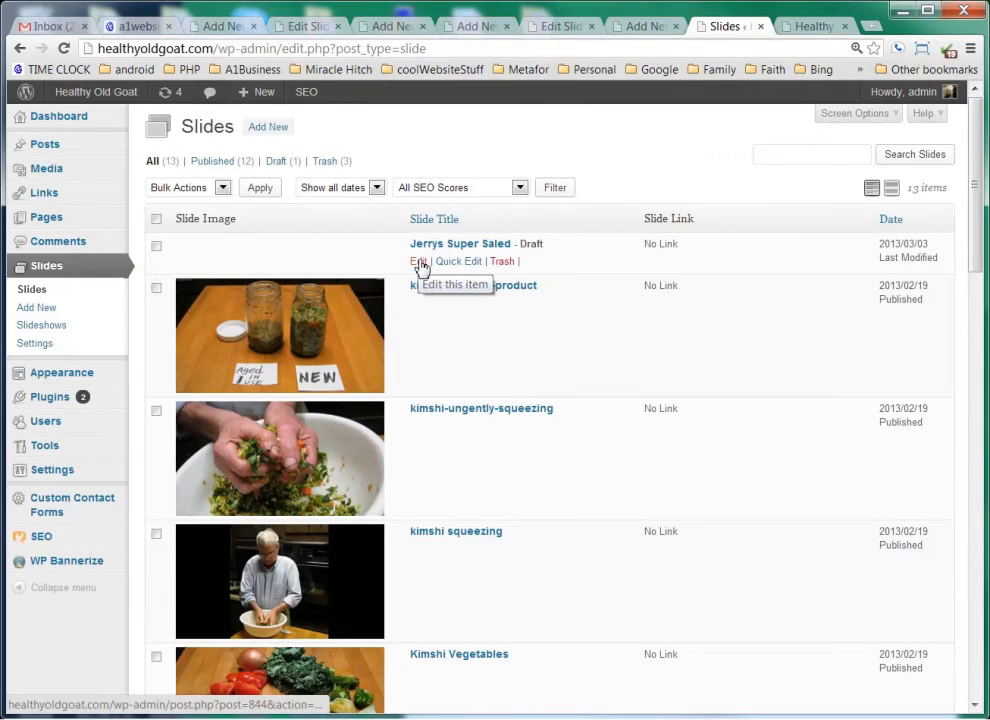
pyautogui.click(416, 260)
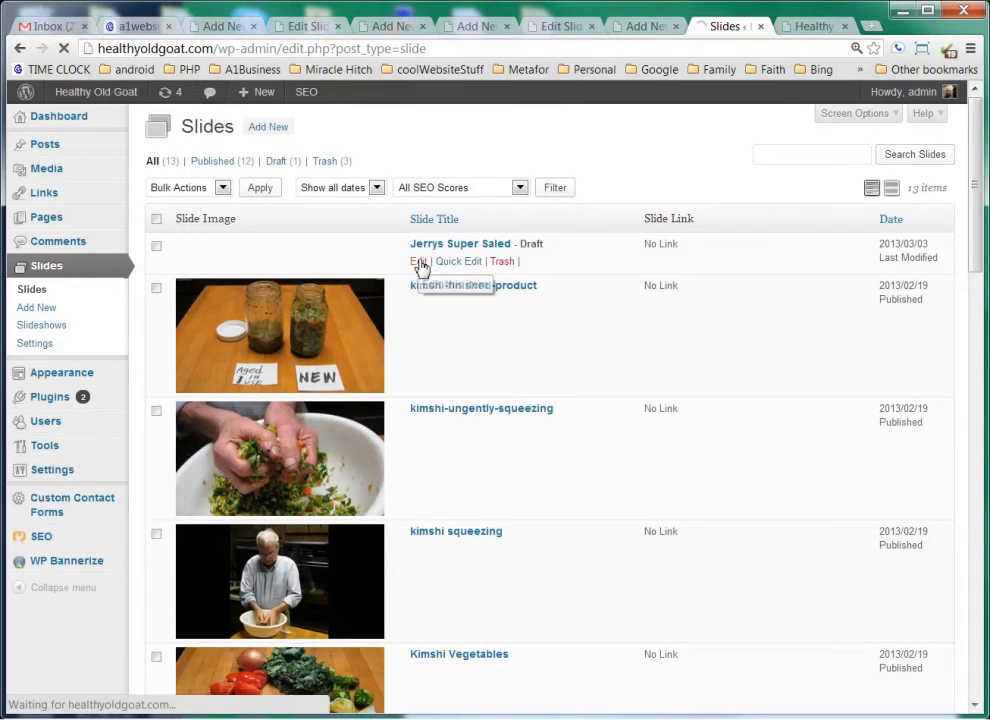
pyautogui.click(416, 260)
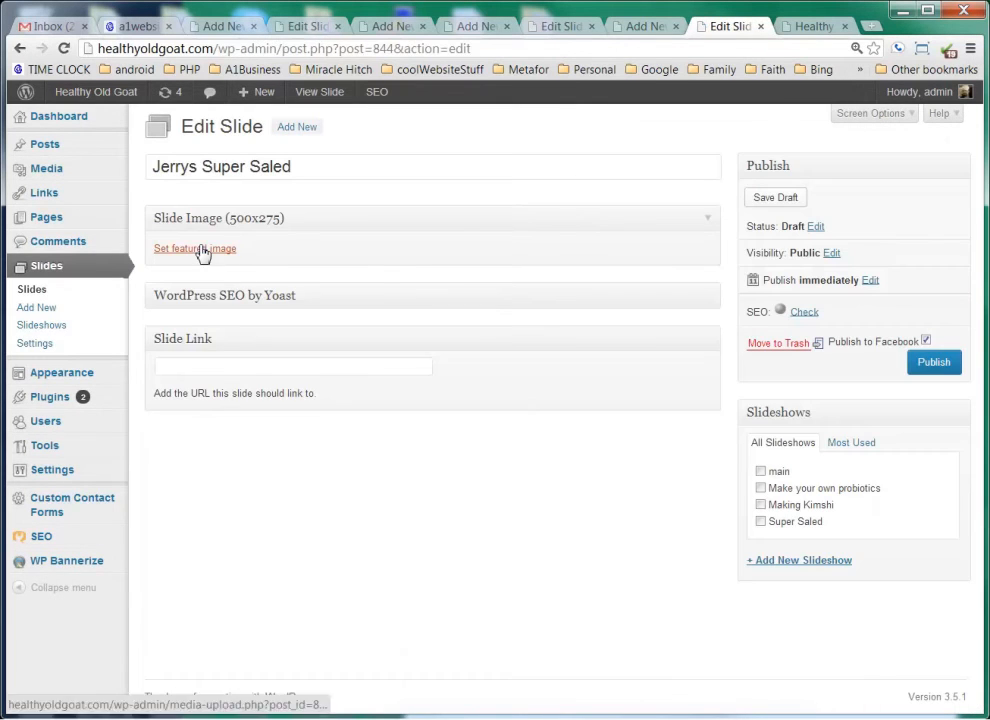
pyautogui.click(194, 248)
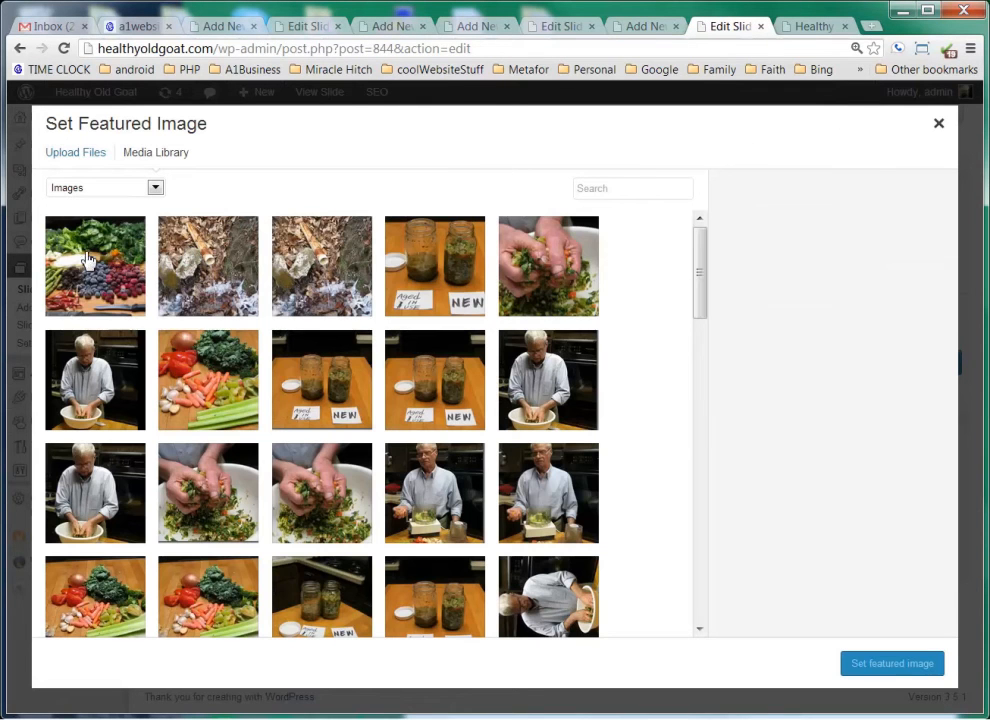
pyautogui.click(96, 264)
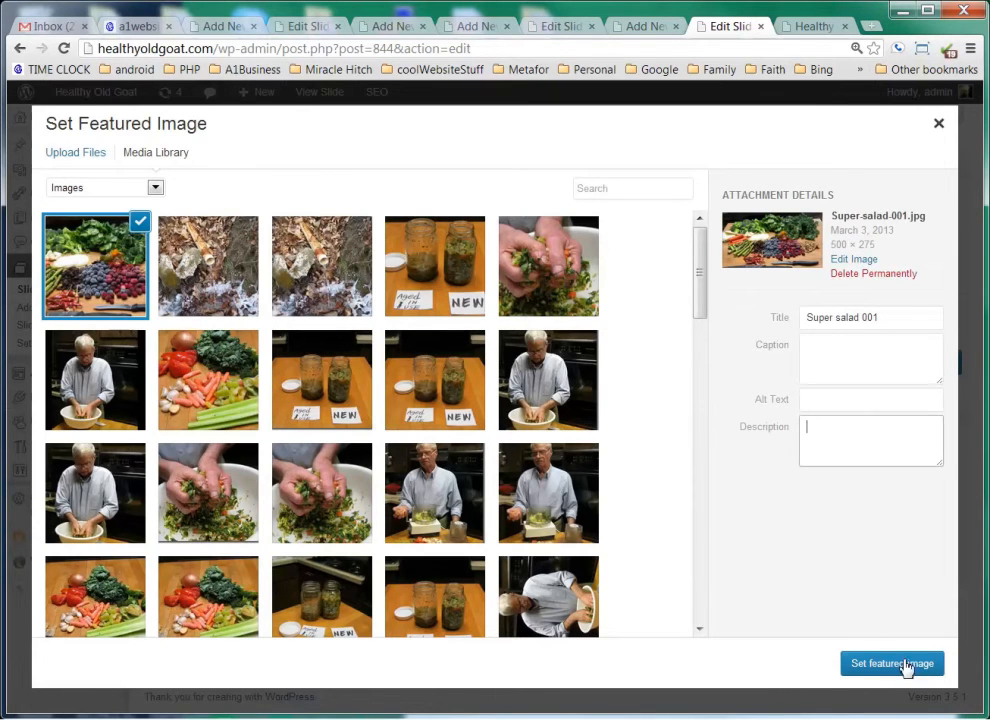
pyautogui.click(892, 664)
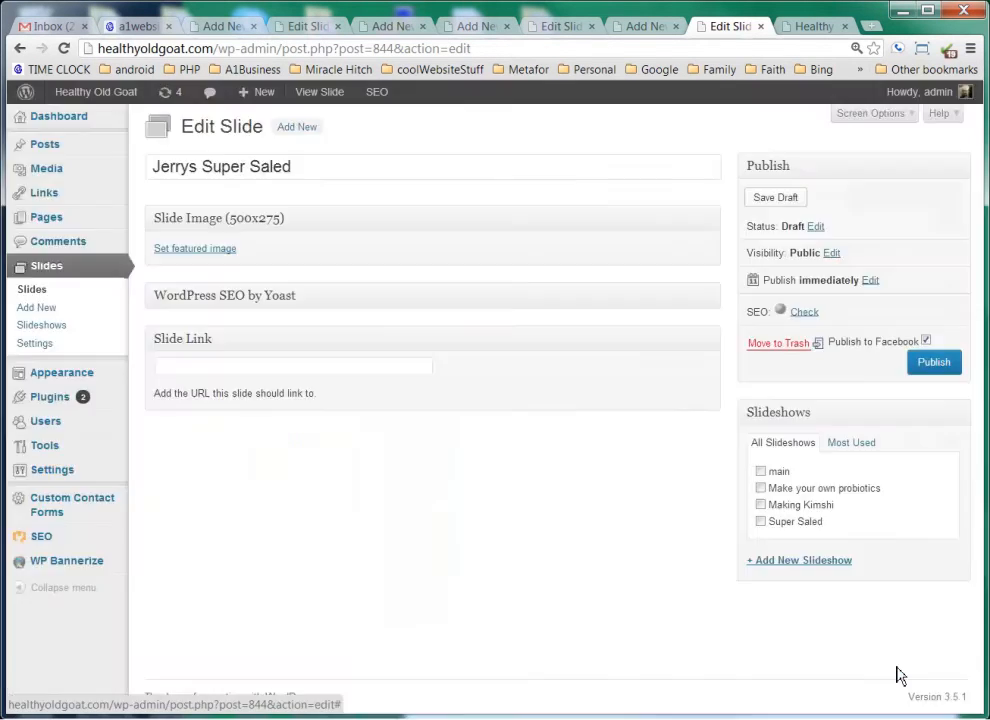
pyautogui.click(196, 248)
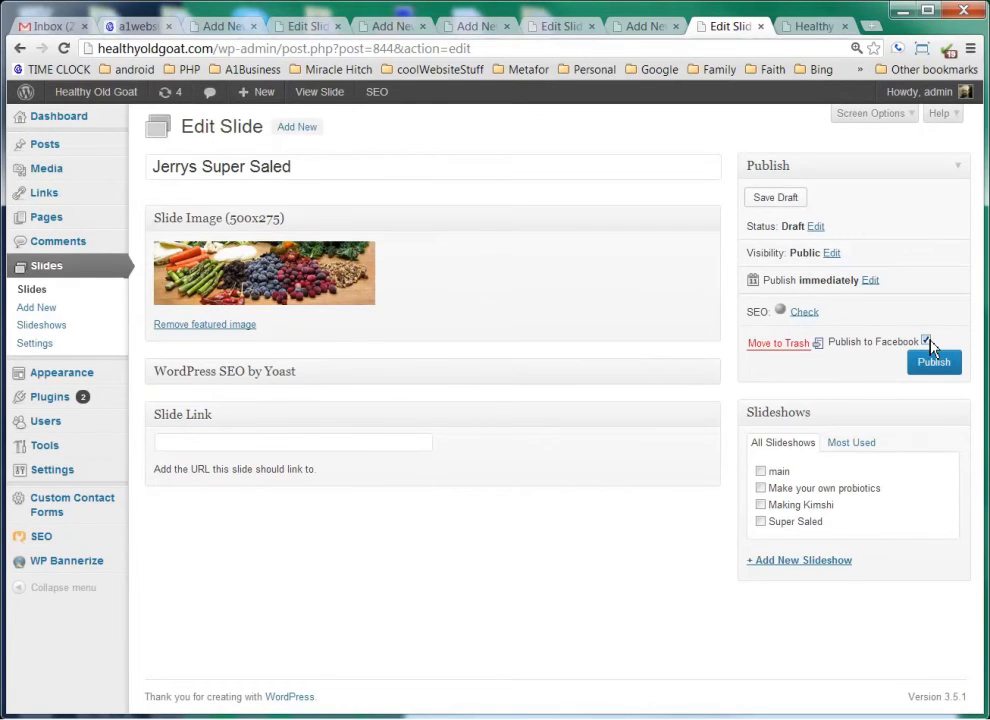
# Turn off Facebook posting and keep the slide assigned to the Super Saled slideshow
pyautogui.click(926, 340)
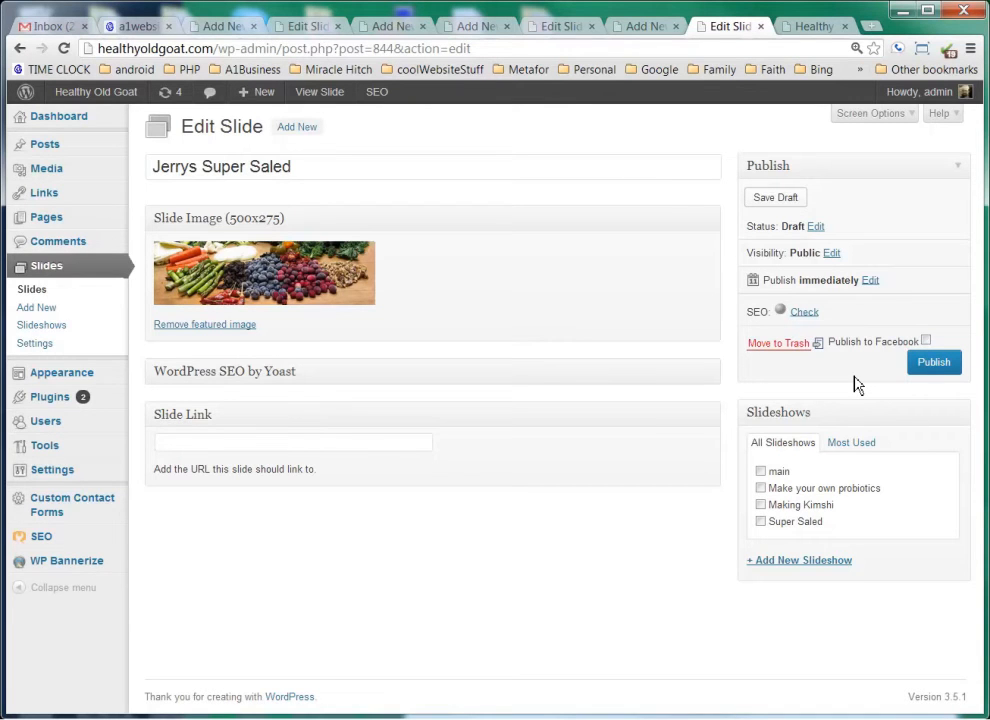
pyautogui.moveTo(836, 512)
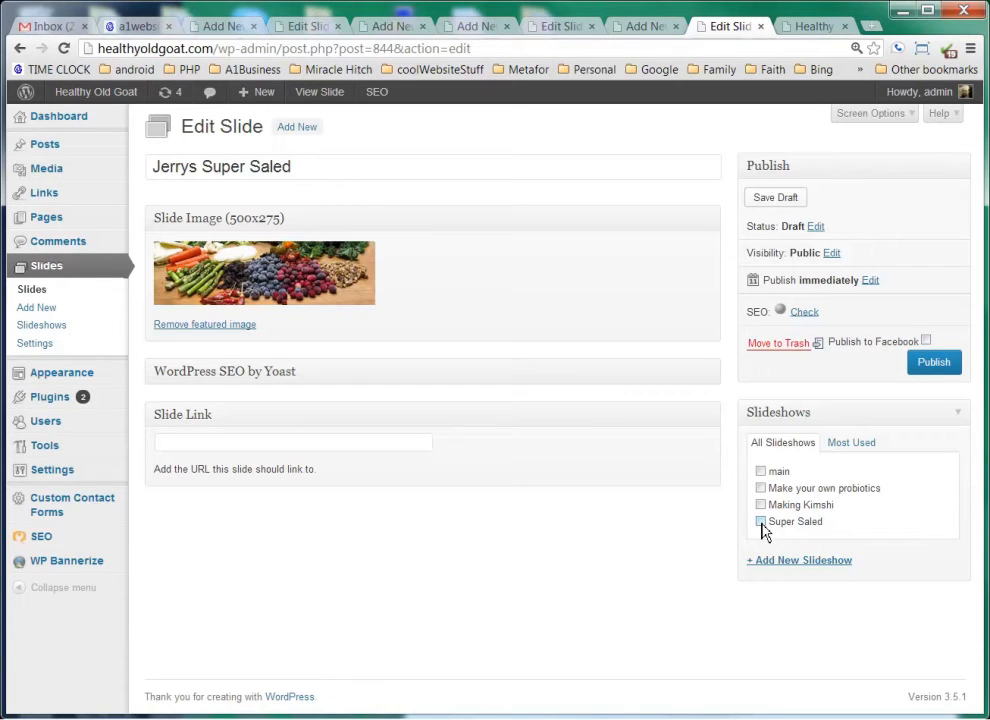
pyautogui.click(760, 520)
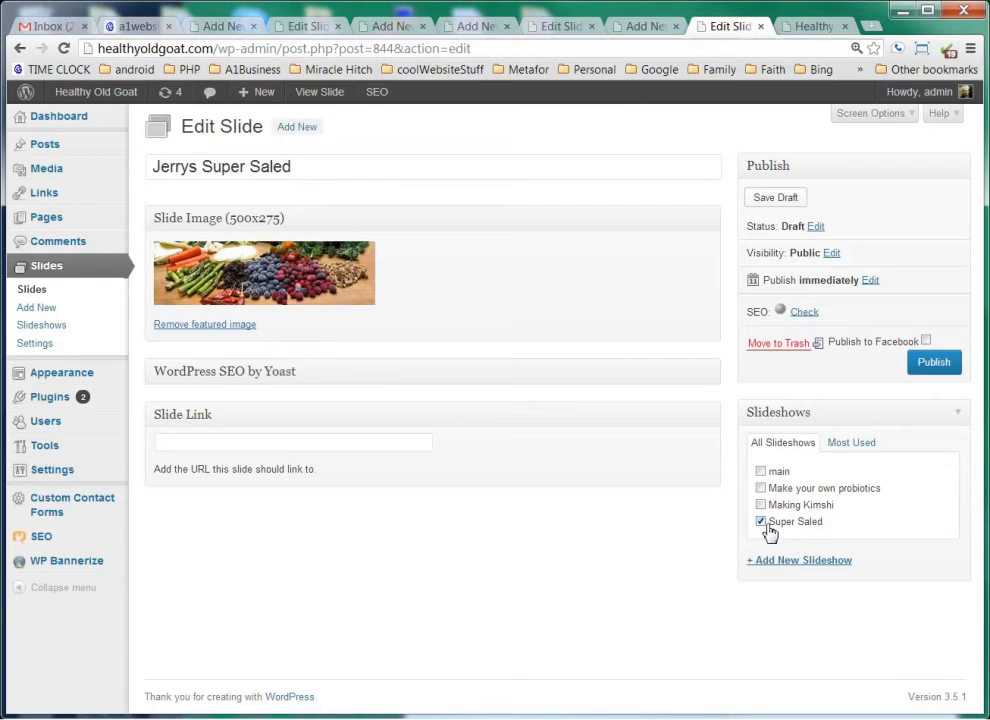
pyautogui.click(760, 520)
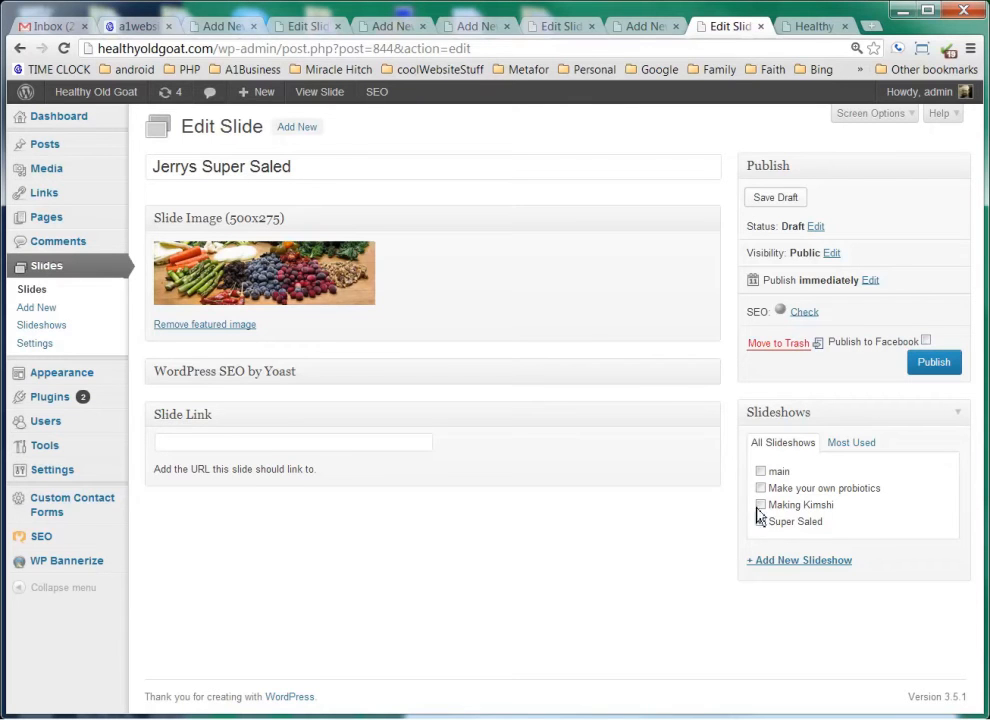
pyautogui.click(762, 520)
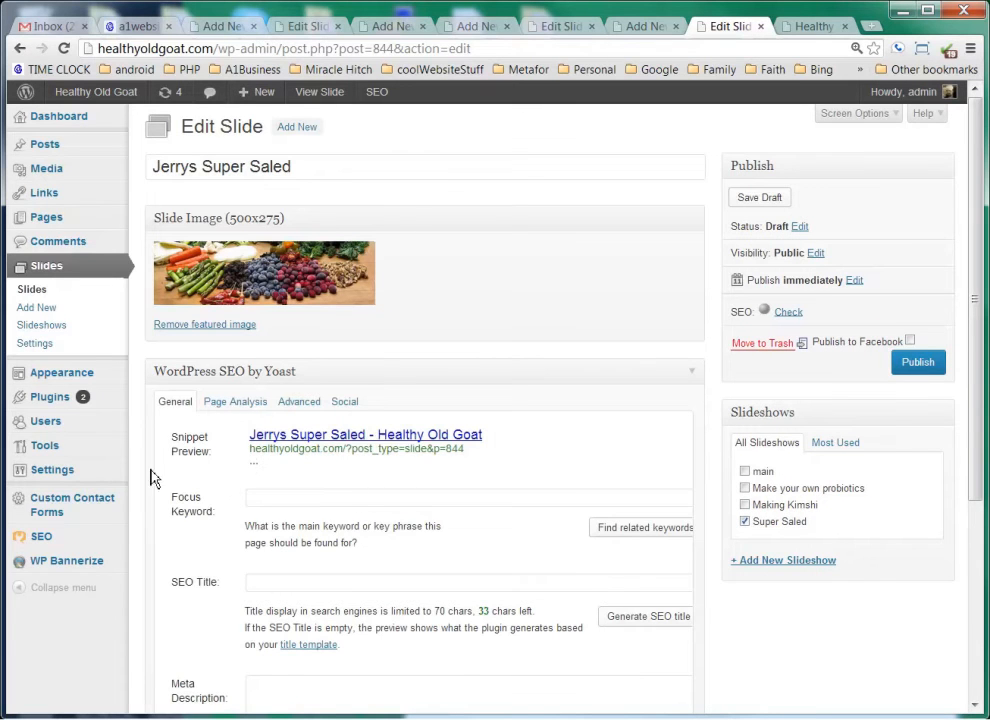
pyautogui.scroll(-3)
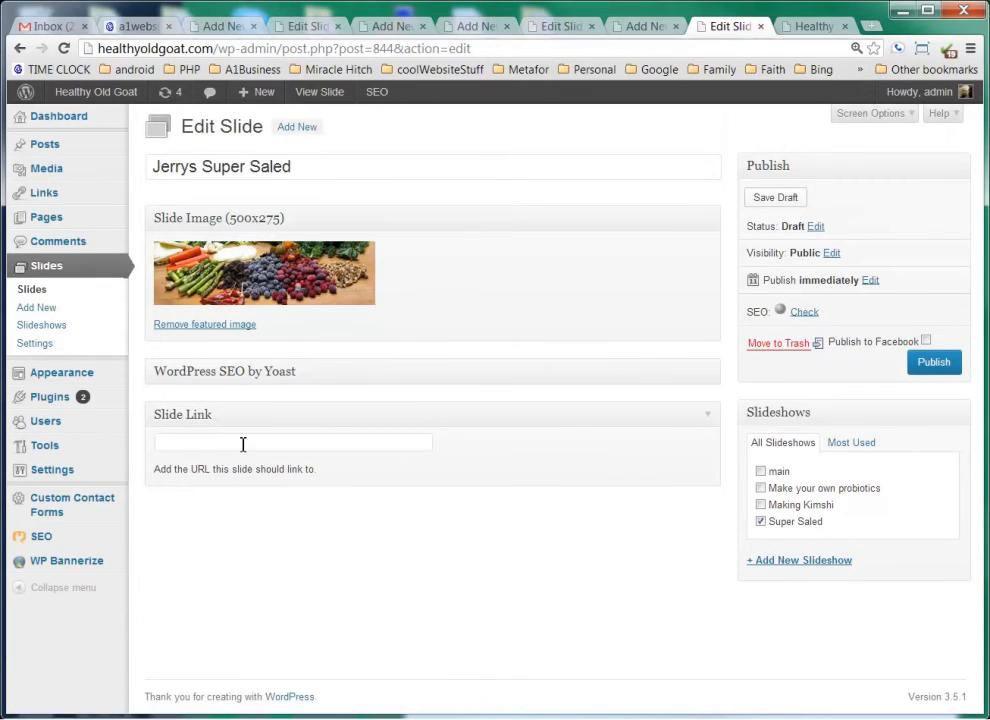
# Give the slide a healthyoldgoat.com link, publish 'Jerrys Super Saled', and return to the Slides list
pyautogui.click(292, 442)
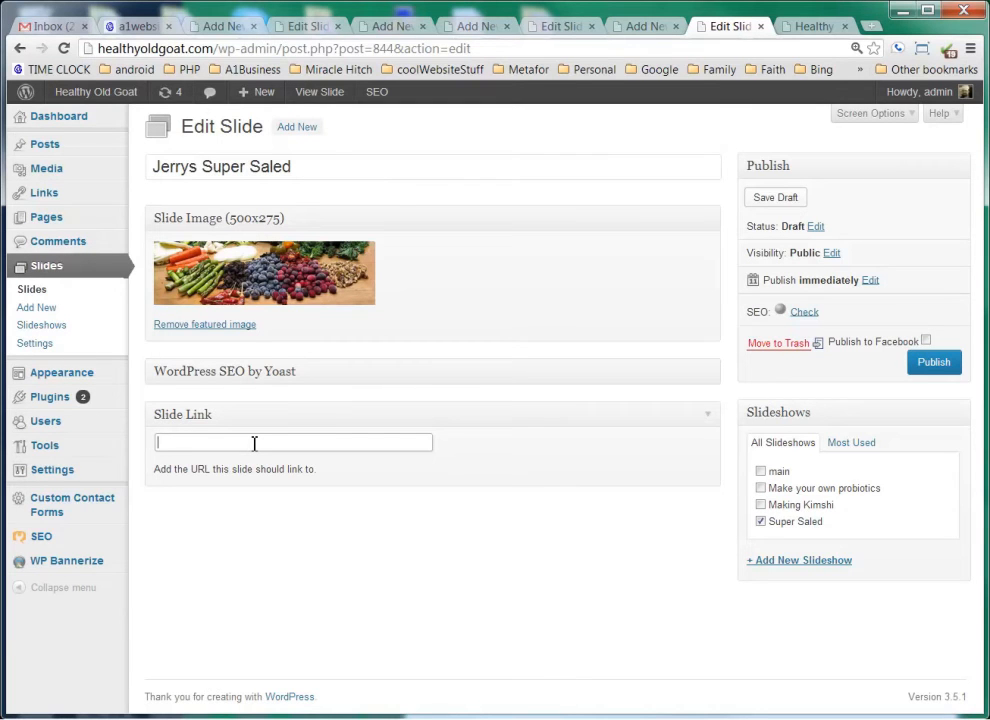
pyautogui.write('http://')
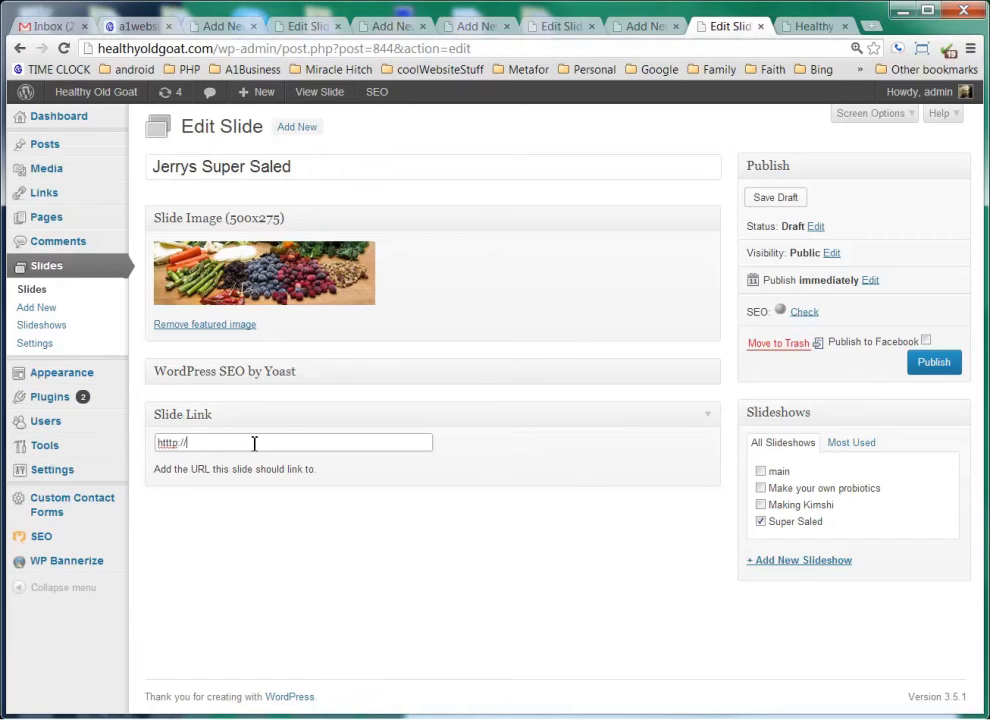
pyautogui.write('healthyoldgoat.com')
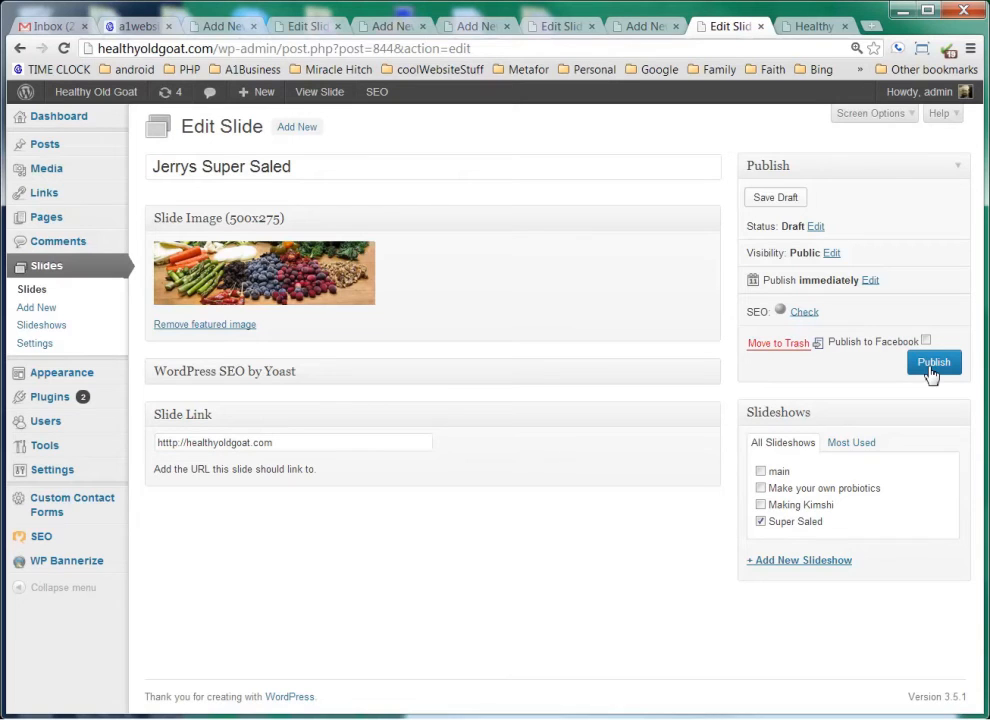
pyautogui.click(932, 362)
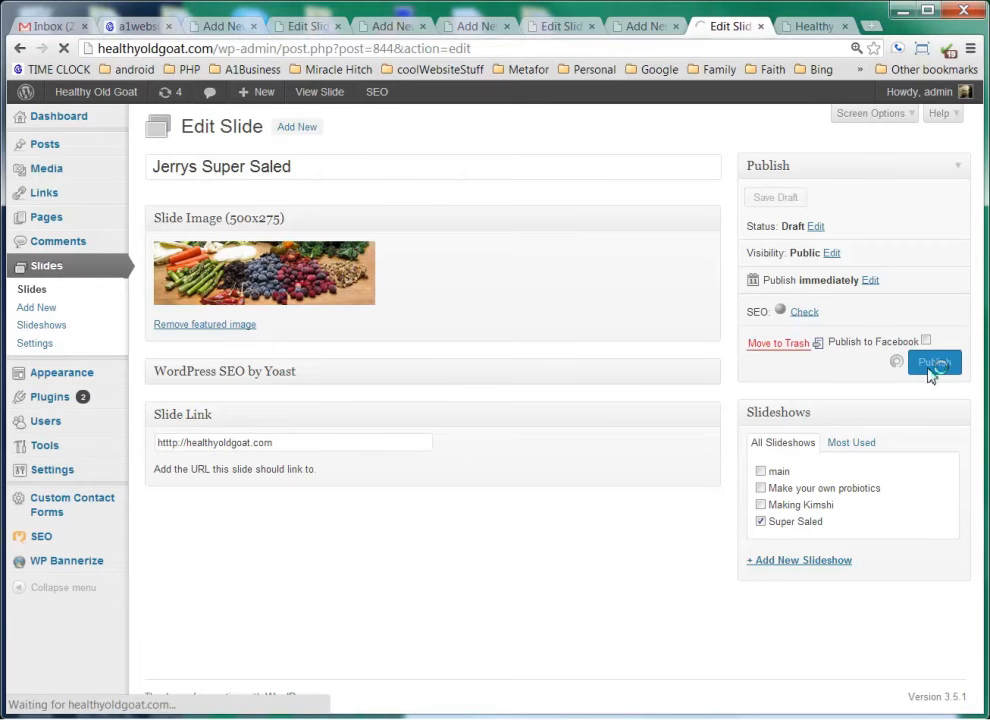
pyautogui.click(934, 362)
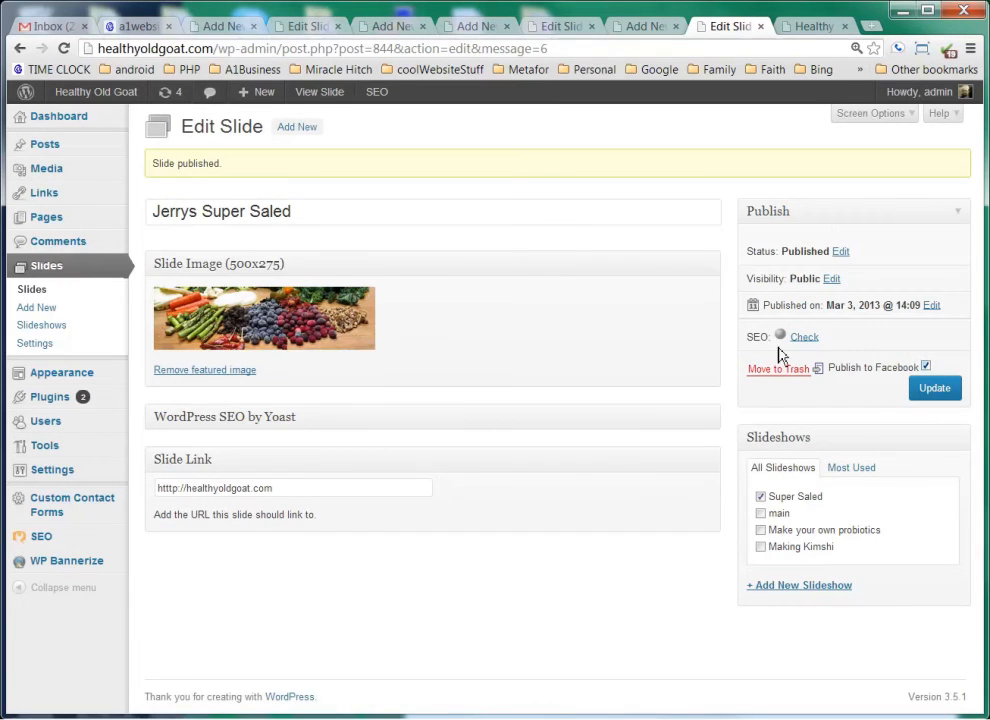
pyautogui.click(32, 288)
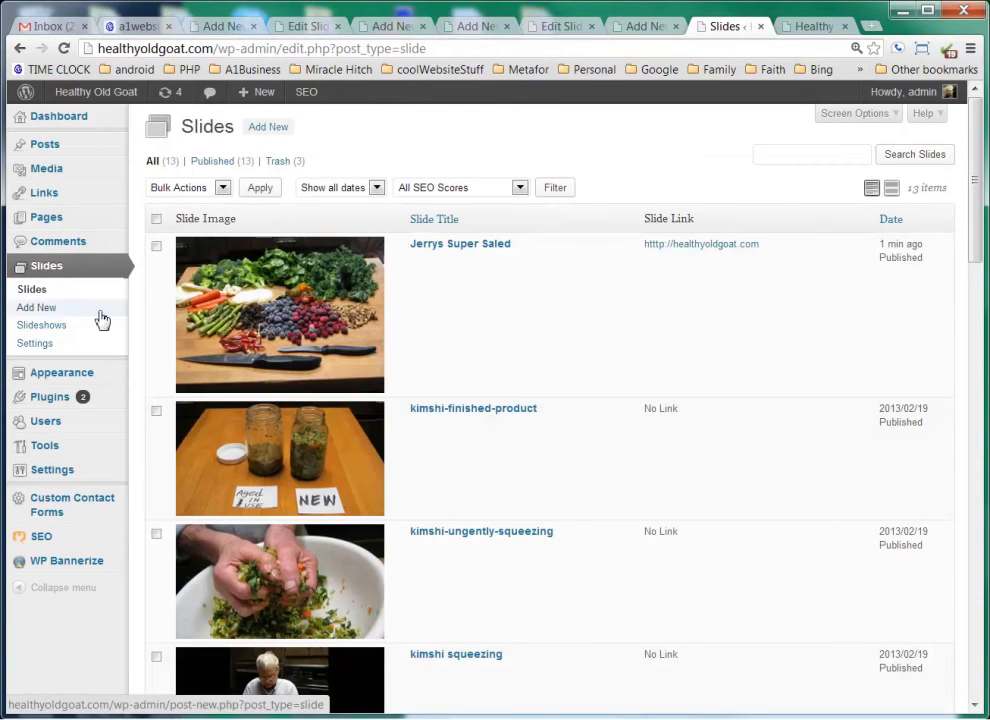
pyautogui.moveTo(692, 248)
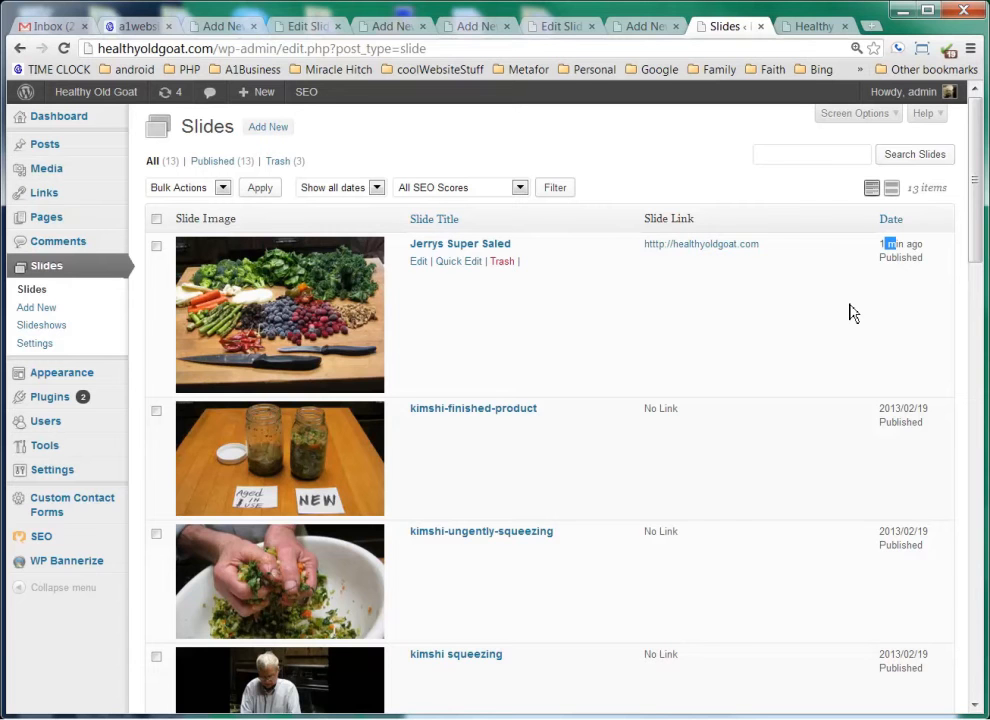
# Bring up the Media Library listing the Super salad photos
pyautogui.click(46, 160)
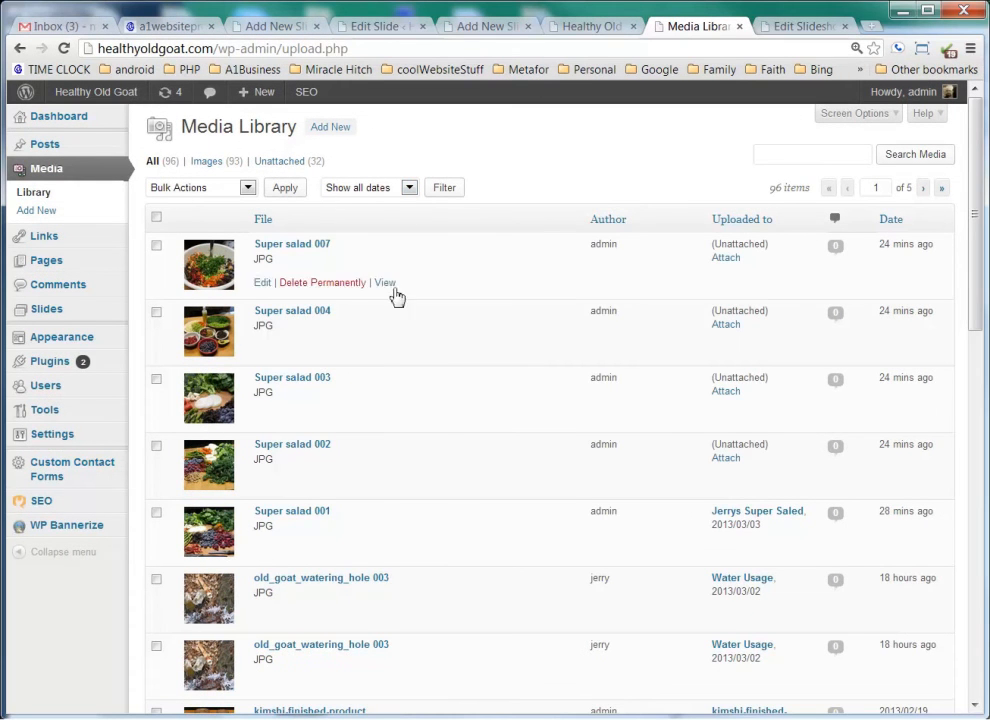
pyautogui.moveTo(46, 308)
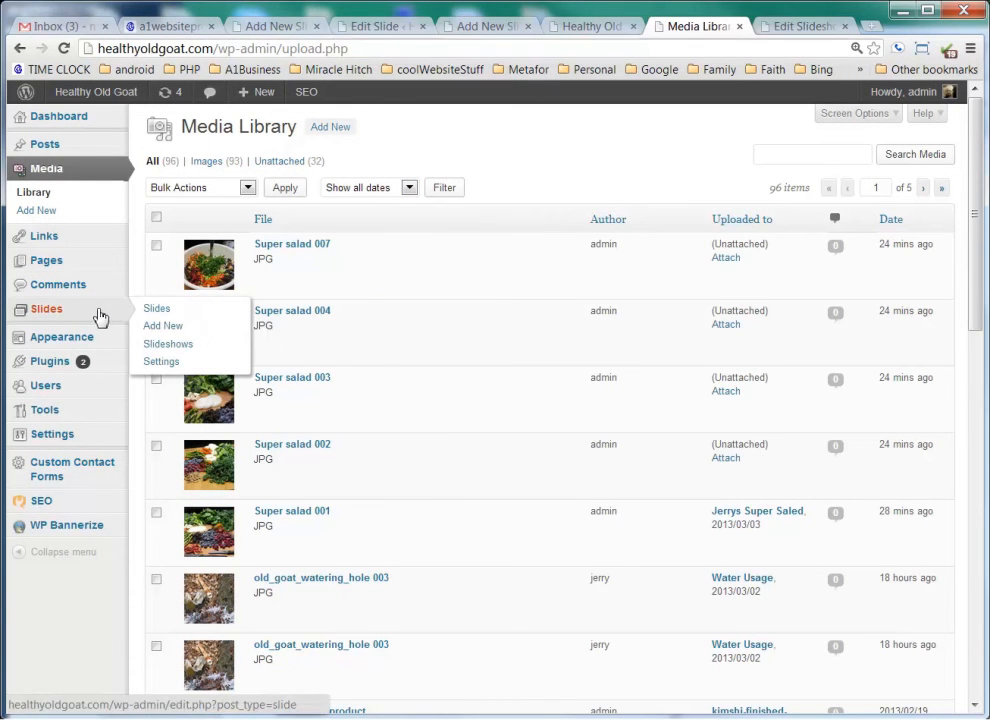
pyautogui.moveTo(164, 326)
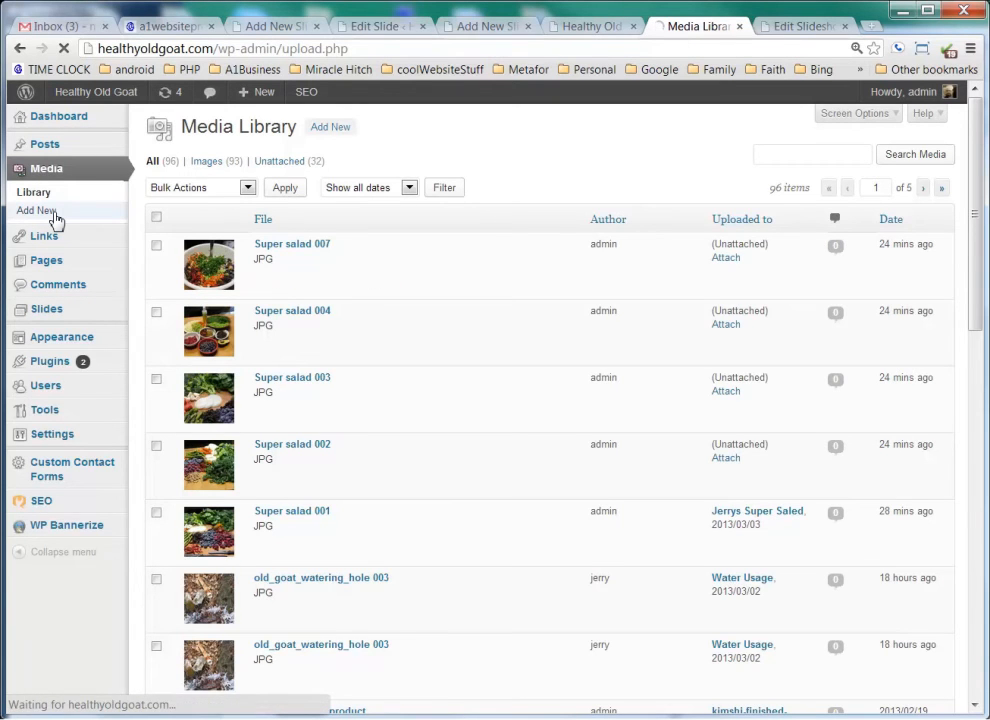
# Upload Super salad 010.JPG by dragging it from Explorer into Upload New Media
pyautogui.click(36, 210)
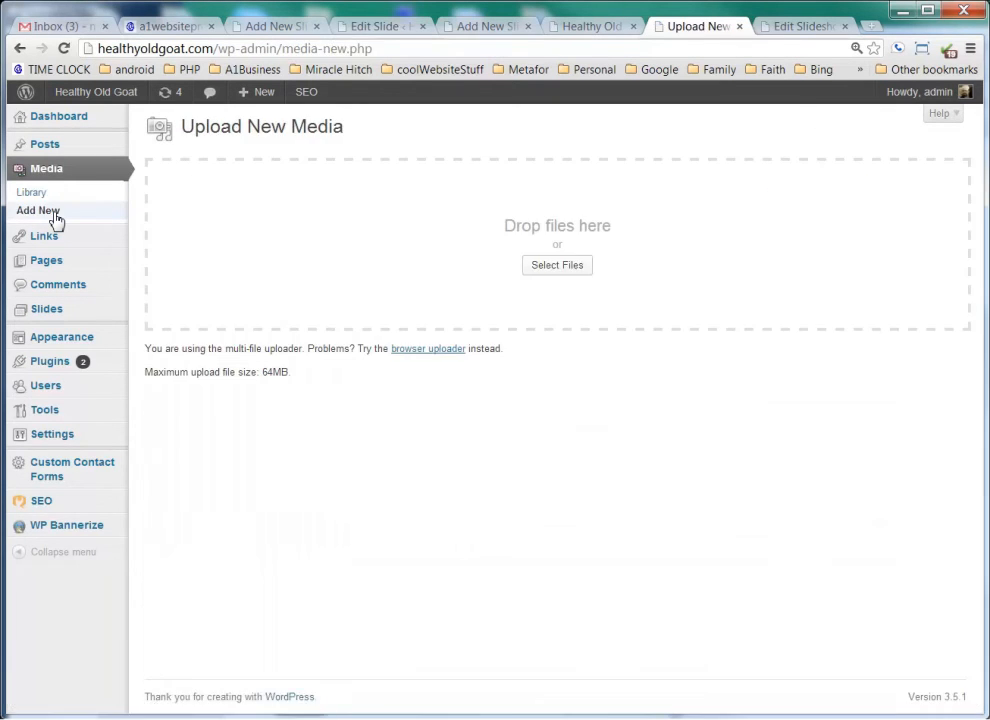
pyautogui.click(556, 264)
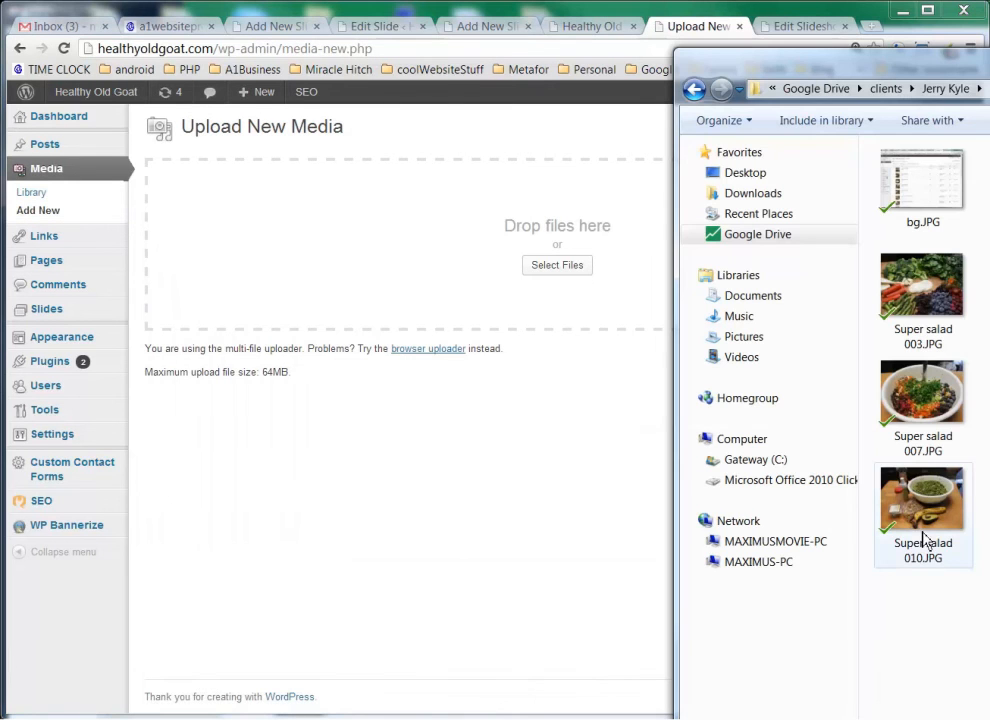
pyautogui.moveTo(920, 496); pyautogui.dragTo(414, 212)
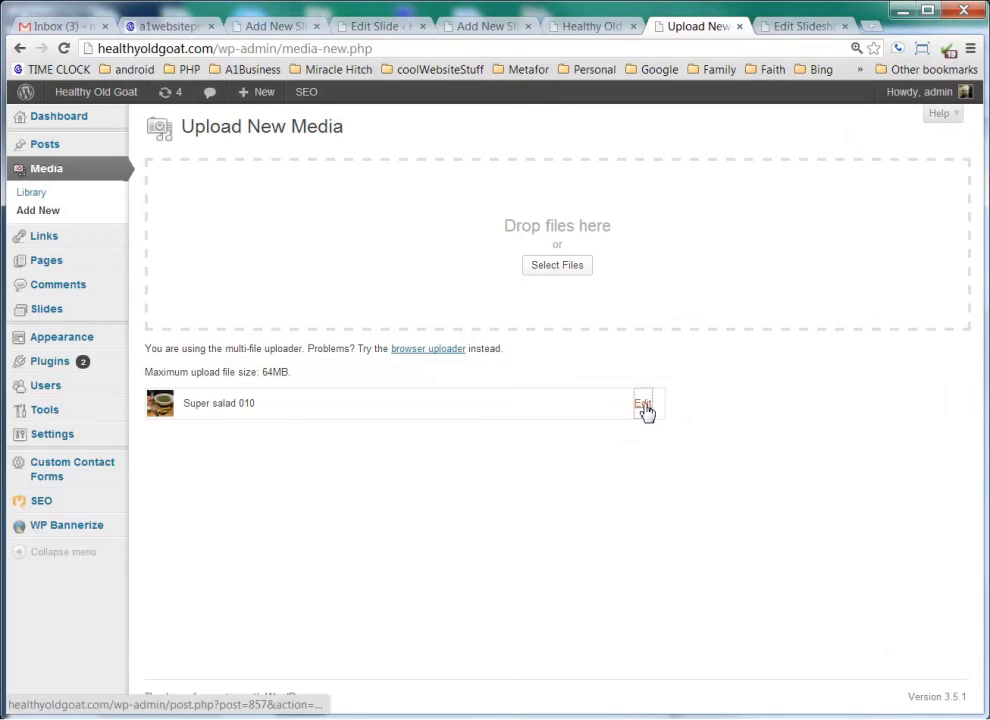
# Bring the uploaded Super salad 010 photo into the image editor
pyautogui.click(644, 404)
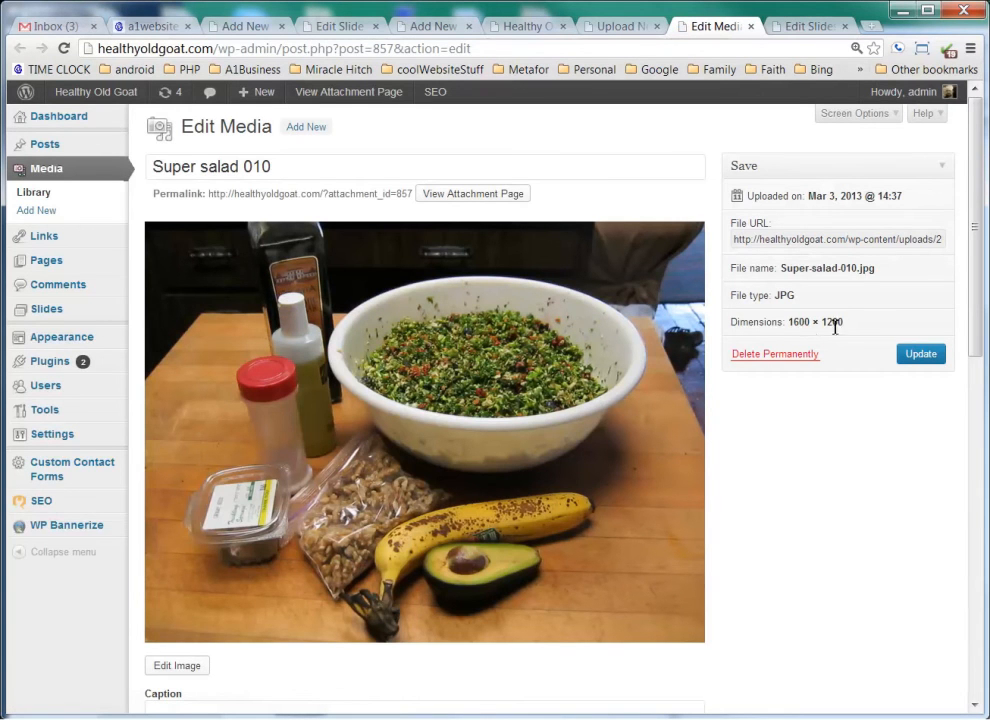
pyautogui.doubleClick(816, 320)
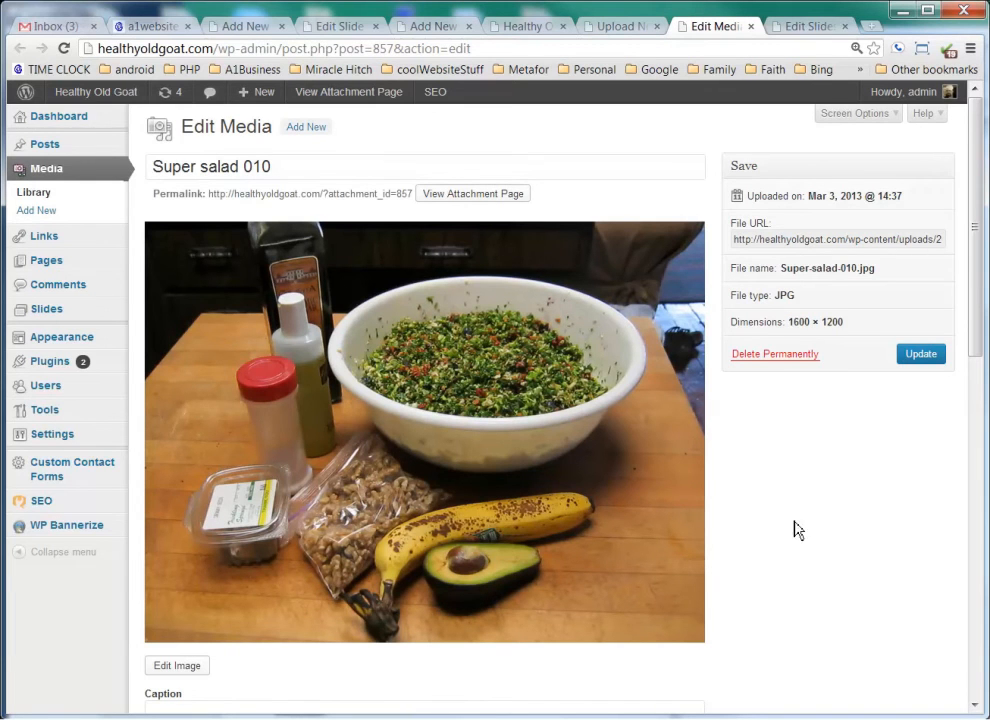
pyautogui.scroll(-3)
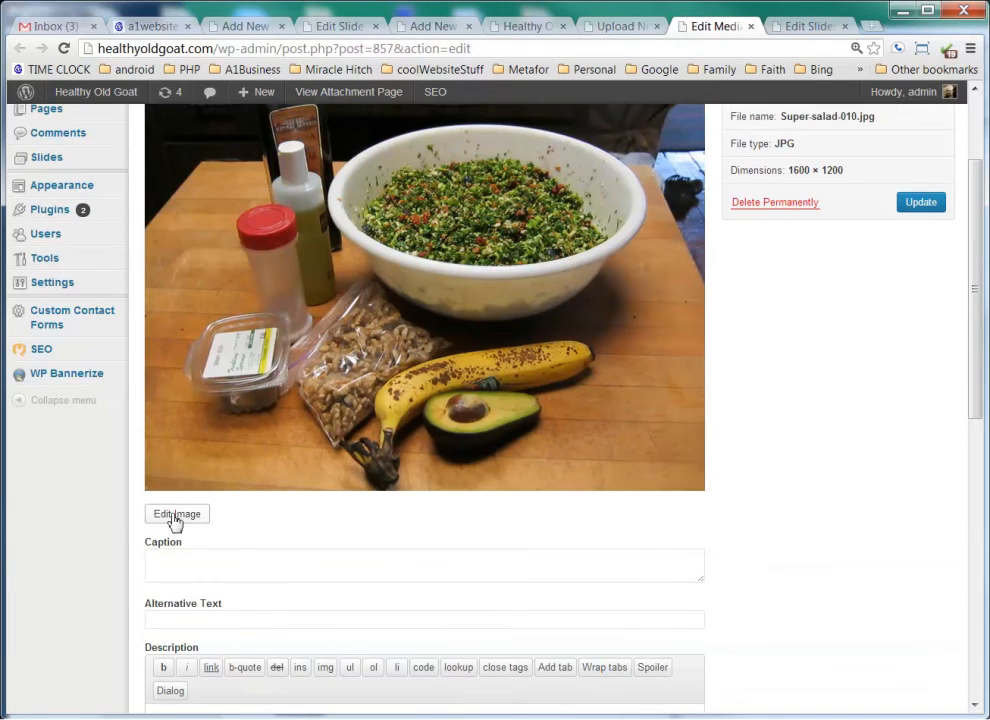
pyautogui.click(176, 512)
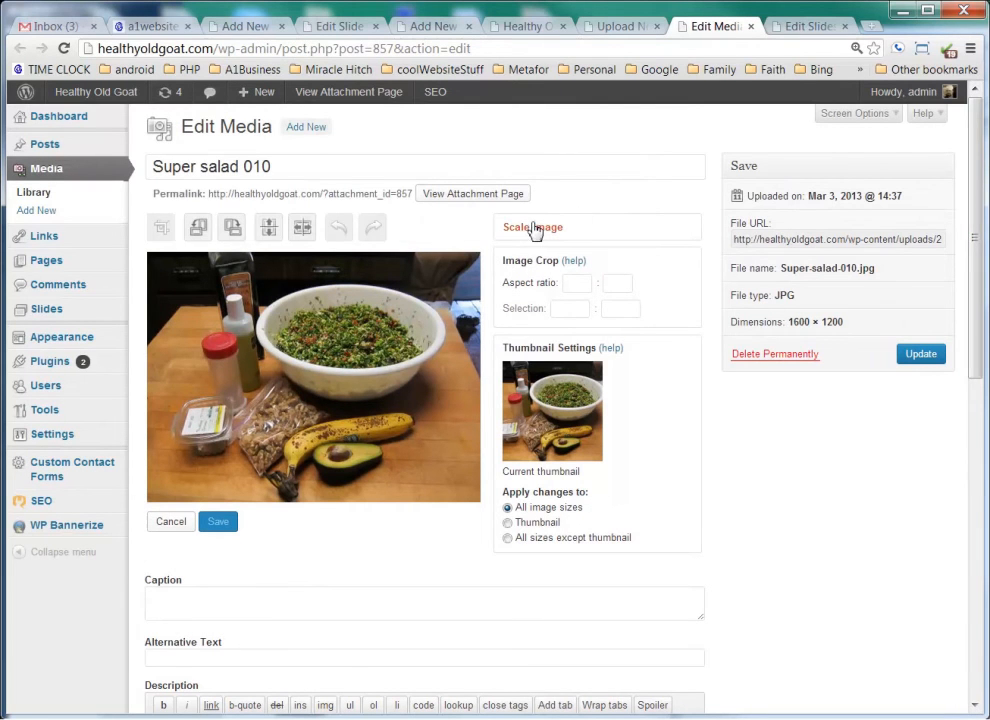
# Scale the Super salad 010 image down to 367 × 275 pixels
pyautogui.click(532, 228)
pyautogui.write('500')
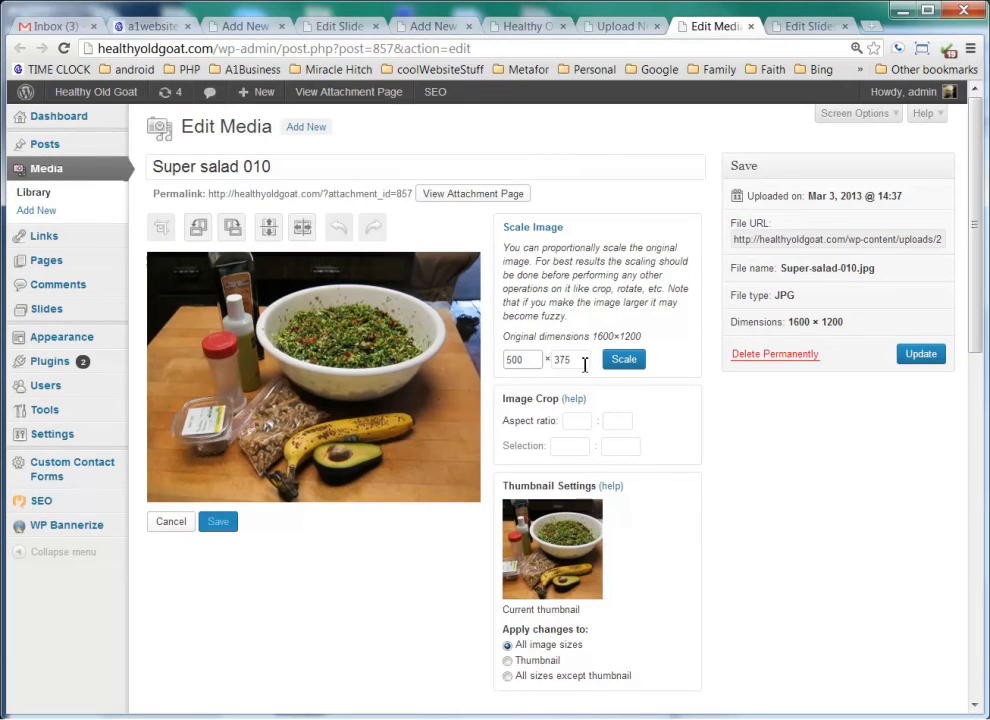
pyautogui.click(570, 360)
pyautogui.write('275')
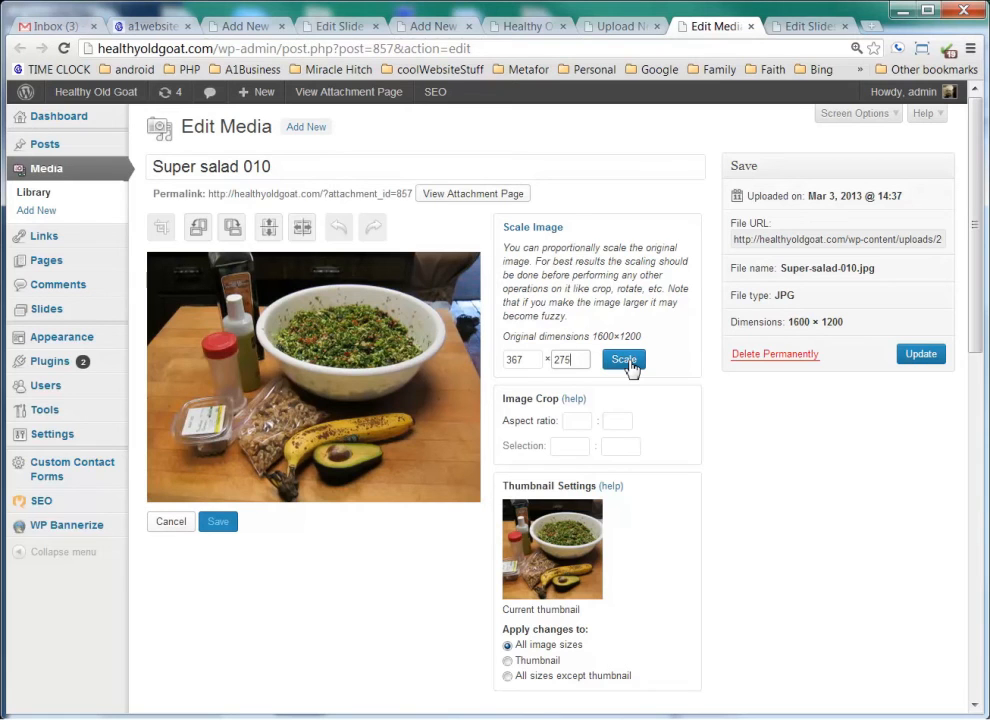
pyautogui.click(624, 360)
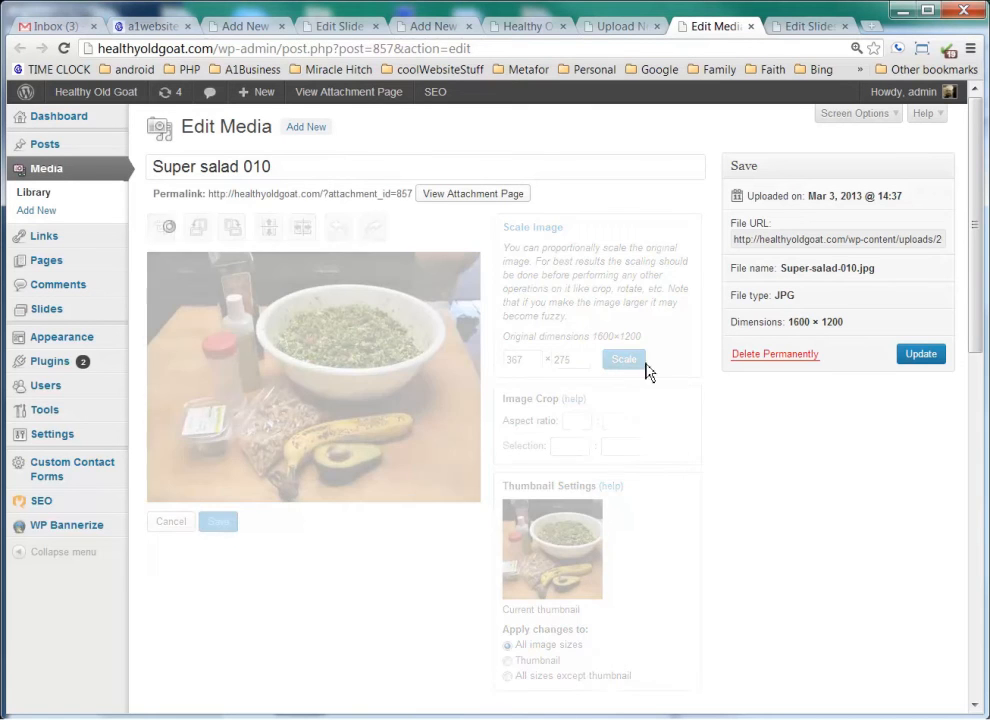
pyautogui.click(624, 358)
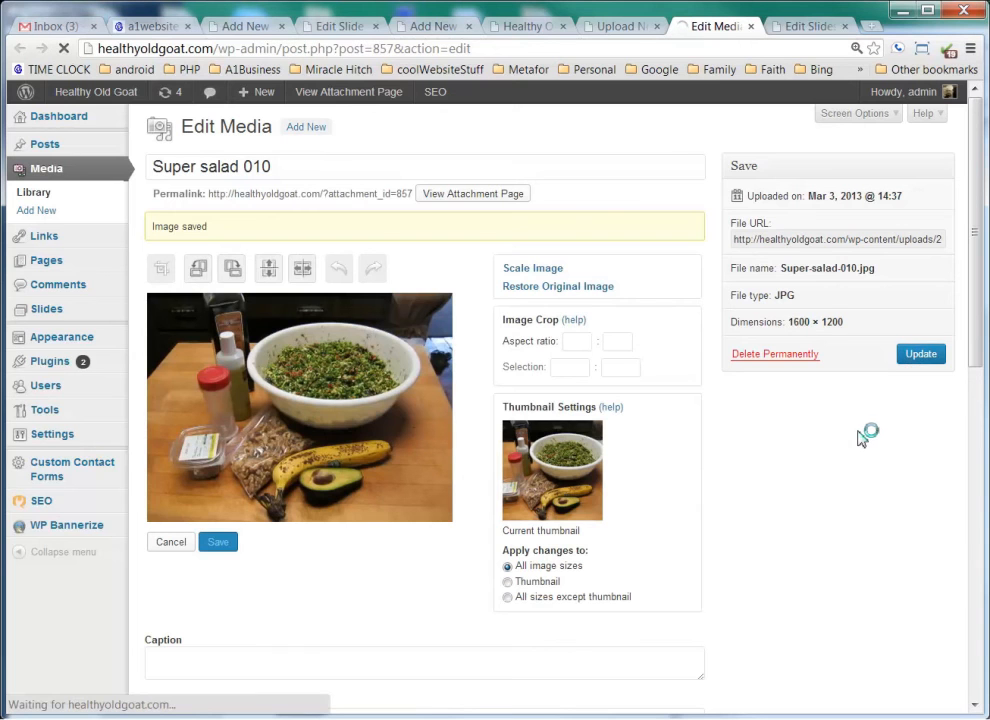
# Update the Super salad 010 attachment so its dimensions read 367 × 275
pyautogui.click(216, 540)
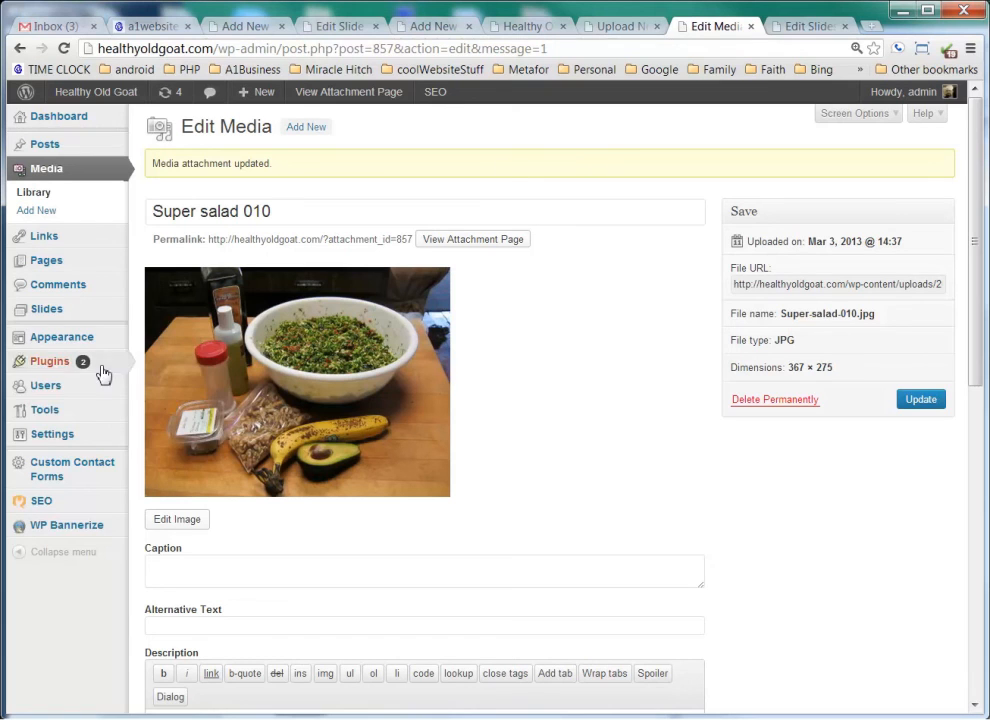
pyautogui.moveTo(48, 308)
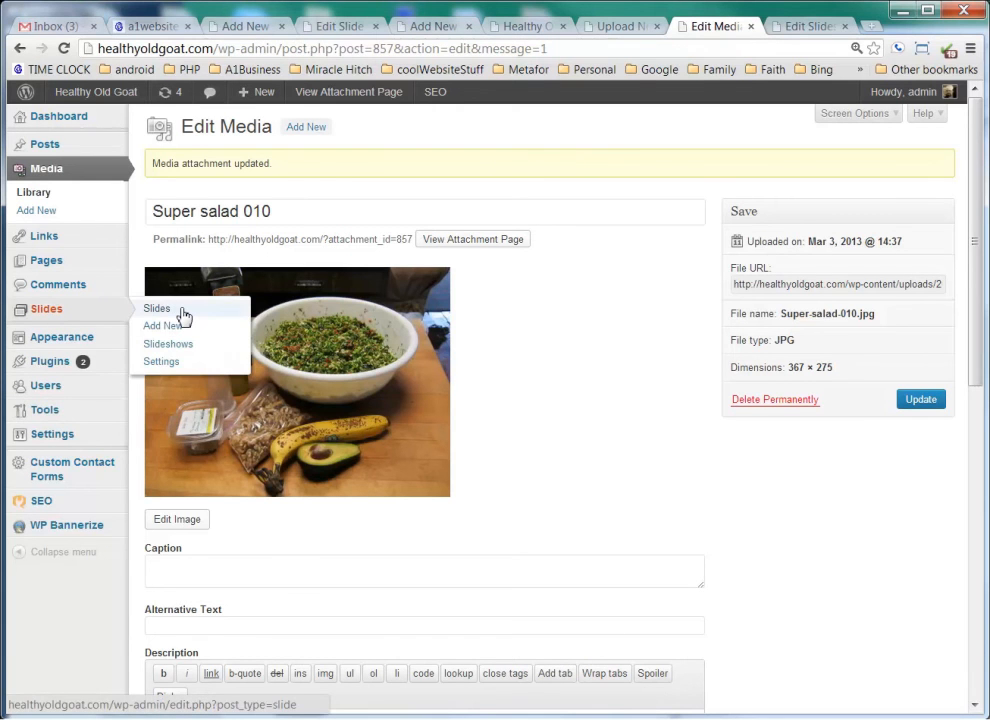
# Show the Slides list with the published Jerrys Super Saled slides, down to Saled4
pyautogui.click(156, 308)
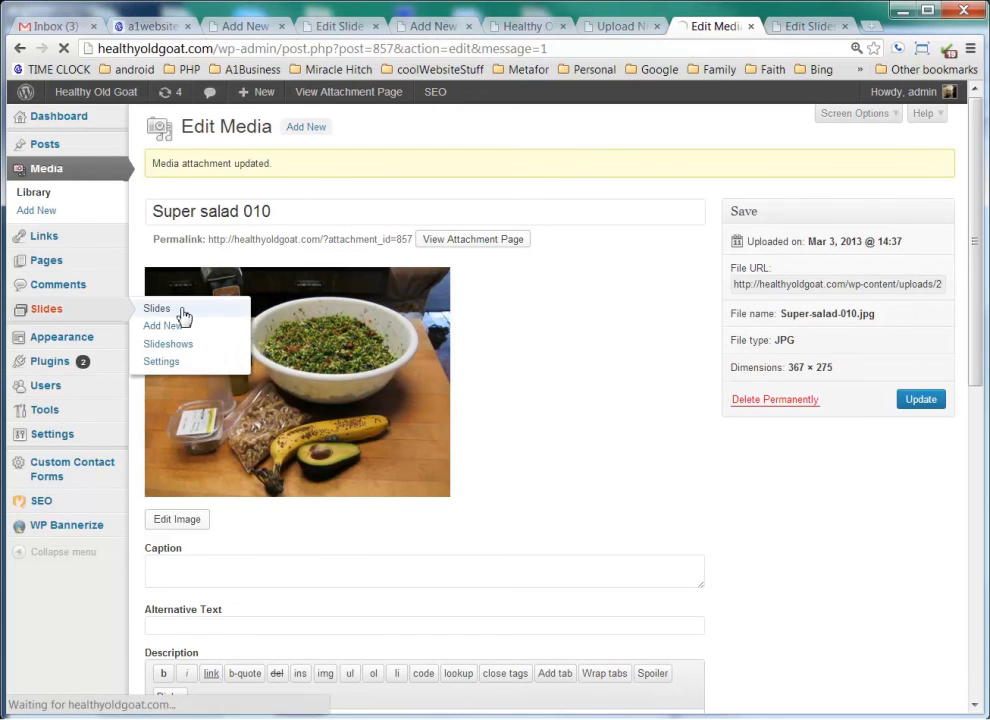
pyautogui.click(156, 308)
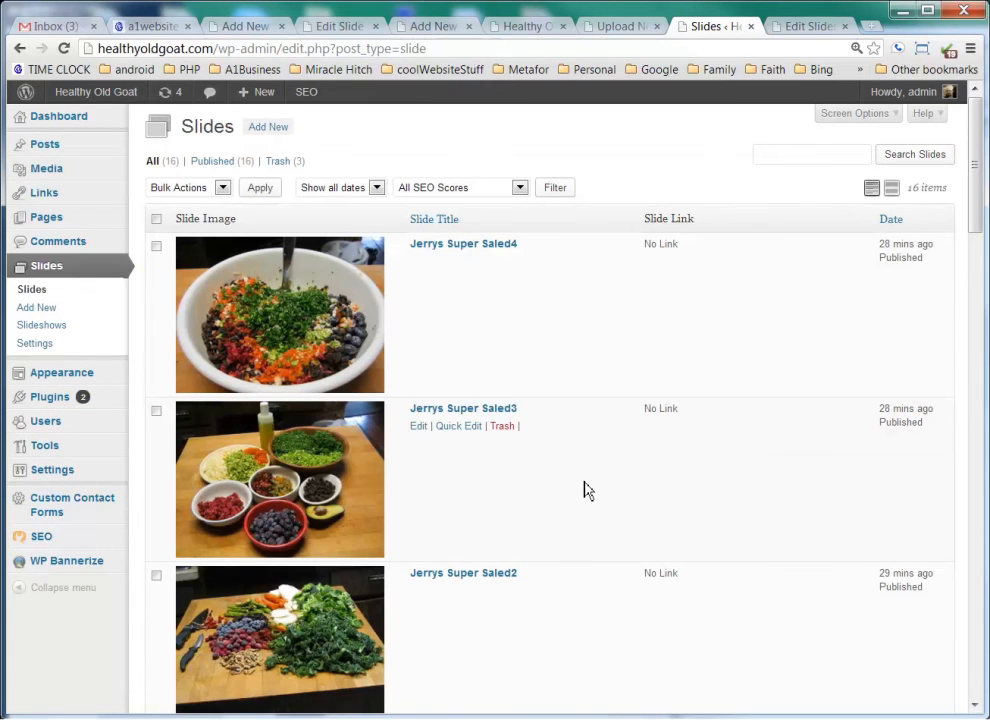
pyautogui.scroll(-3)
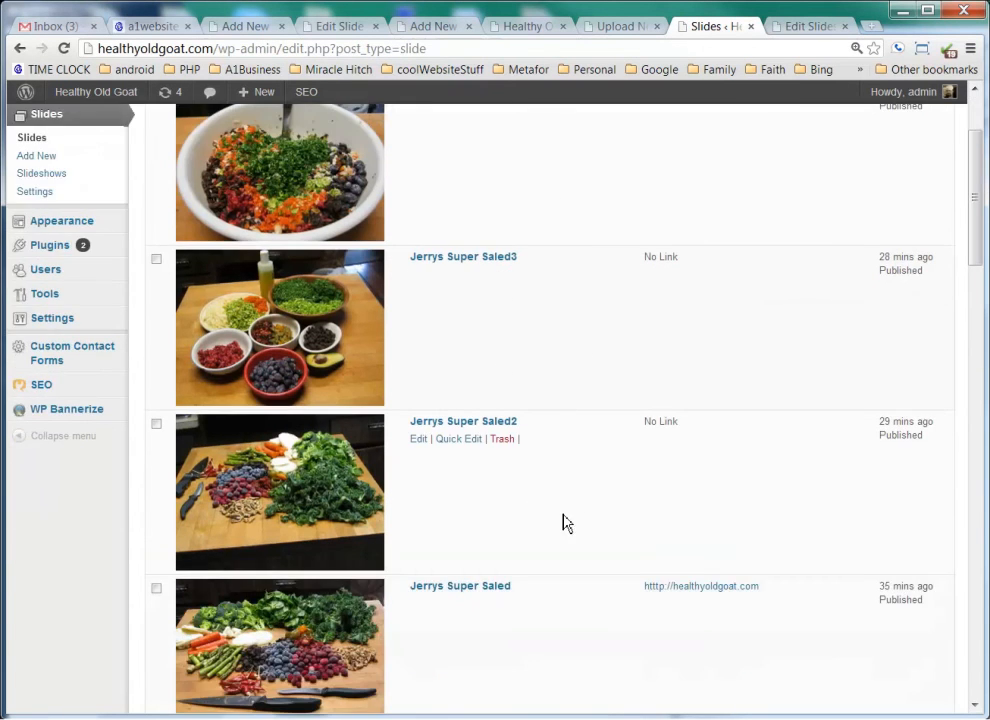
pyautogui.moveTo(476, 604)
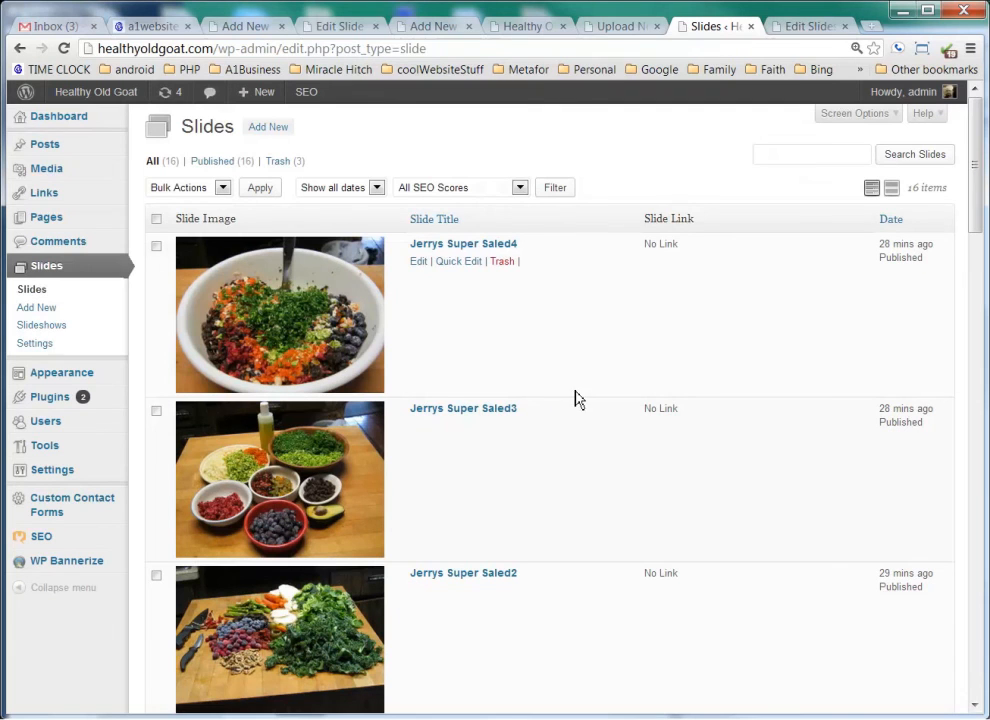
pyautogui.moveTo(418, 284)
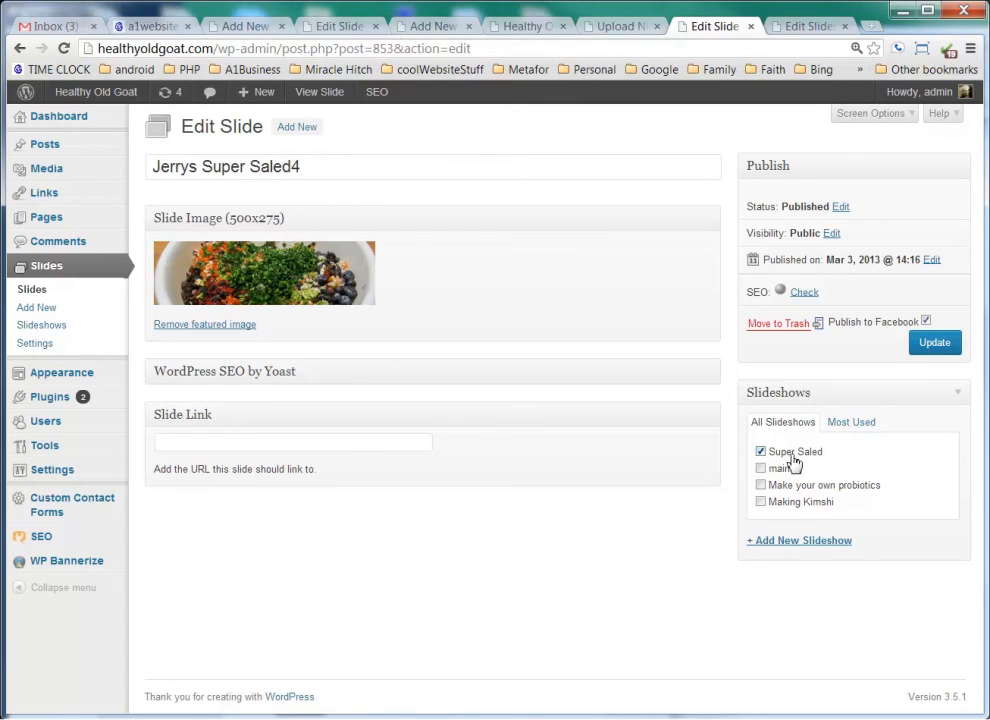
pyautogui.moveTo(808, 456)
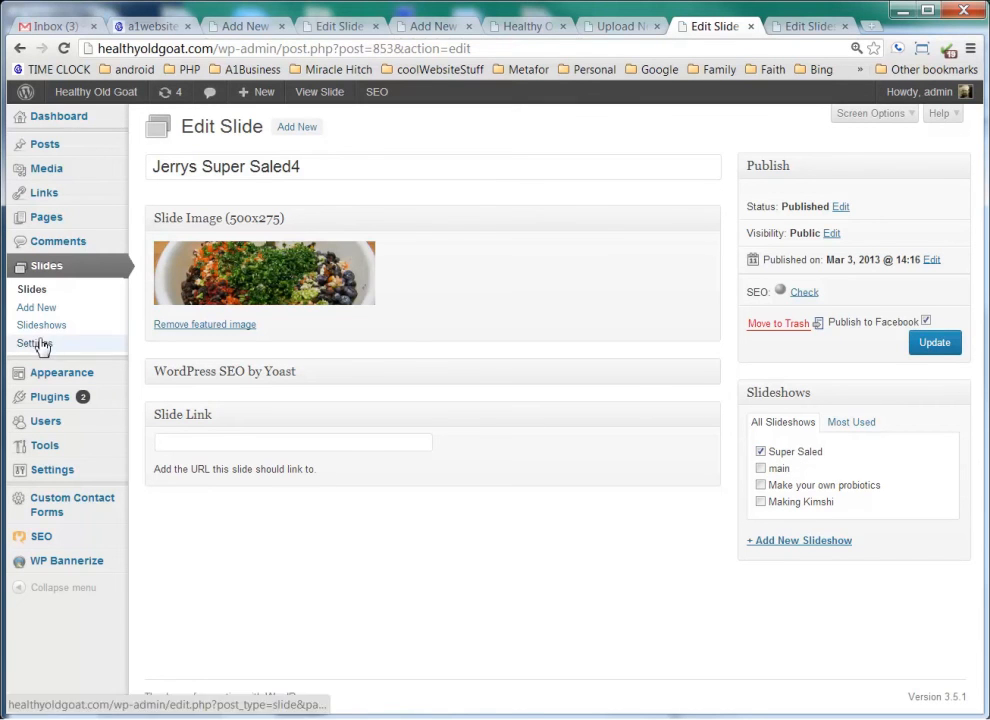
pyautogui.moveTo(42, 324)
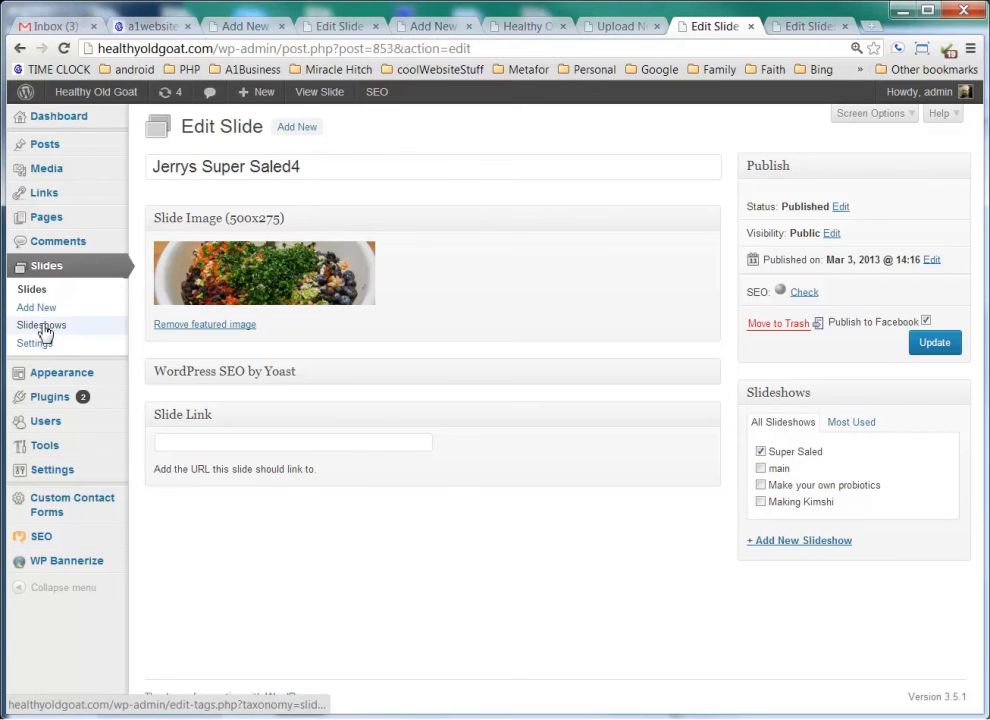
# Edit the Super Saled slideshow and copy its slug 'super-saled'
pyautogui.click(42, 324)
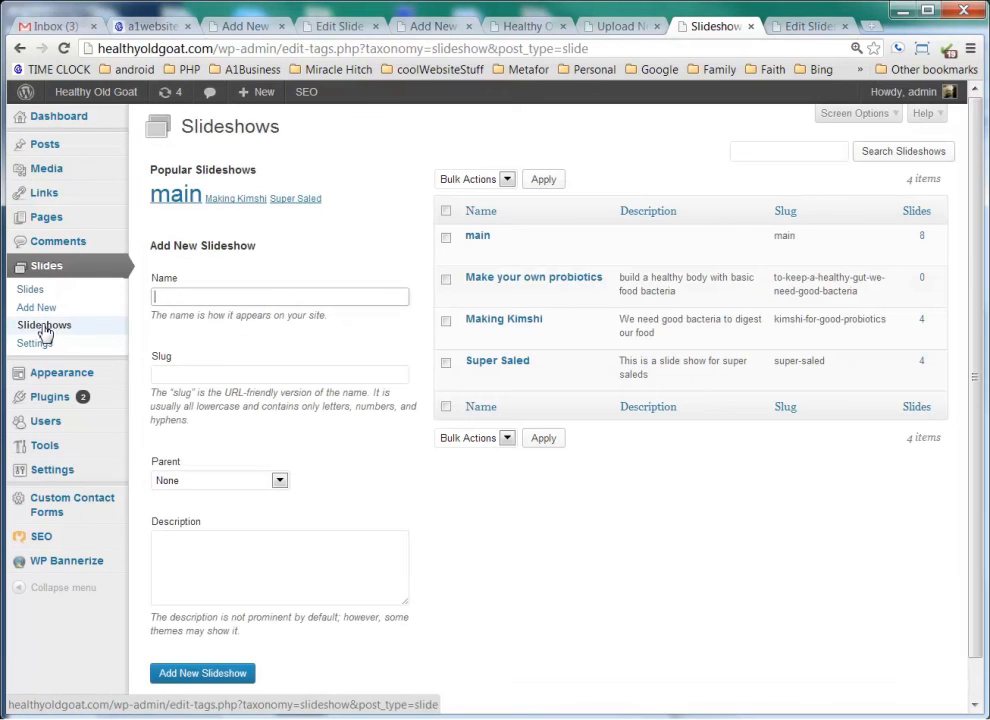
pyautogui.moveTo(496, 360)
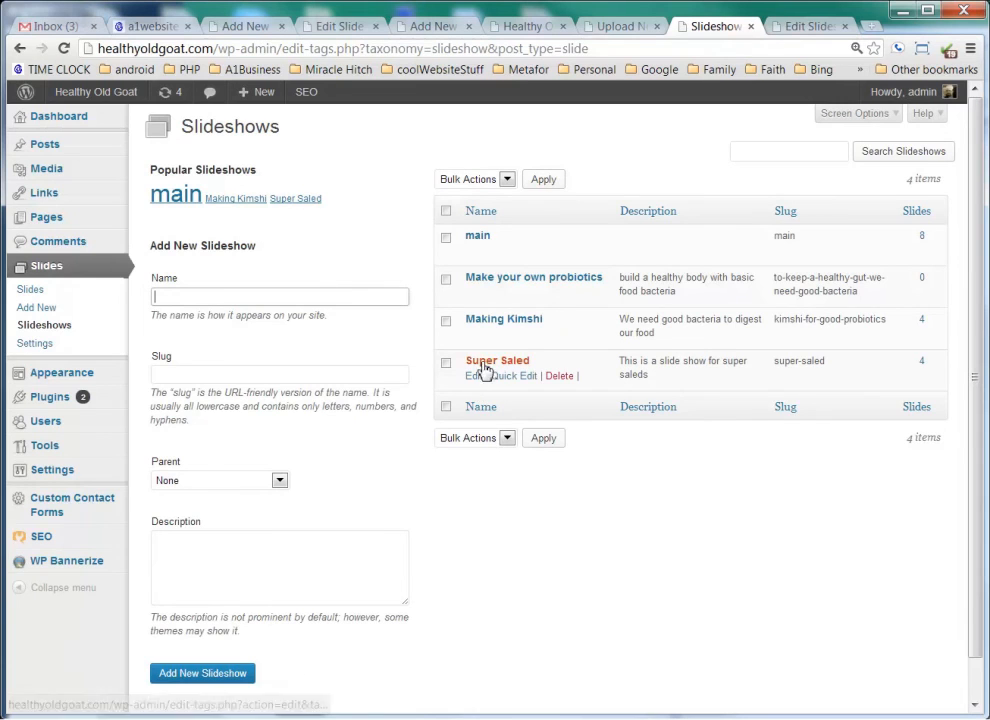
pyautogui.click(474, 376)
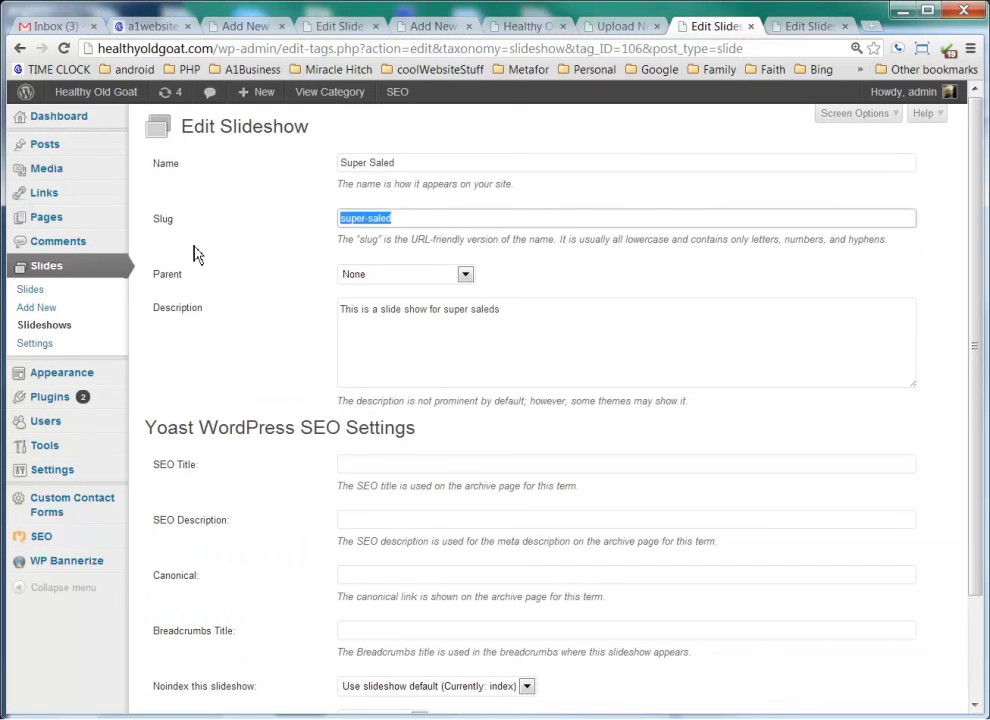
pyautogui.rightClick(364, 218)
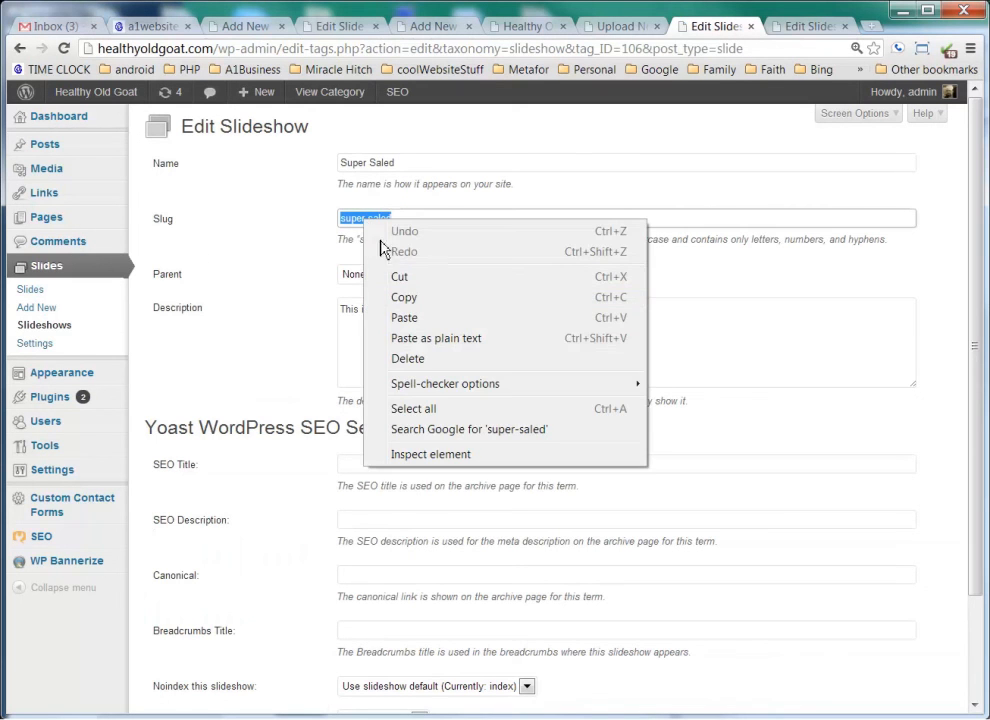
pyautogui.click(278, 404)
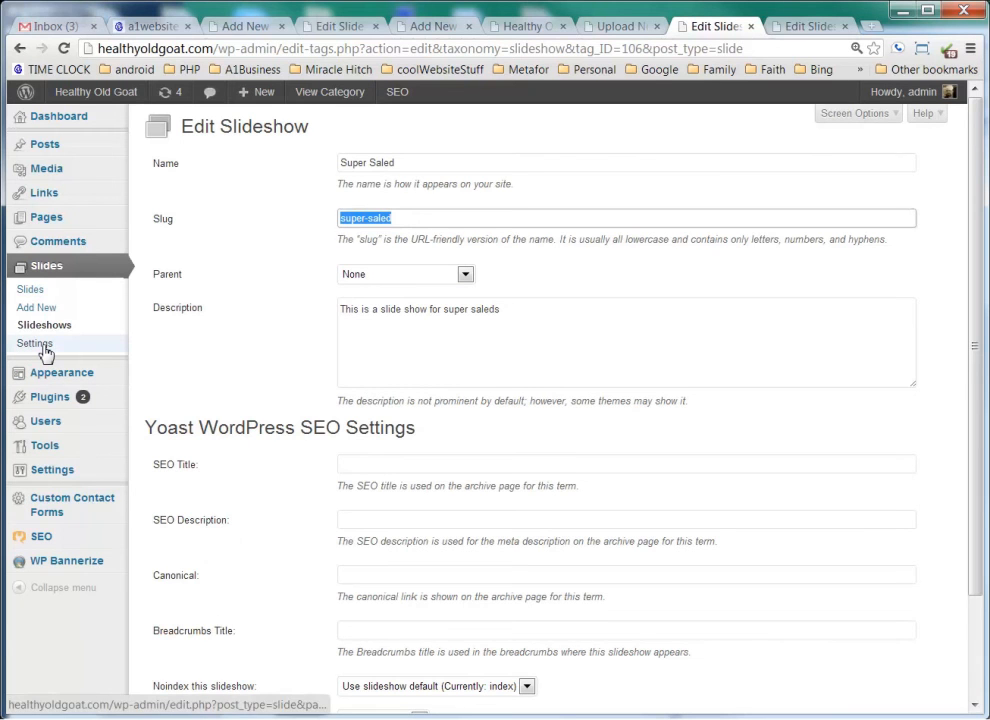
# Copy the [meteor_slideshow] shortcode from the Meteor Slides settings page
pyautogui.click(36, 344)
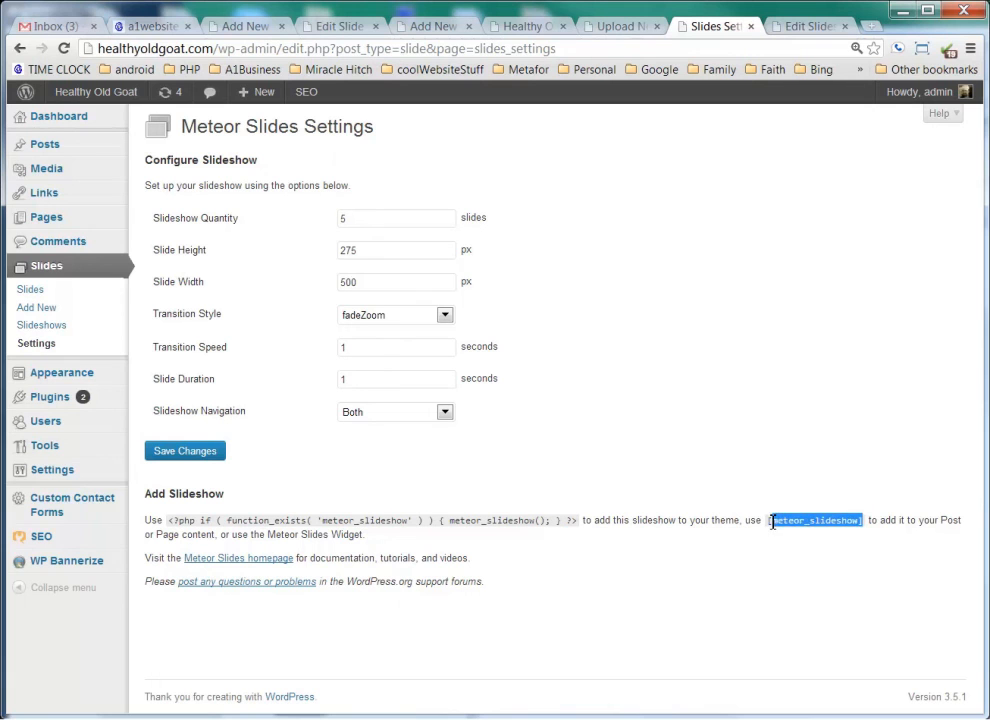
pyautogui.rightClick(816, 520)
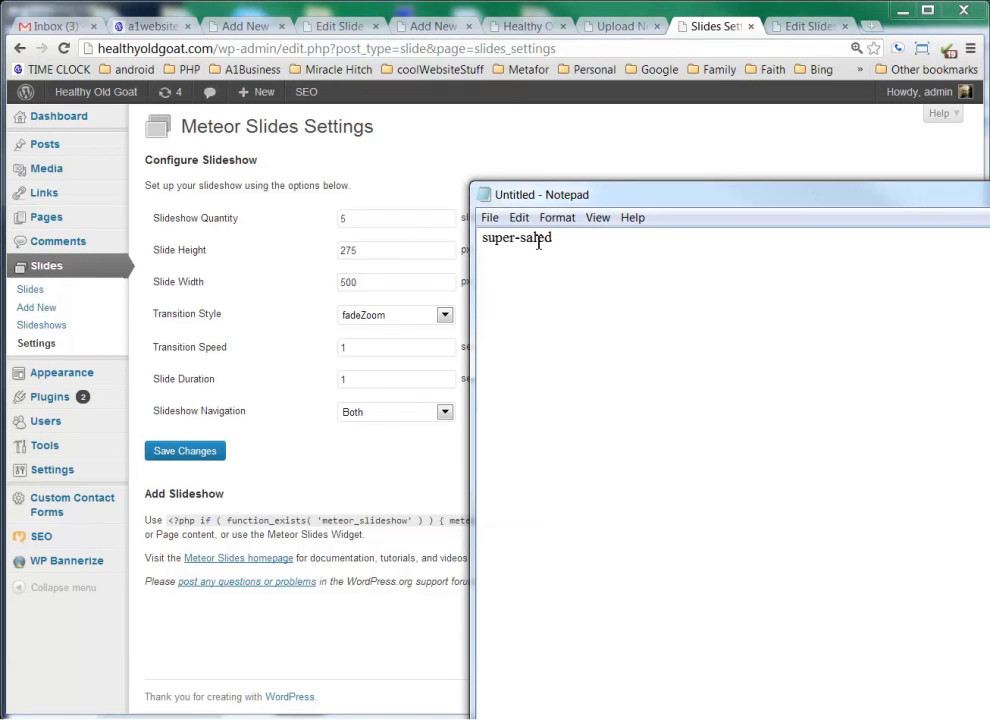
pyautogui.moveTo(584, 390)
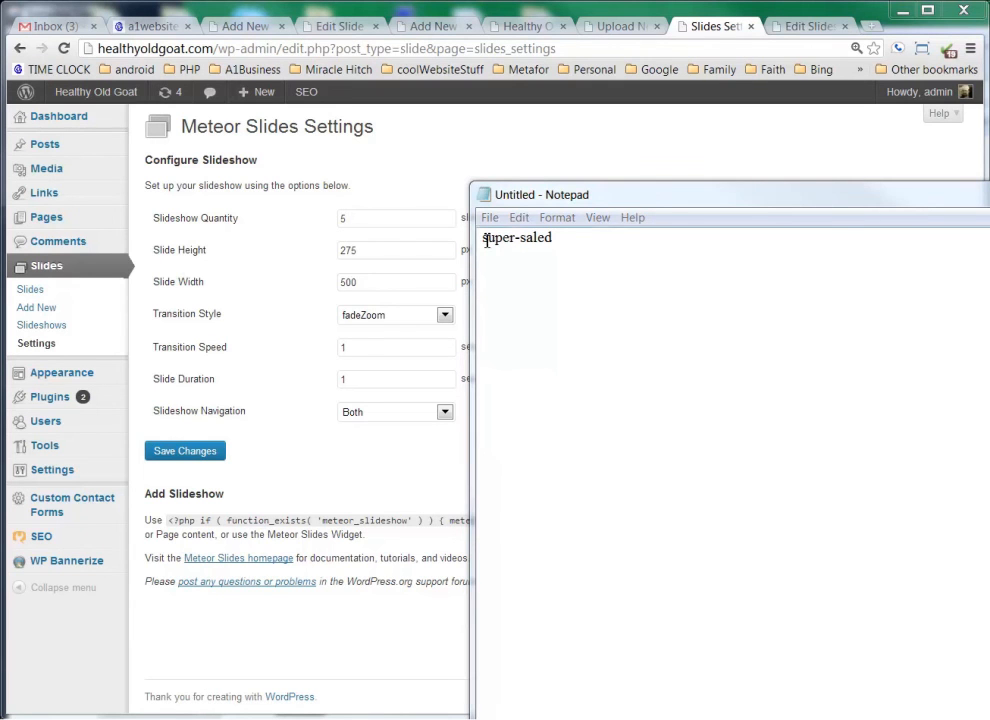
# Build [meteor_slideshow slideshow="super-saled"] in Notepad and copy the line
pyautogui.write('[meteor_slideshow]')
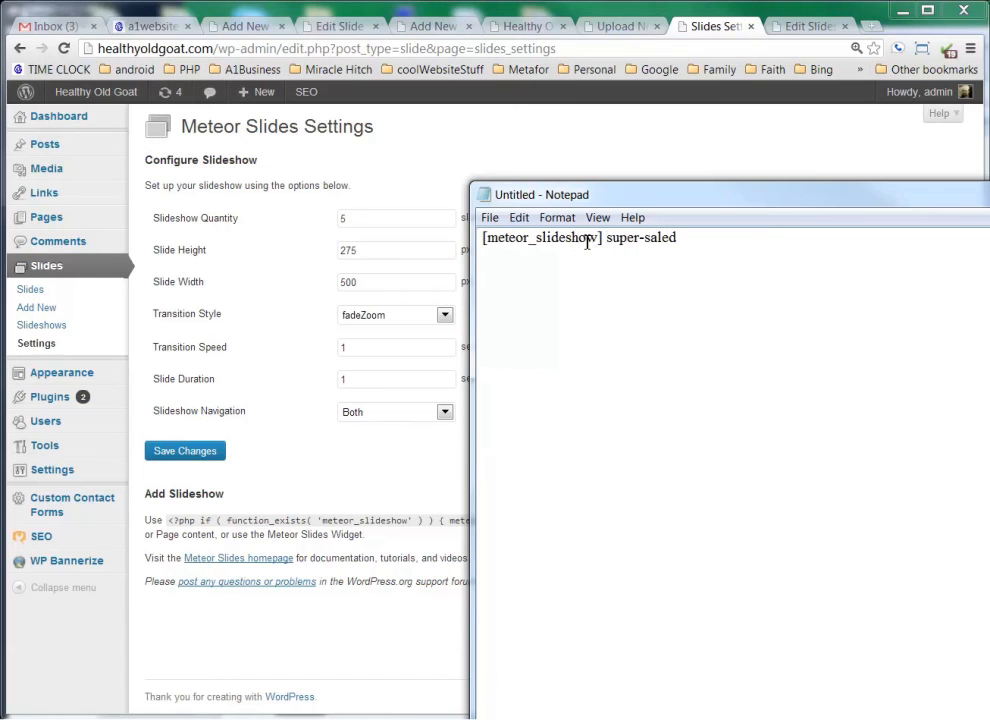
pyautogui.write('s')
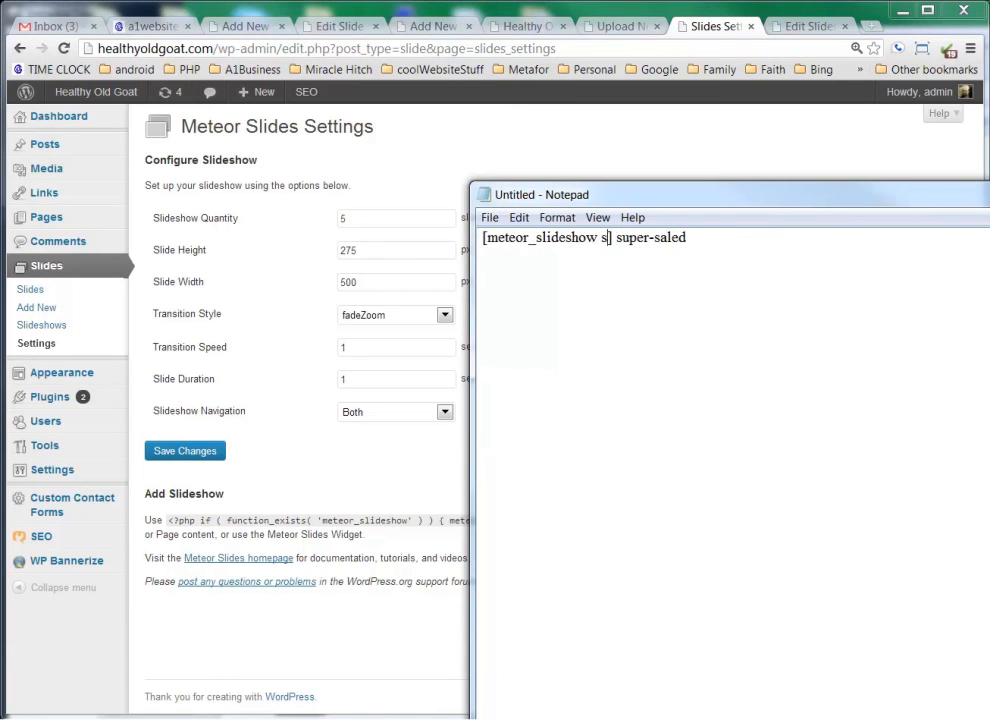
pyautogui.write('lideshow')
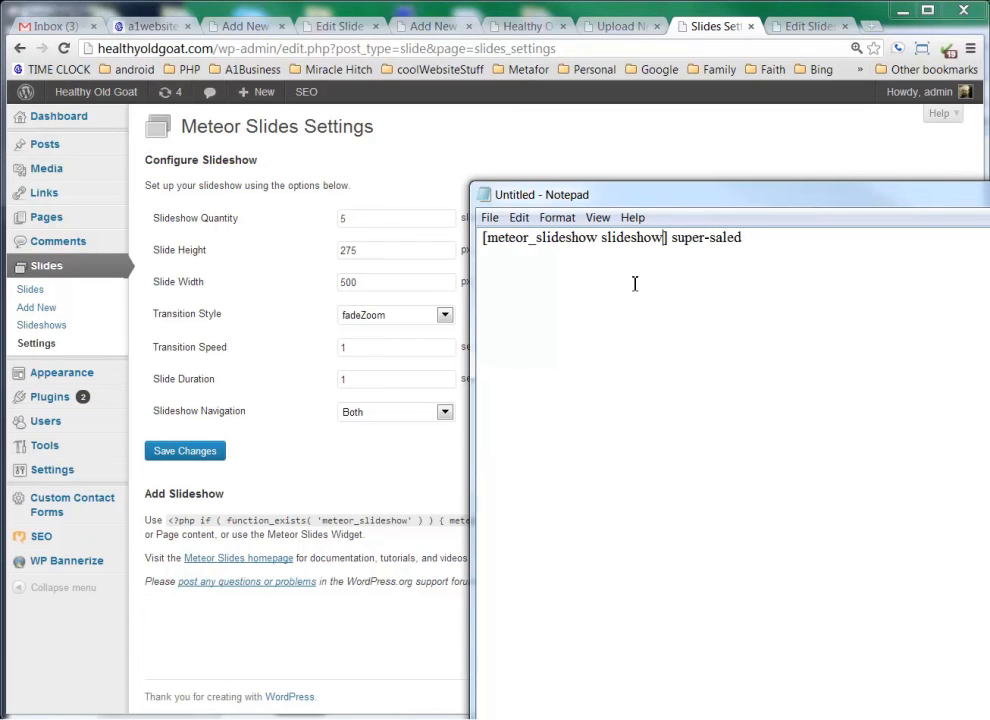
pyautogui.write('=')
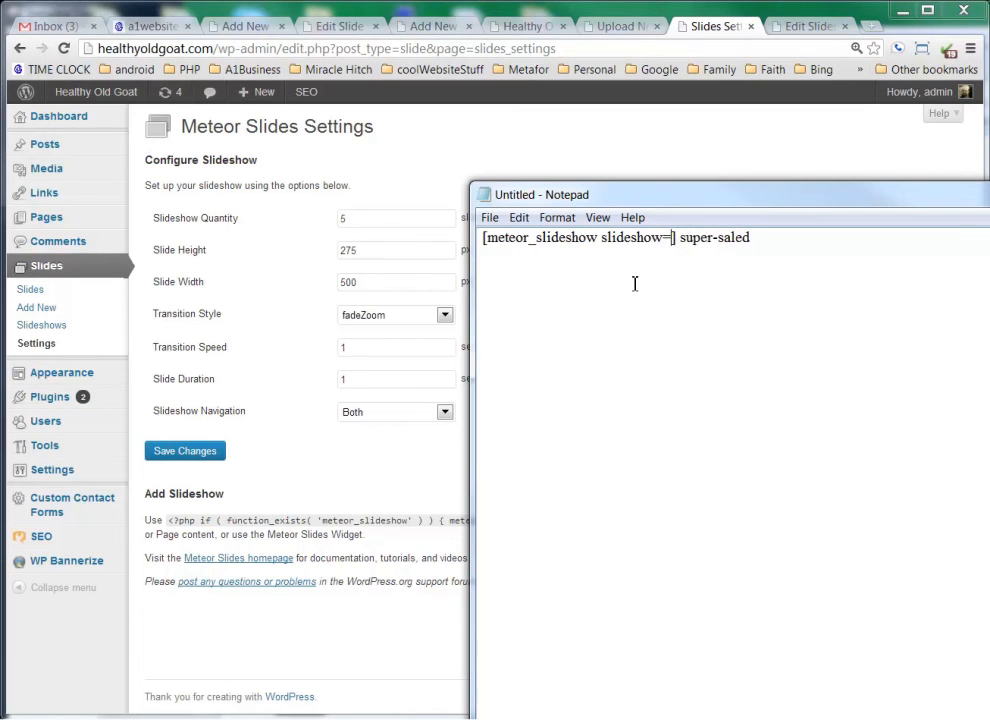
pyautogui.write('"')
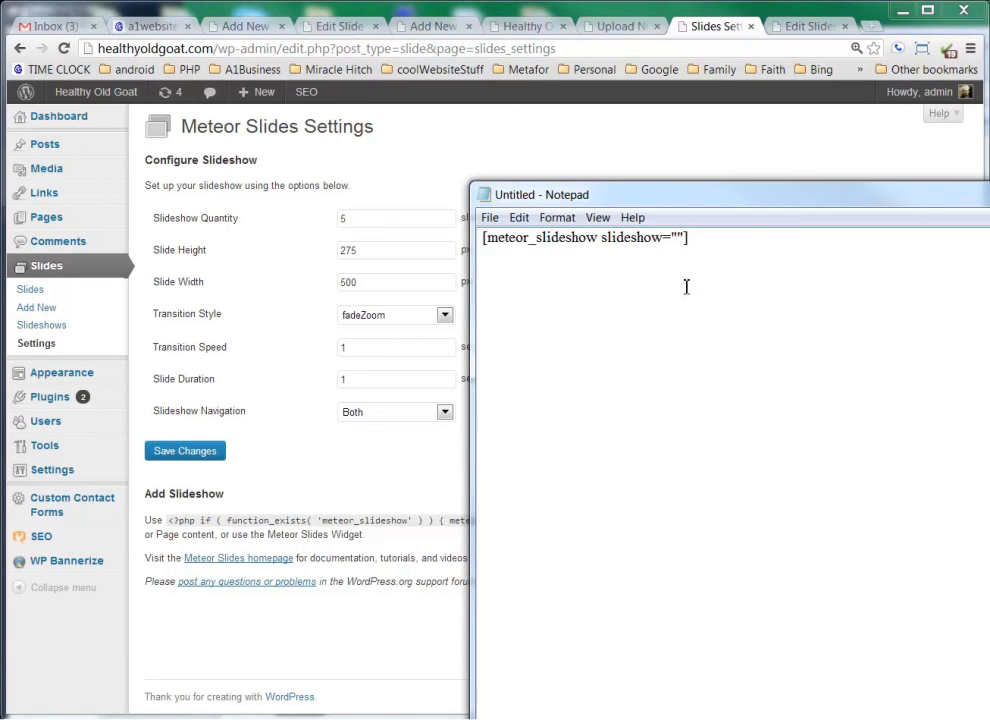
pyautogui.write('super-saled')
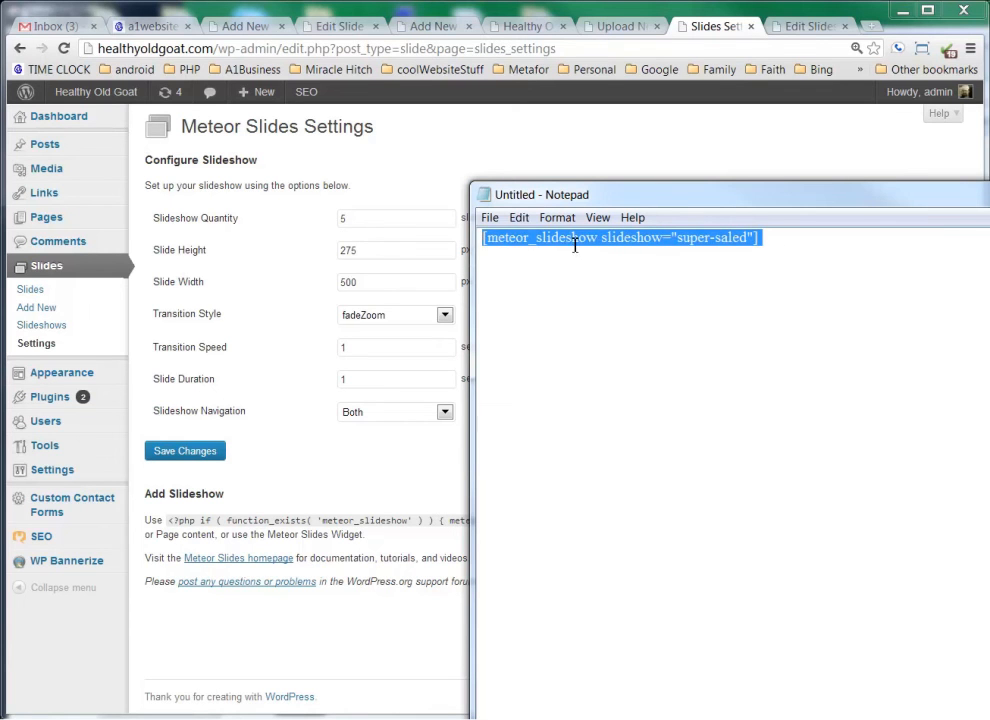
pyautogui.rightClick(620, 236)
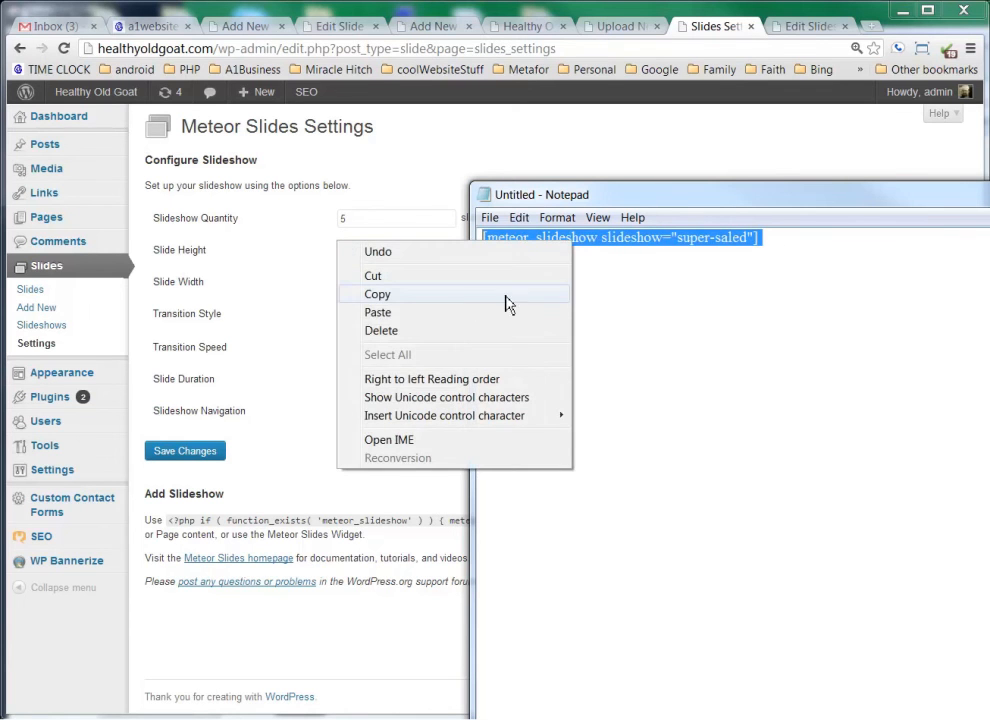
pyautogui.click(376, 292)
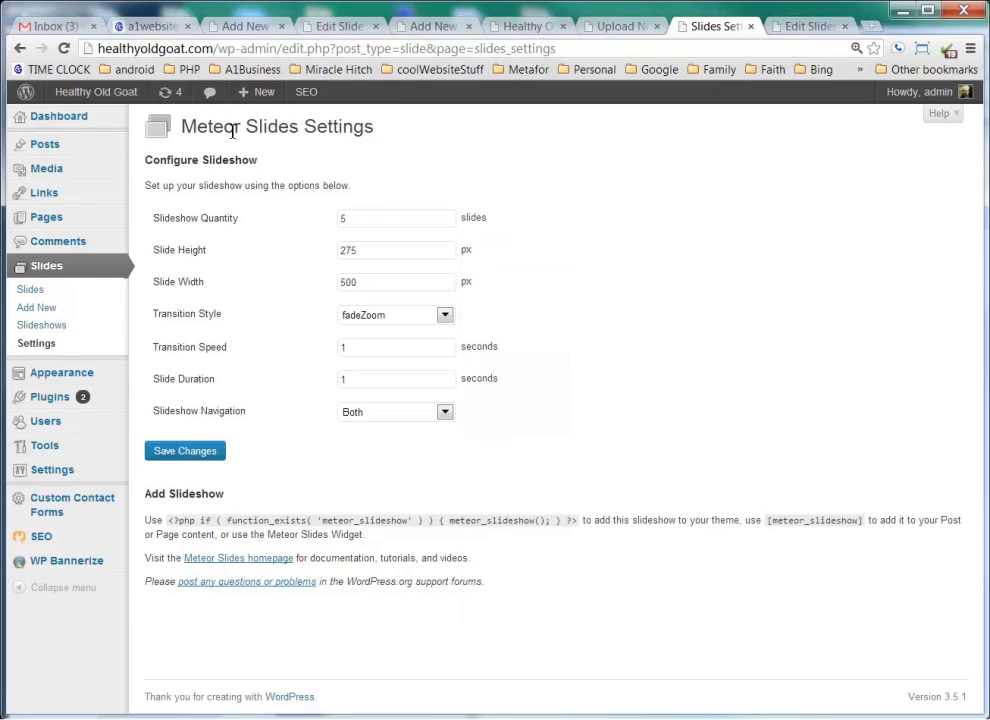
pyautogui.moveTo(44, 144)
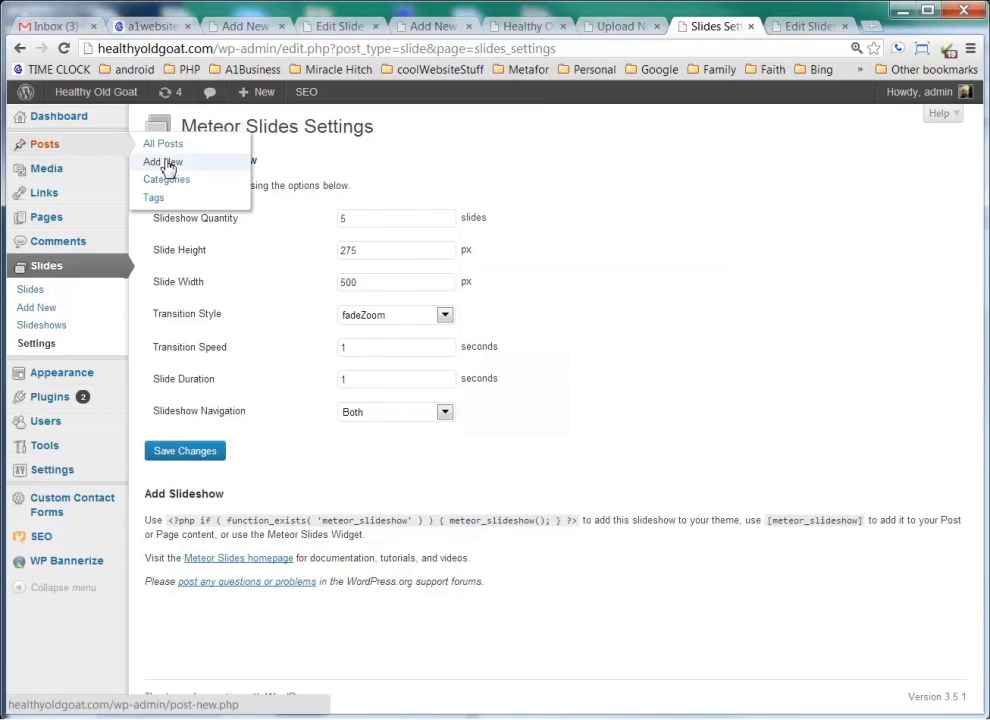
# Create a post titled 'test' holding the super-saled shortcode and save it as a draft
pyautogui.click(164, 162)
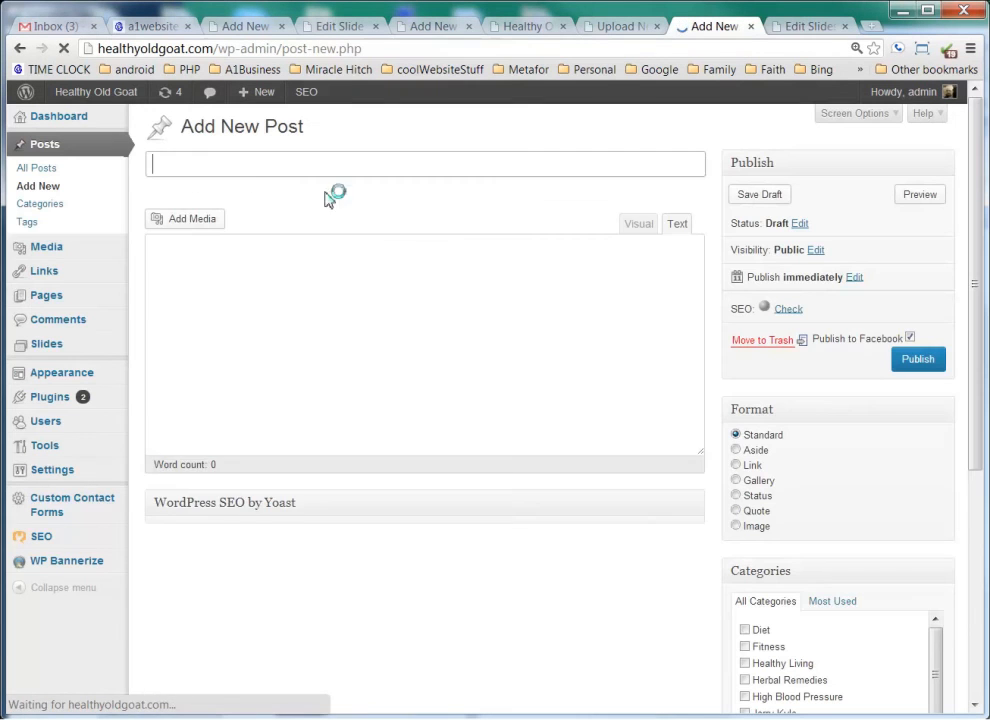
pyautogui.write('test')
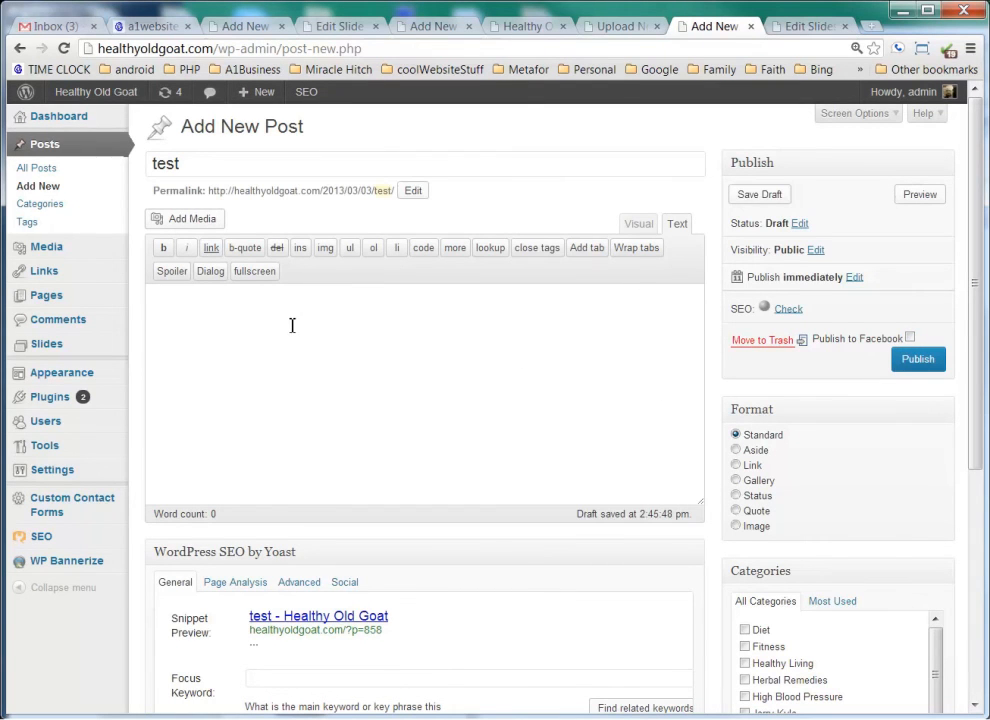
pyautogui.moveTo(46, 296)
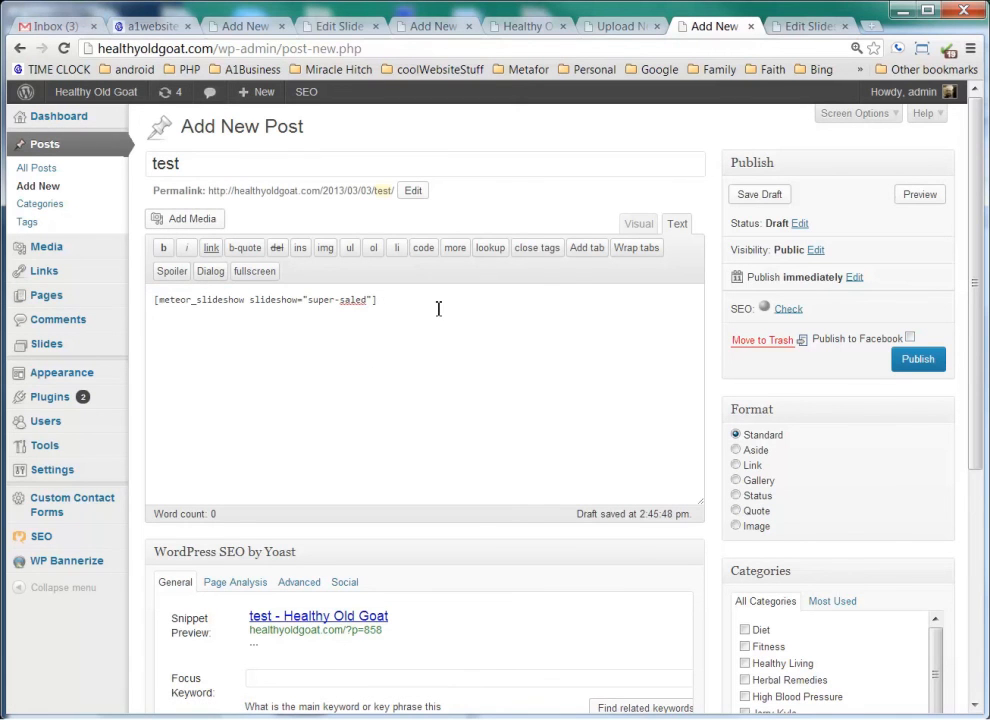
pyautogui.moveTo(970, 380)
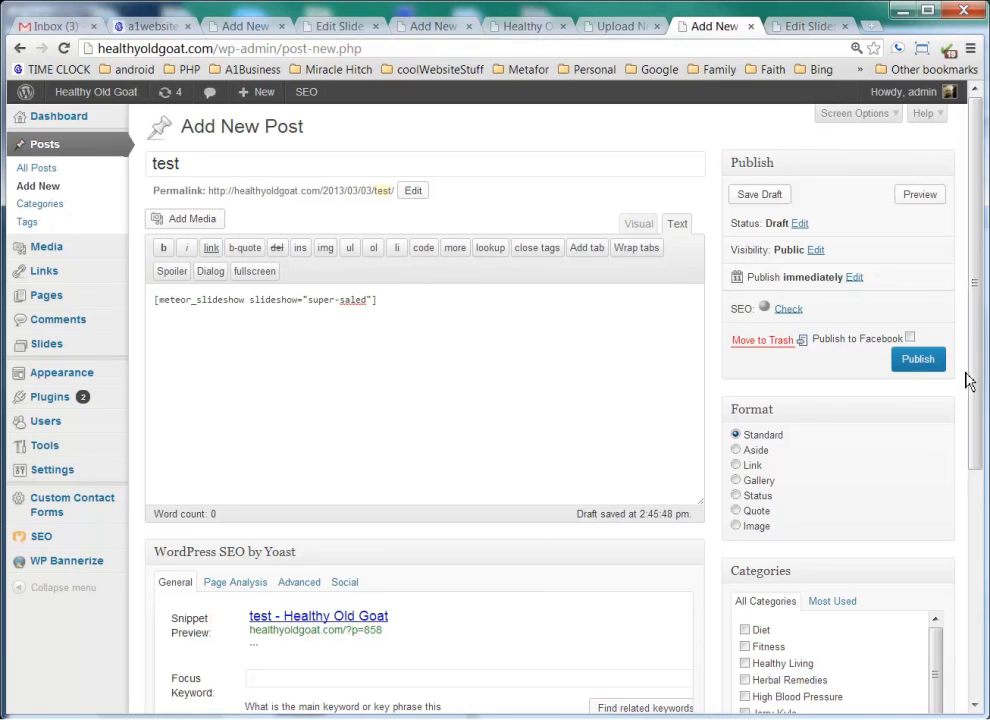
pyautogui.moveTo(918, 360)
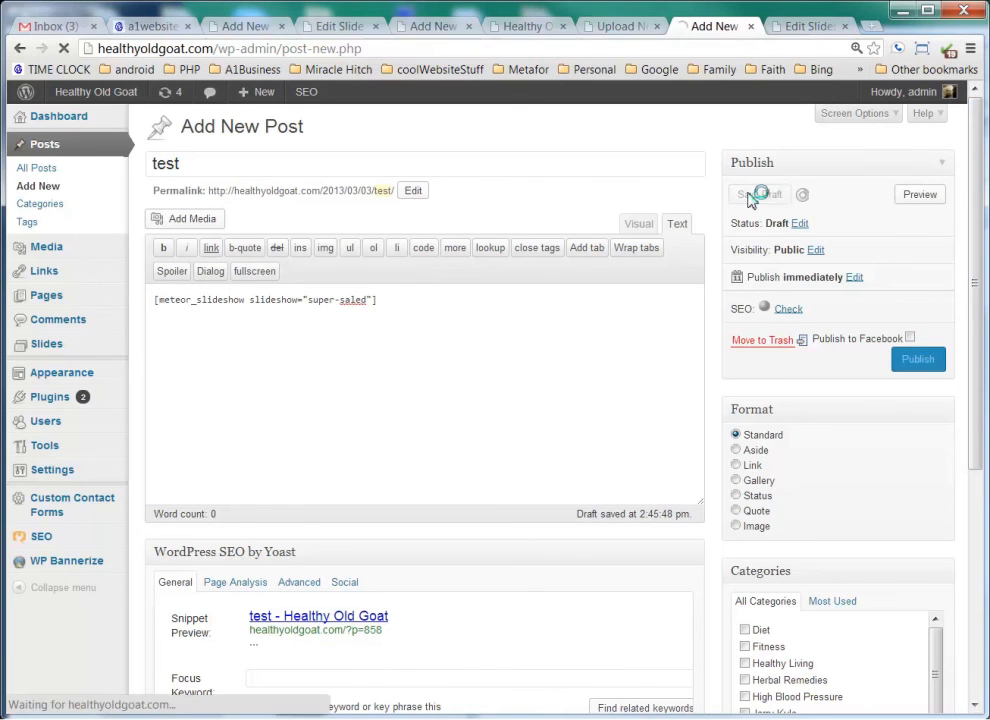
pyautogui.click(758, 194)
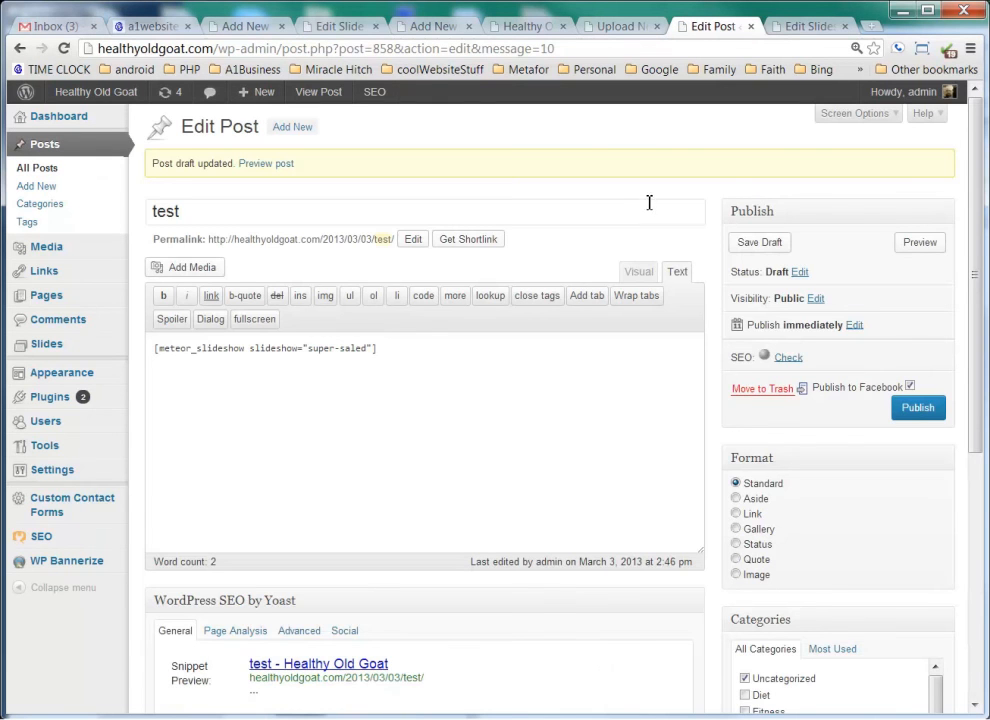
pyautogui.moveTo(570, 408)
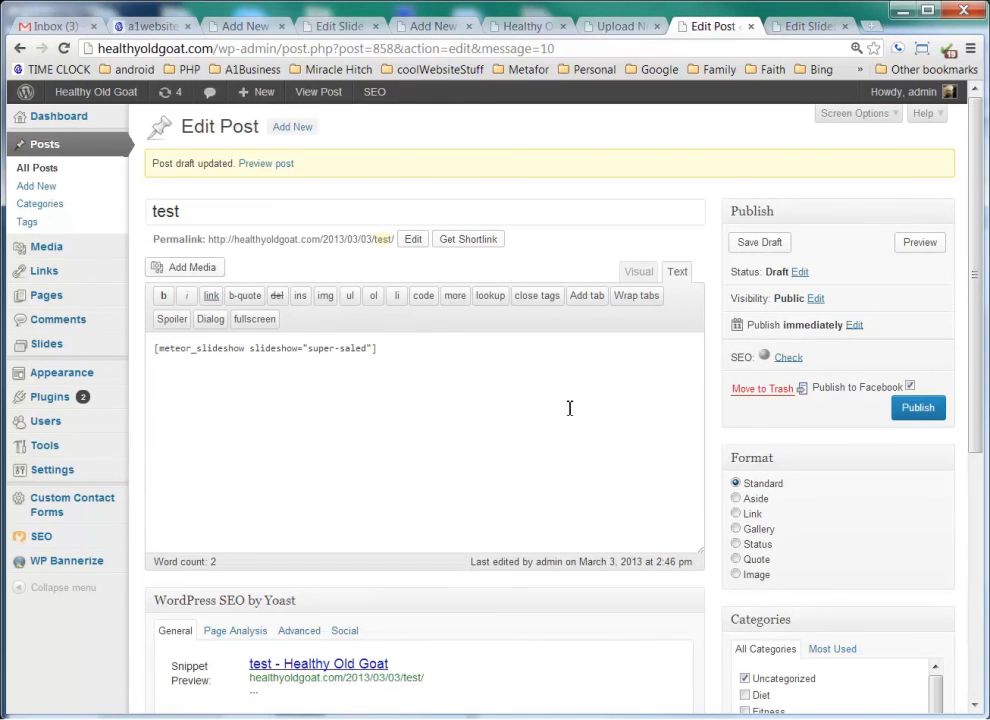
pyautogui.moveTo(318, 112)
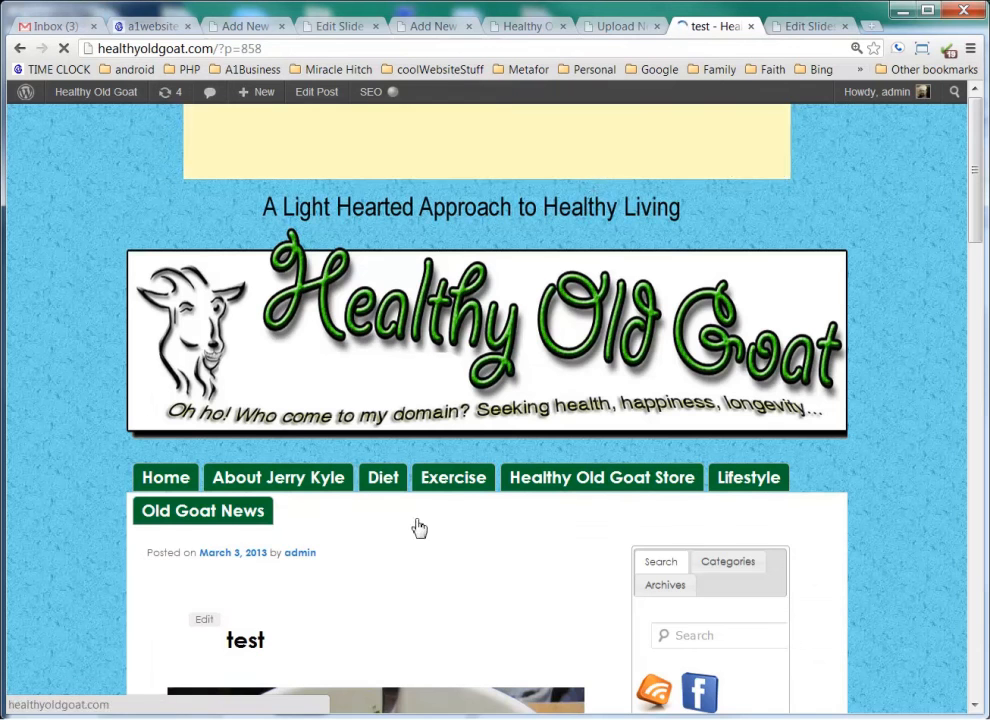
# Scroll the previewed 'test' post to see the super salad slideshow image
pyautogui.scroll(-3)
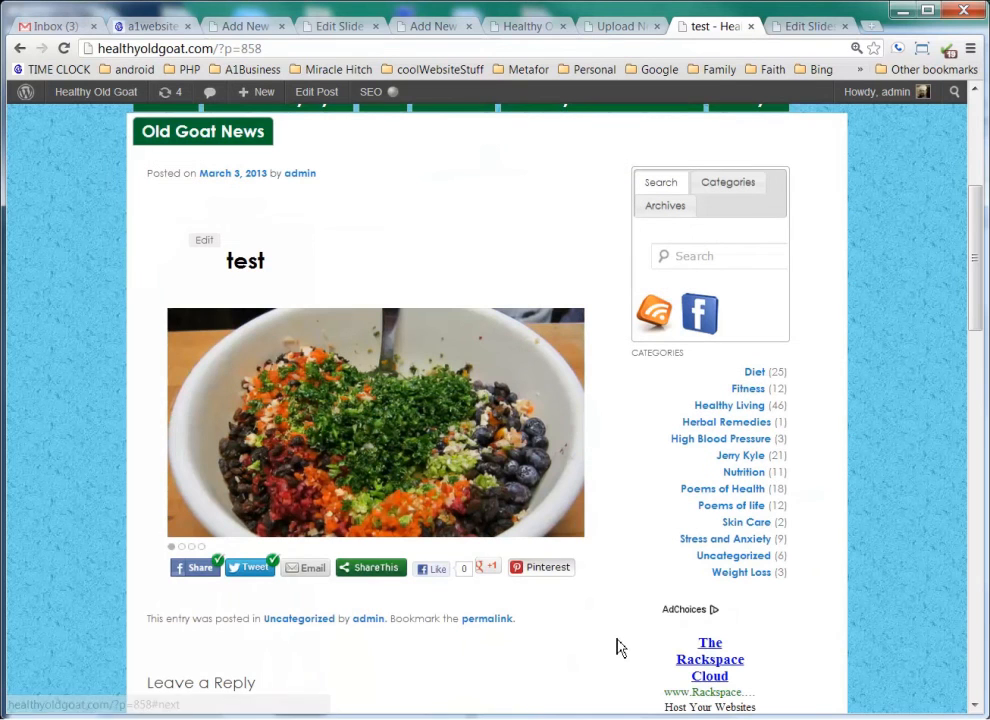